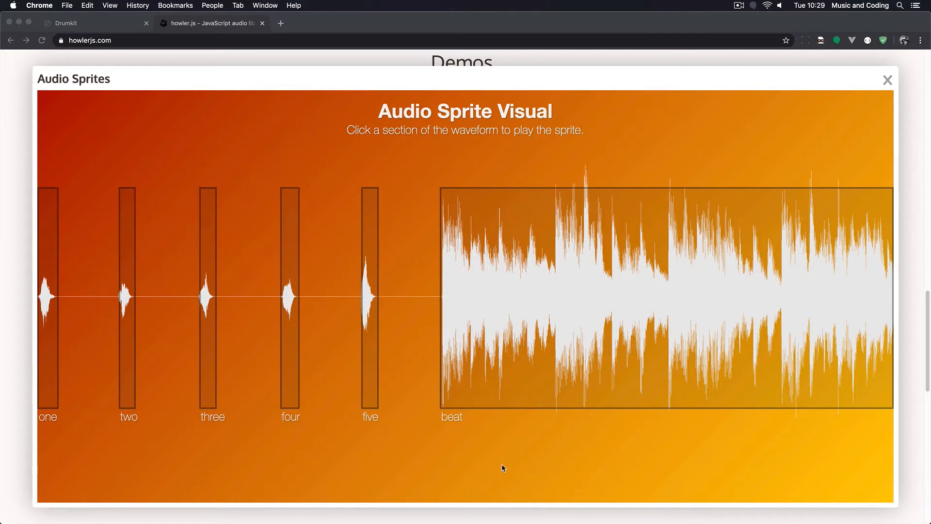
{"action": "mouse_move", "coordinate": [143, 436]}
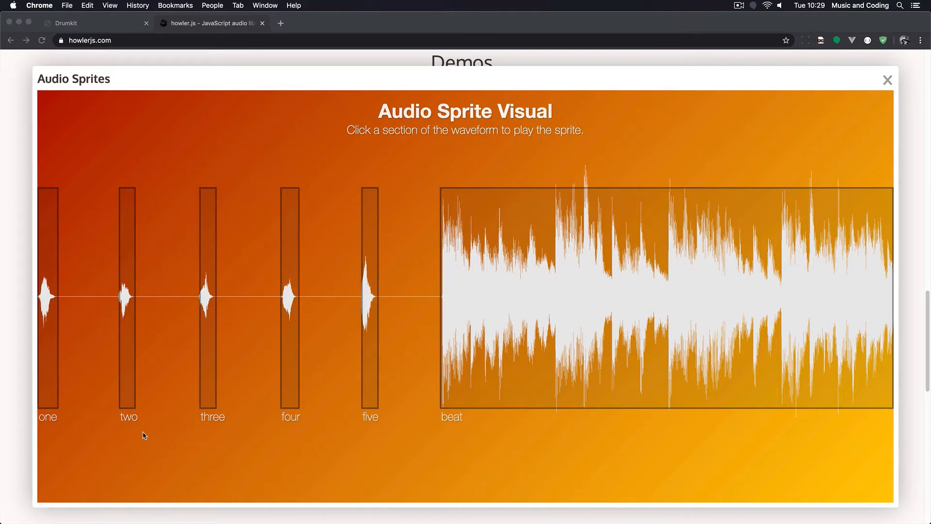
{"action": "mouse_move", "coordinate": [46, 373]}
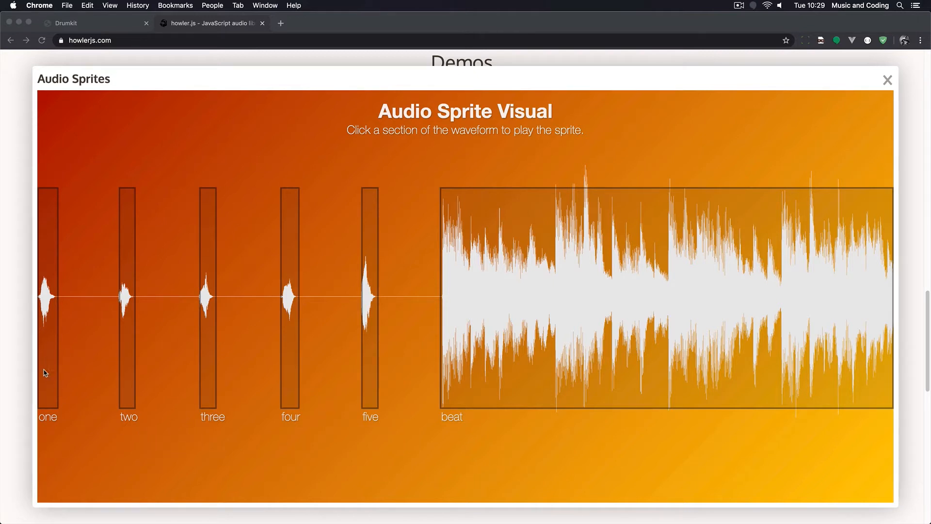
{"action": "mouse_move", "coordinate": [230, 322]}
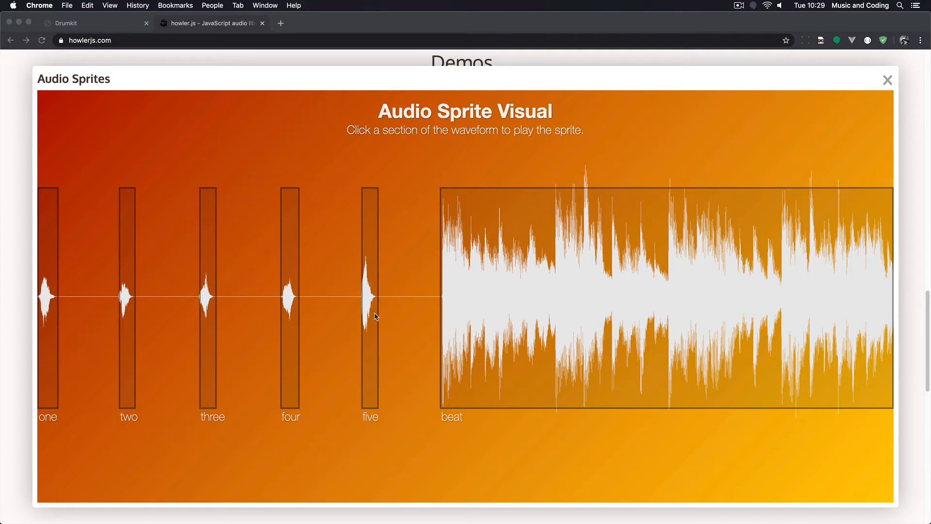
{"action": "mouse_move", "coordinate": [391, 321]}
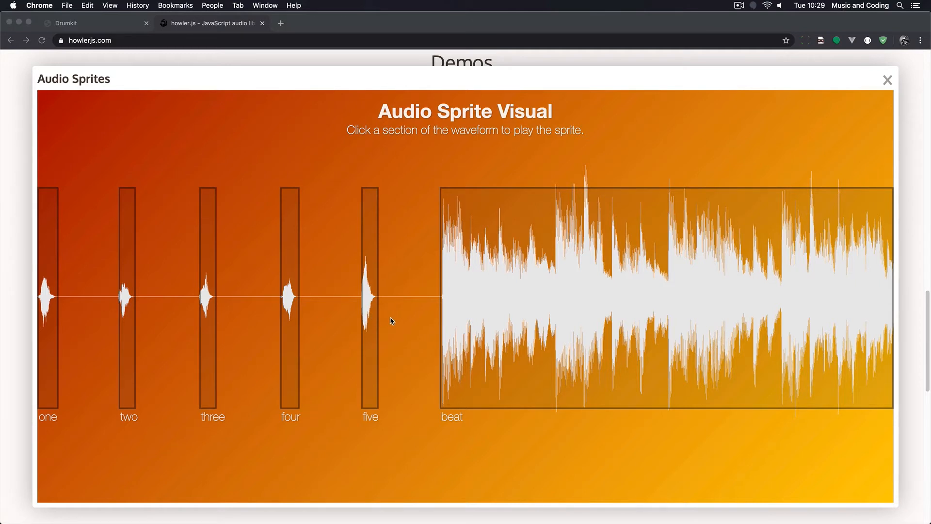
{"action": "mouse_move", "coordinate": [380, 326]}
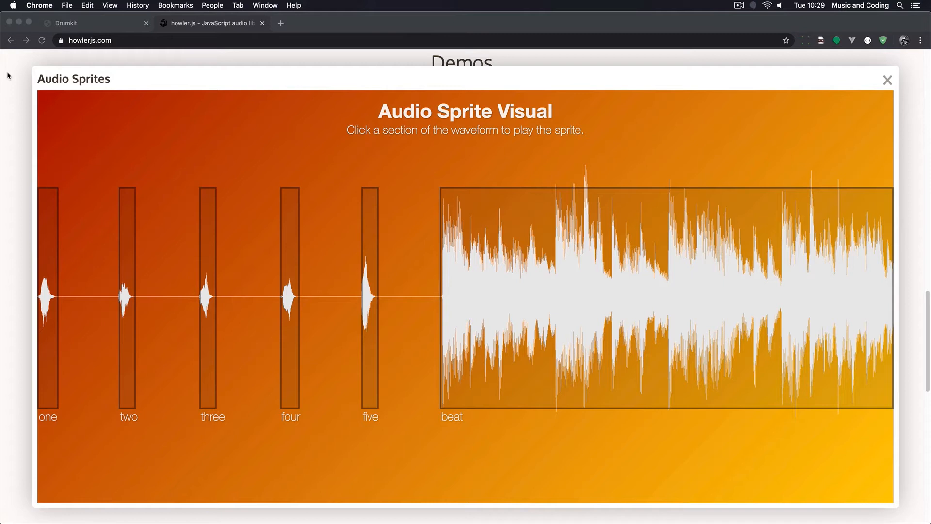
Step: Close the audio sprites demo and scroll to the howler.js Quick Start documentation
{"action": "left_click", "coordinate": [41, 40]}
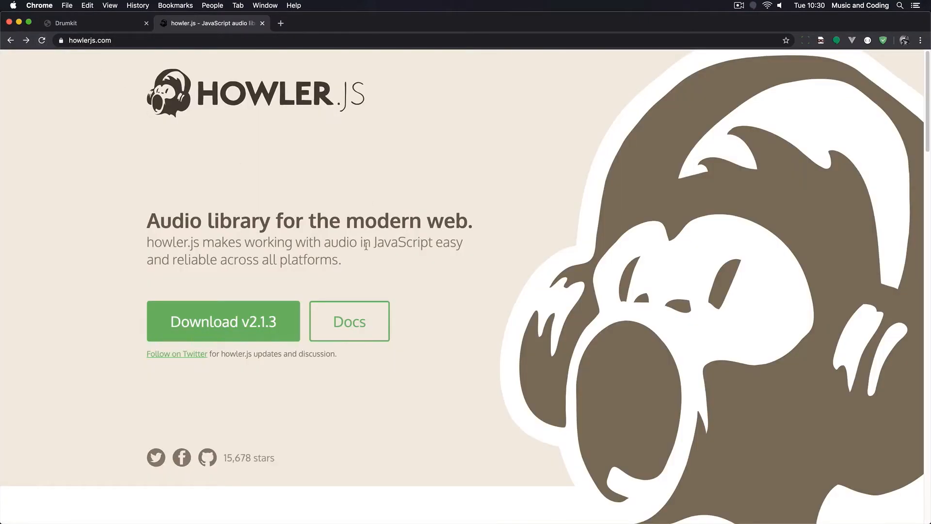
{"action": "left_click", "coordinate": [349, 320]}
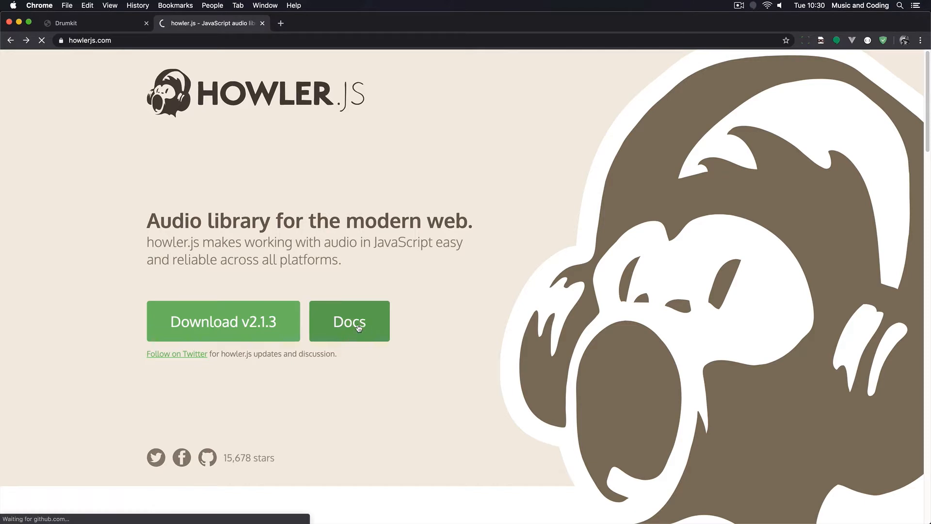
{"action": "left_click", "coordinate": [349, 321]}
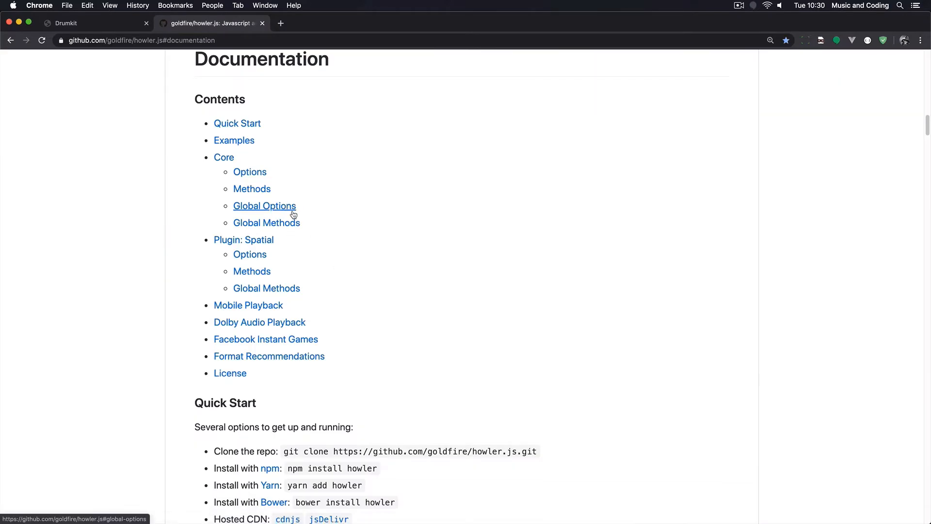
{"action": "scroll", "scroll_direction": "down", "scroll_amount": 3}
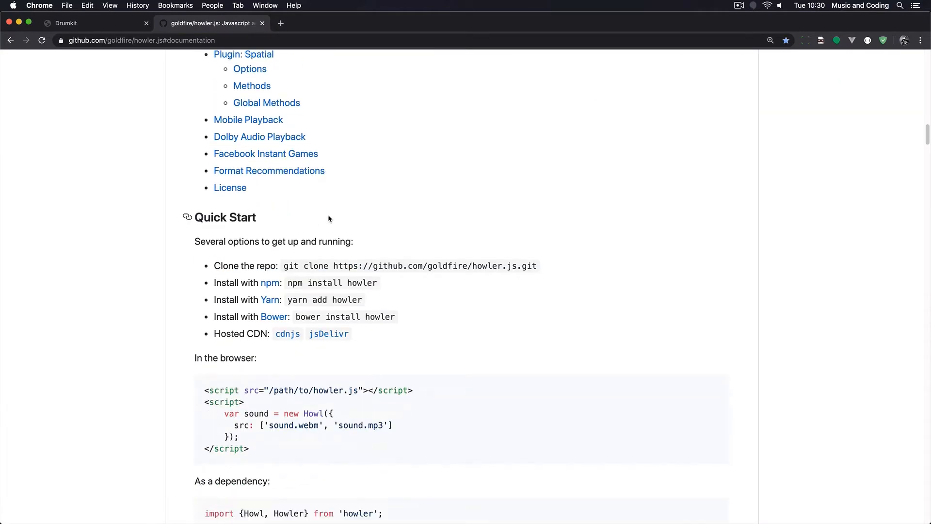
{"action": "scroll", "scroll_direction": "down", "scroll_amount": 3}
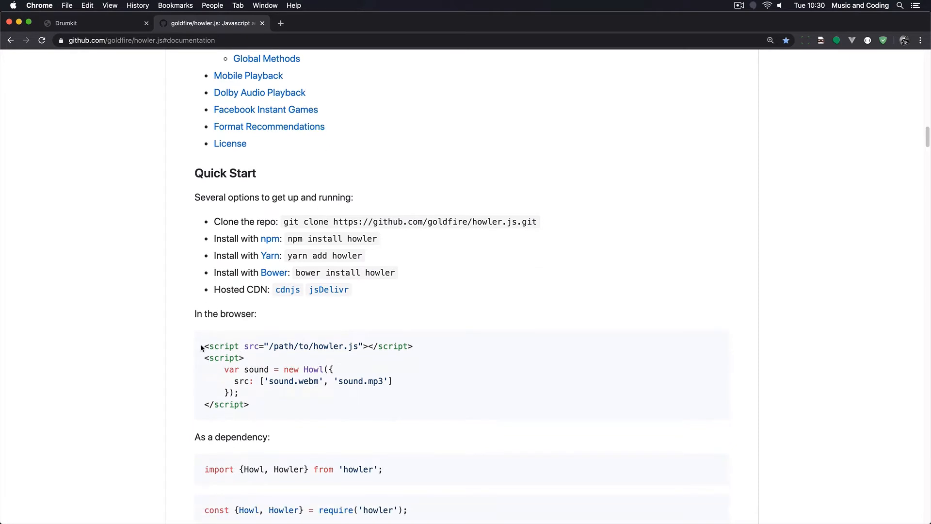
Step: Select the line that loads howler.js and follow the cdnjs hosted-library link
{"action": "left_click_drag", "start_coordinate": [204, 346], "coordinate": [412, 346]}
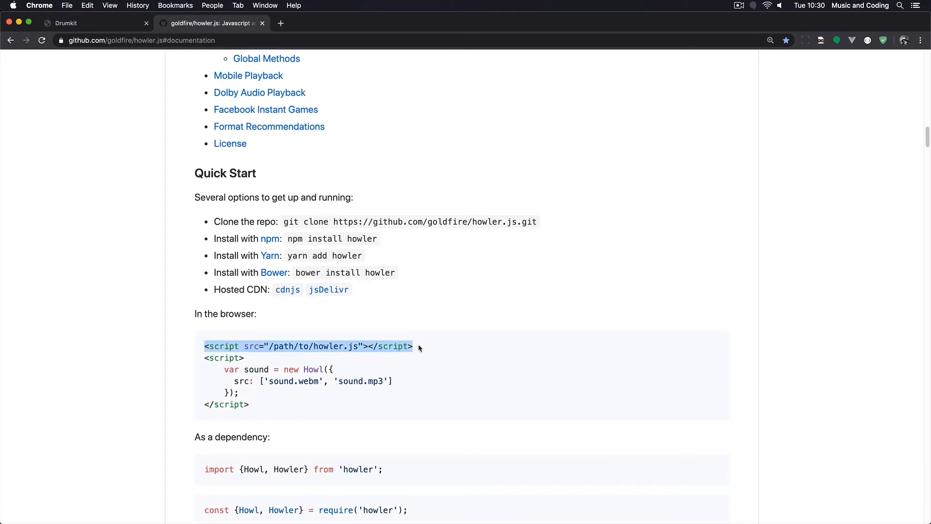
{"action": "mouse_move", "coordinate": [287, 290]}
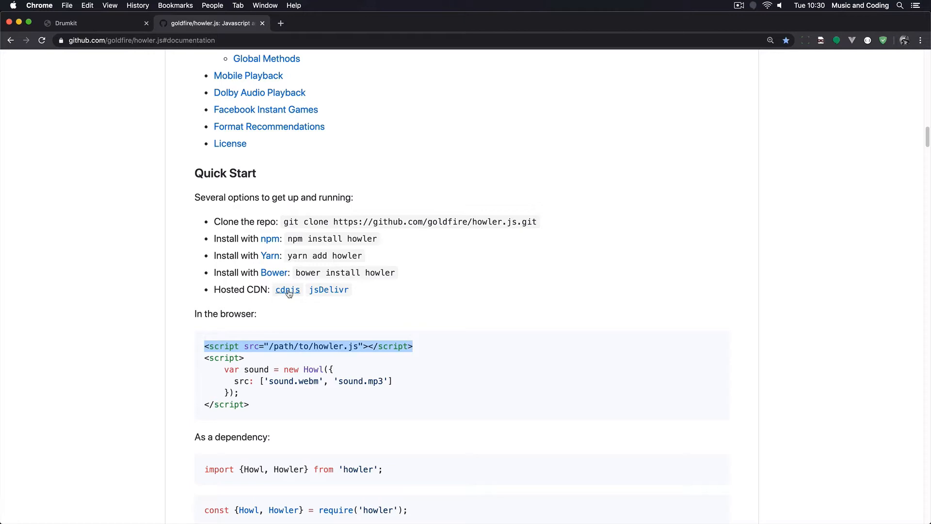
{"action": "left_click", "coordinate": [288, 290]}
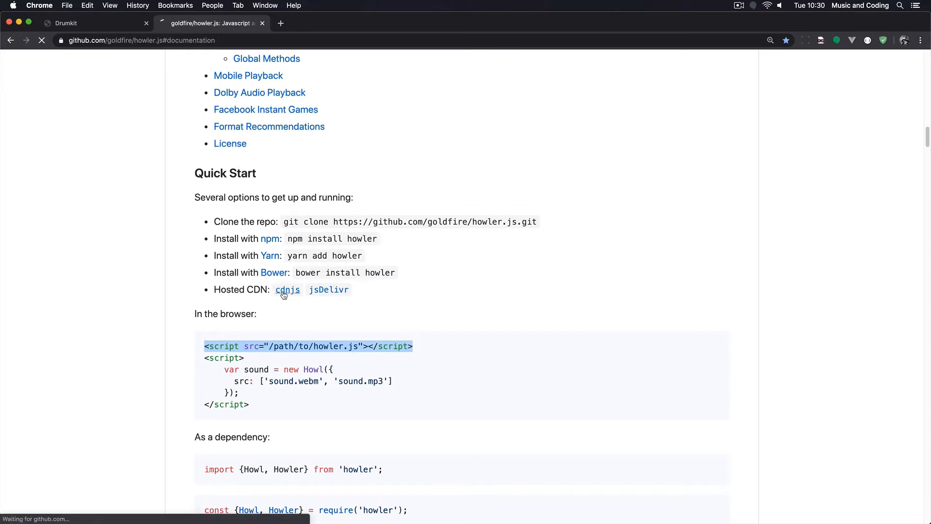
{"action": "left_click", "coordinate": [287, 290]}
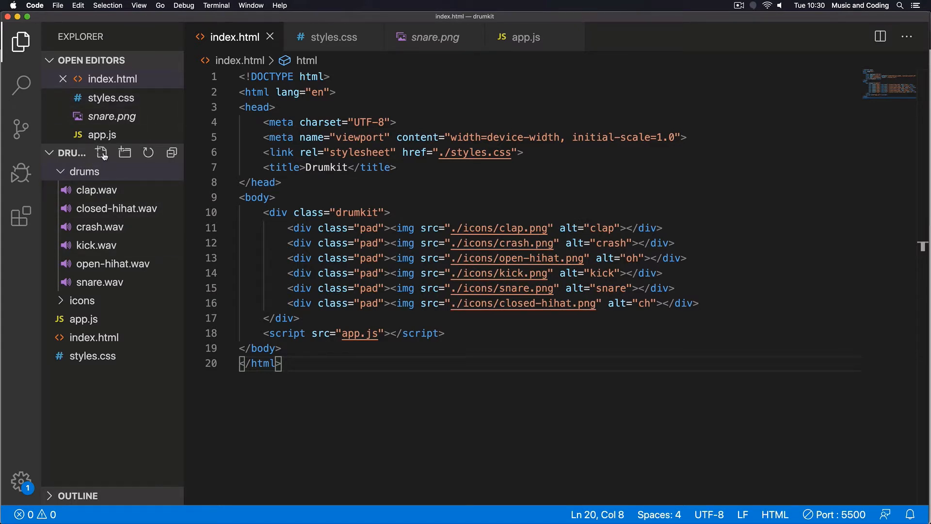
Step: Create howler.min.js holding the minified howler code, save it, and return to index.html
{"action": "left_click", "coordinate": [85, 171]}
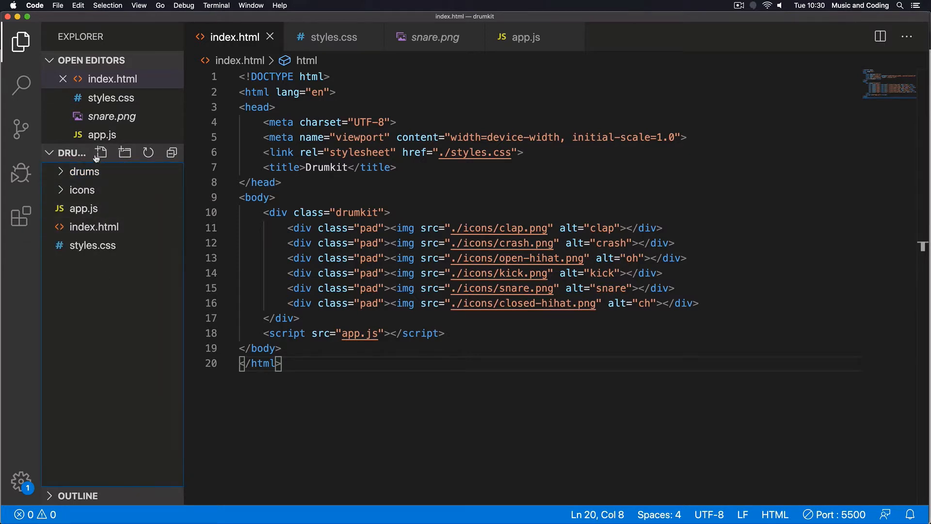
{"action": "left_click", "coordinate": [100, 153]}
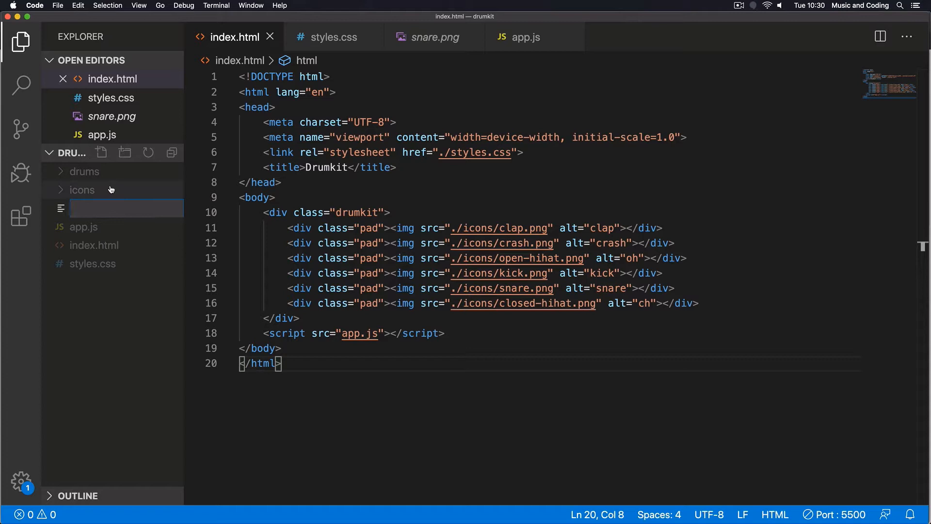
{"action": "type", "text": "howler.min.js"}
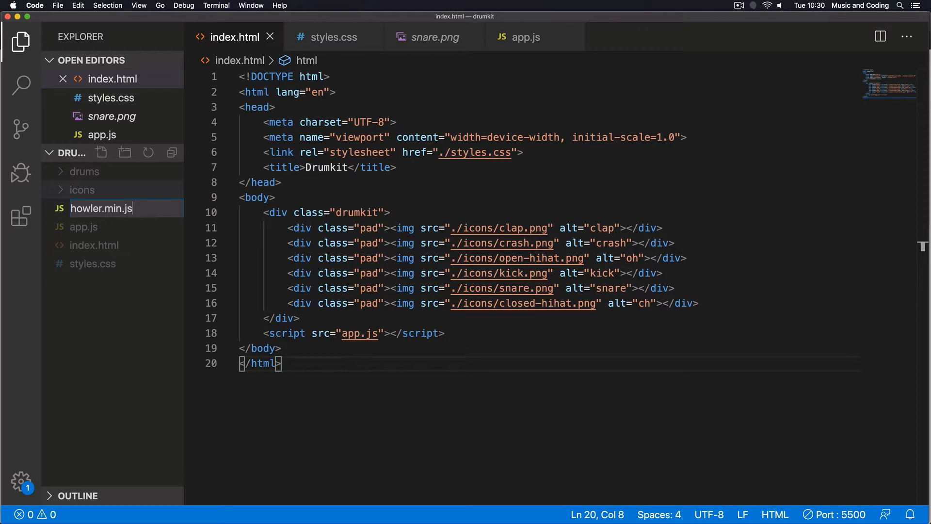
{"action": "double_click", "coordinate": [101, 208]}
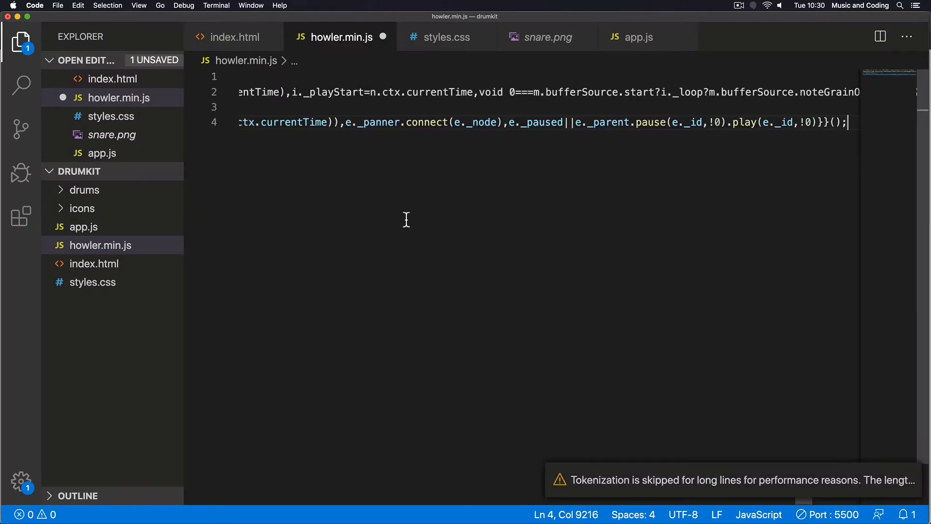
{"action": "mouse_move", "coordinate": [708, 431]}
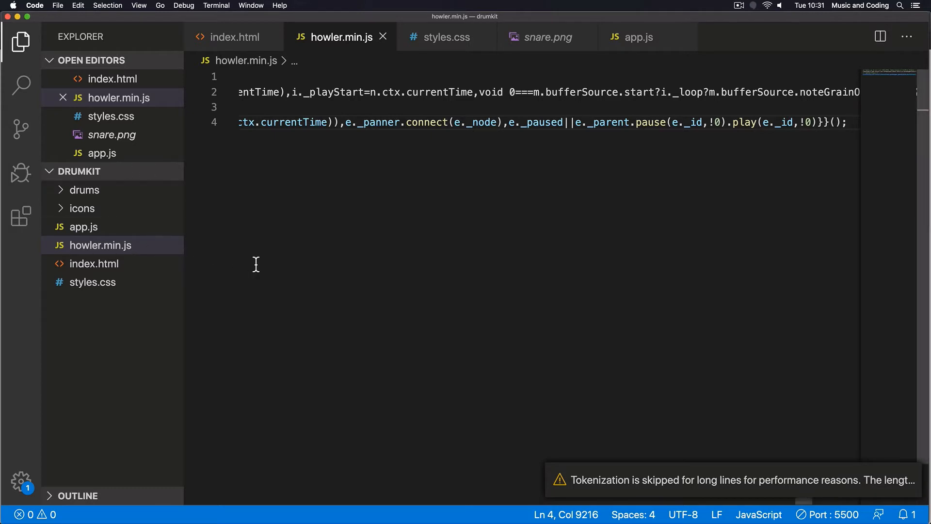
{"action": "left_click", "coordinate": [101, 245]}
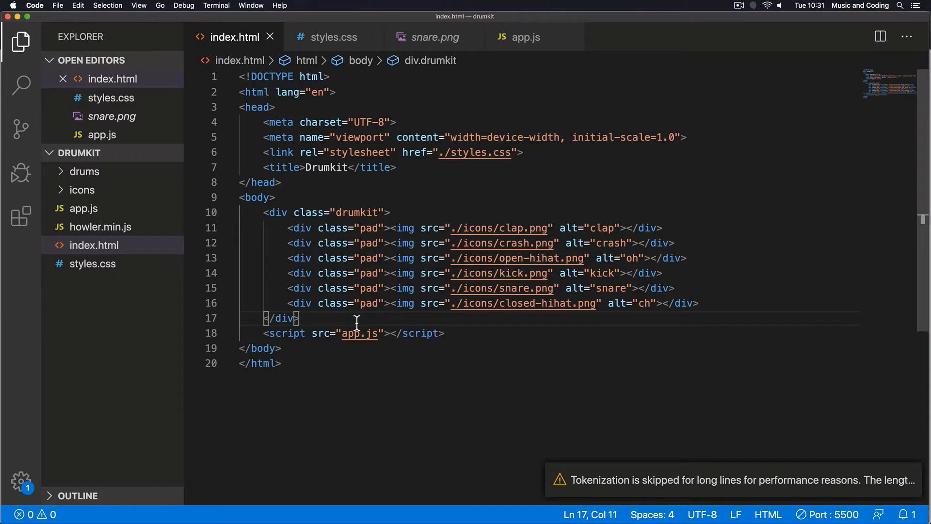
Step: Add <script src="howler.min.js"></script> below the drumkit div, above app.js, and save
{"action": "key", "text": "enter"}
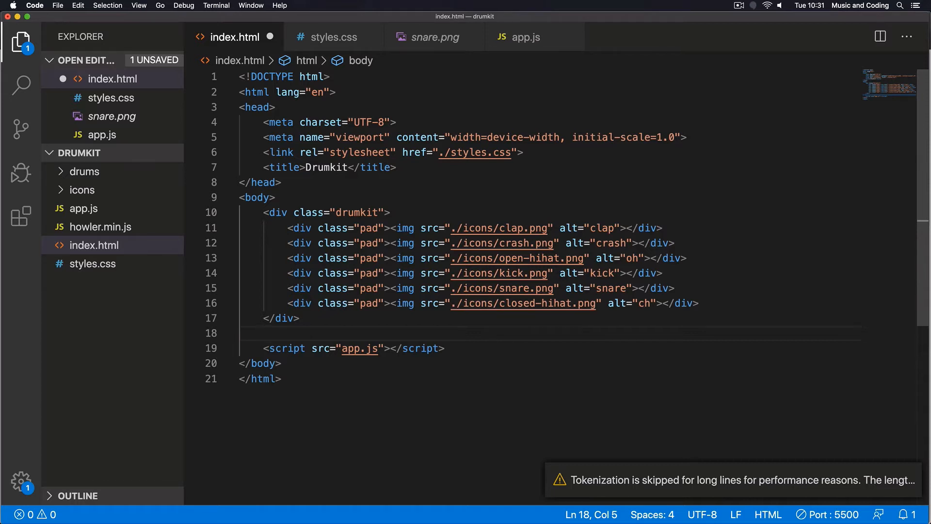
{"action": "type", "text": "<script></script>"}
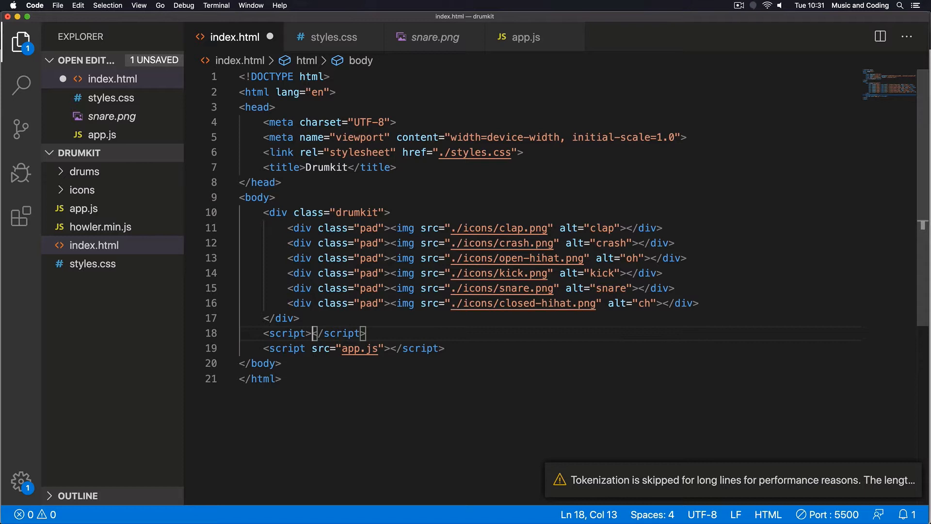
{"action": "type", "text": "src"}
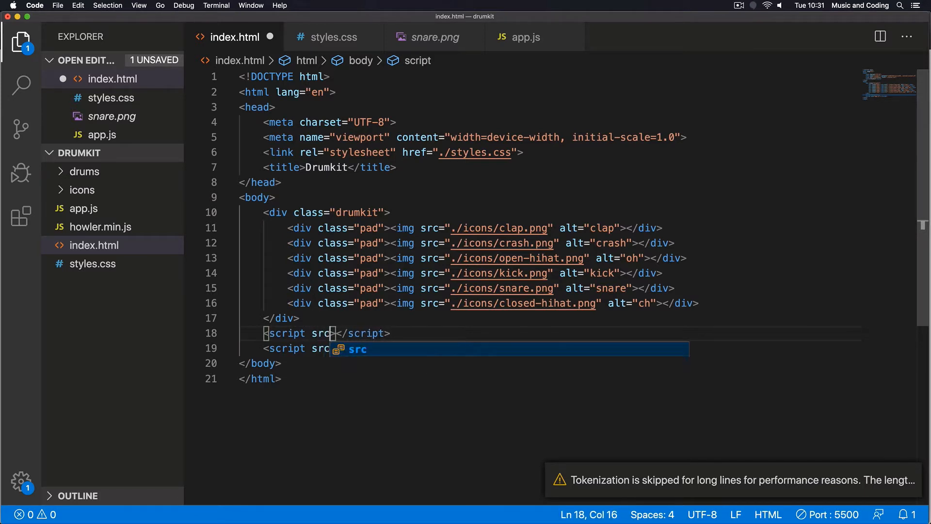
{"action": "type", "text": "=\"howler.min.js\">"}
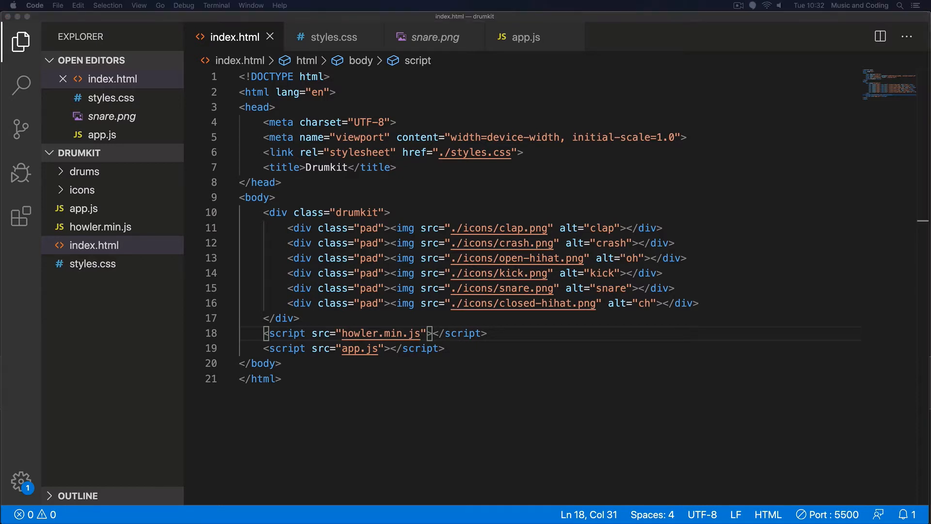
{"action": "left_click", "coordinate": [85, 171]}
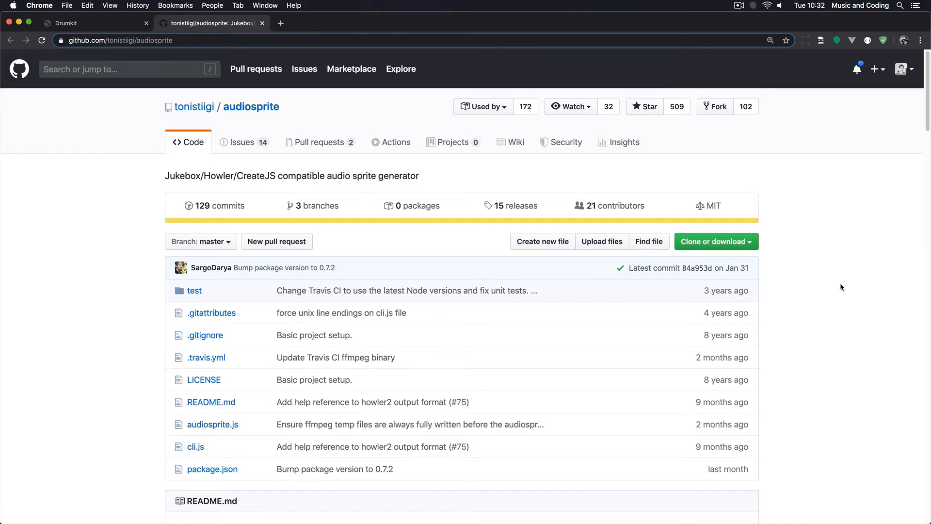
{"action": "mouse_move", "coordinate": [343, 95]}
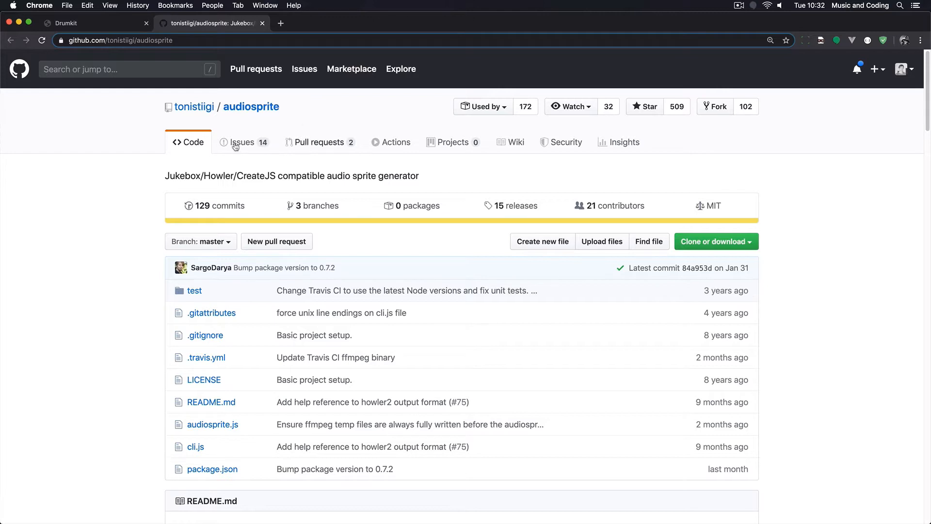
{"action": "mouse_move", "coordinate": [130, 197]}
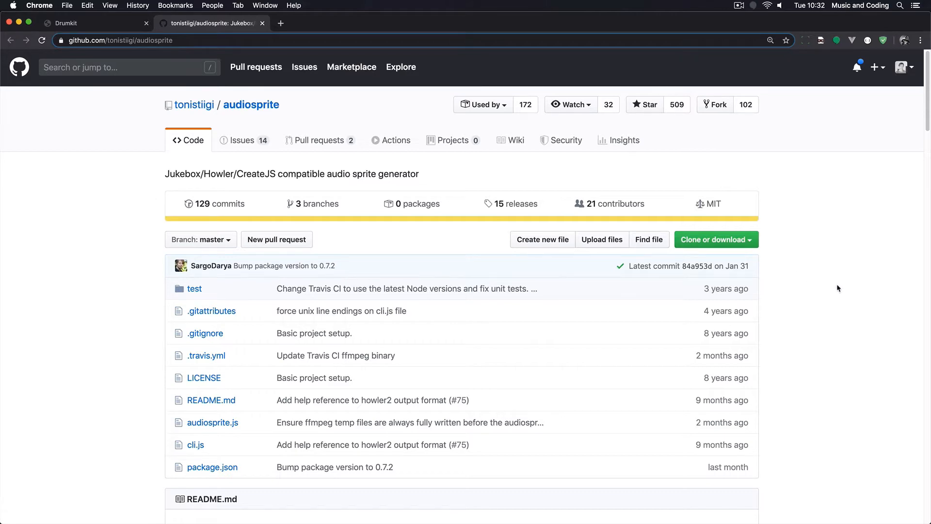
Step: Scroll the audiosprite README to Installation and select the npm install command
{"action": "scroll", "scroll_direction": "down", "scroll_amount": 3}
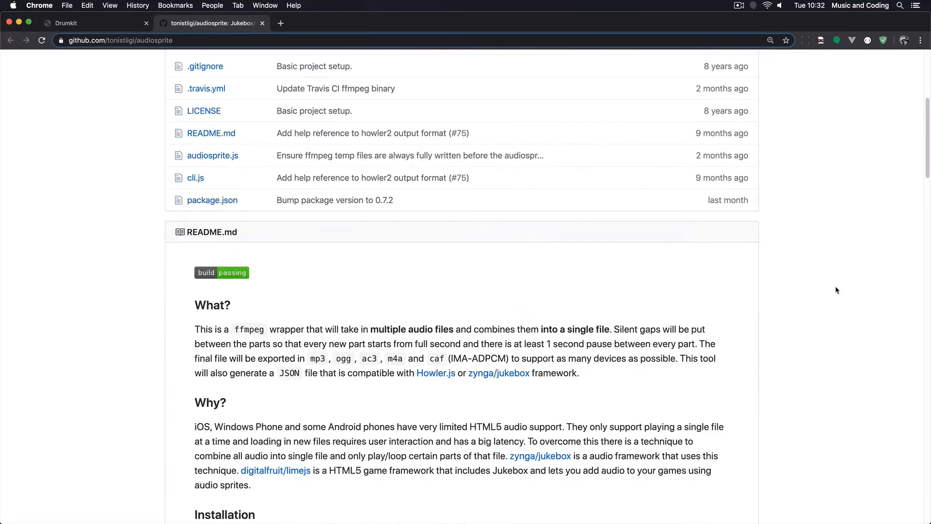
{"action": "scroll", "scroll_direction": "down", "scroll_amount": 3}
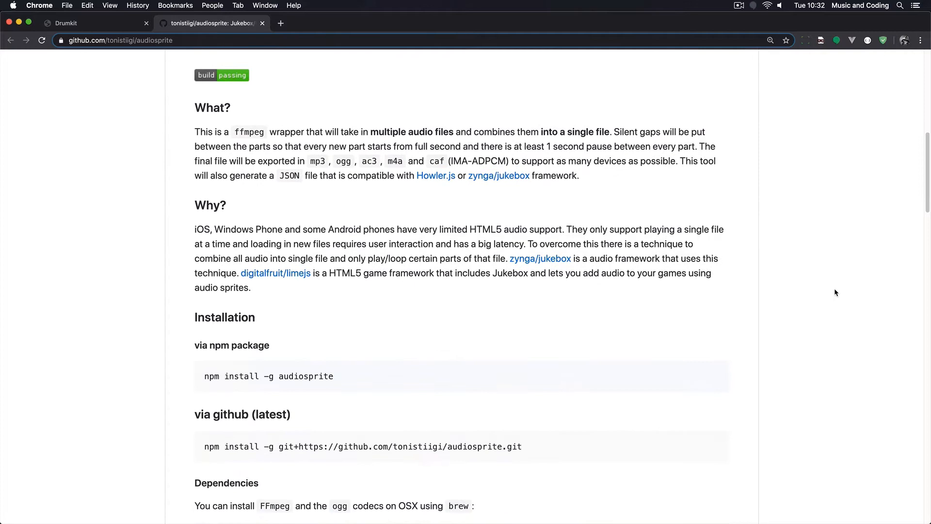
{"action": "scroll", "scroll_direction": "down", "scroll_amount": 3}
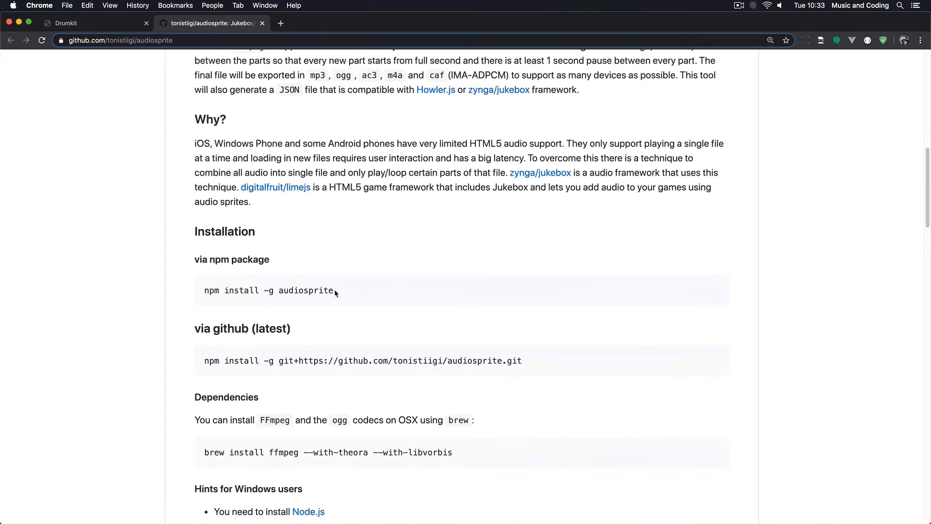
{"action": "left_click_drag", "start_coordinate": [221, 291], "coordinate": [333, 291]}
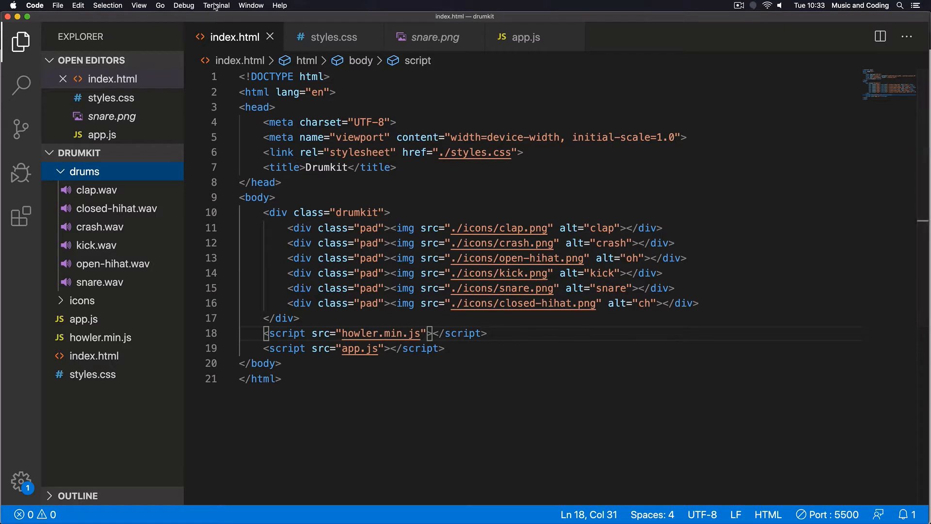
Step: Open a new terminal and enter sudo npm install -g audiosprite
{"action": "left_click", "coordinate": [216, 6]}
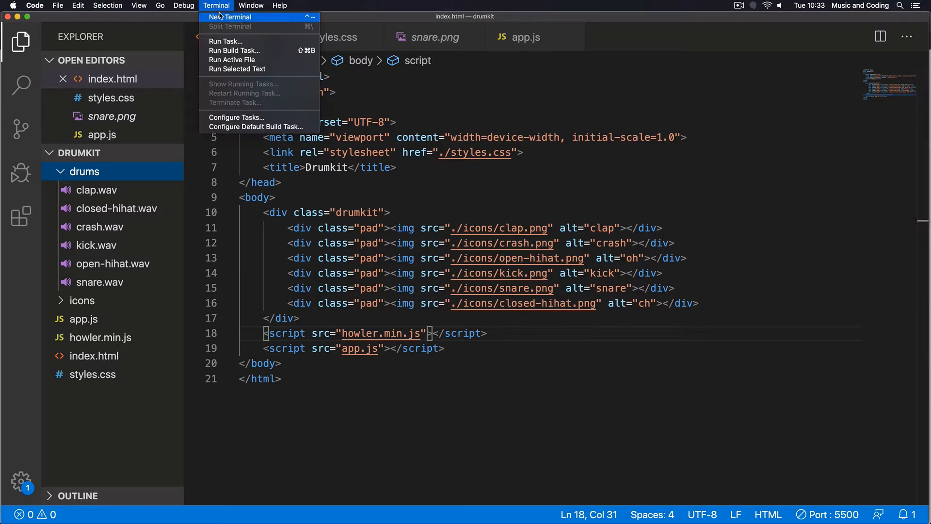
{"action": "left_click", "coordinate": [230, 16]}
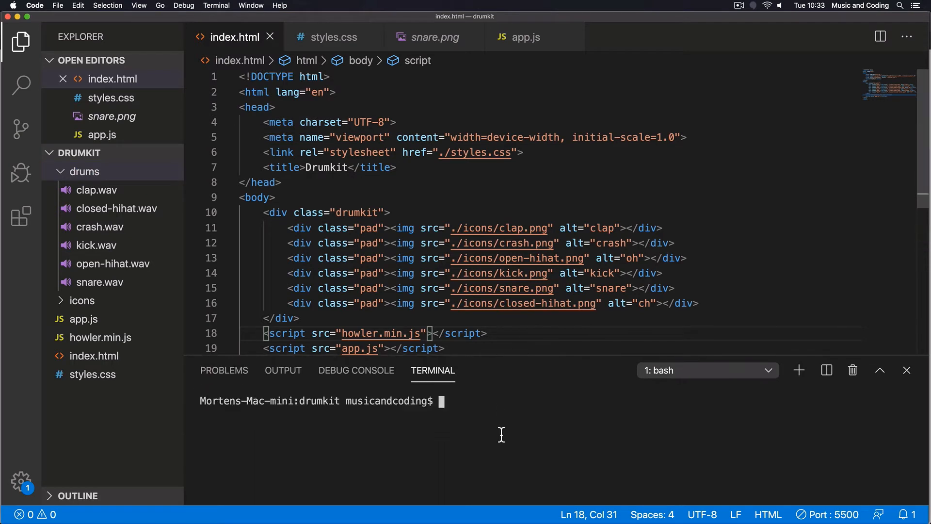
{"action": "type", "text": "sud"}
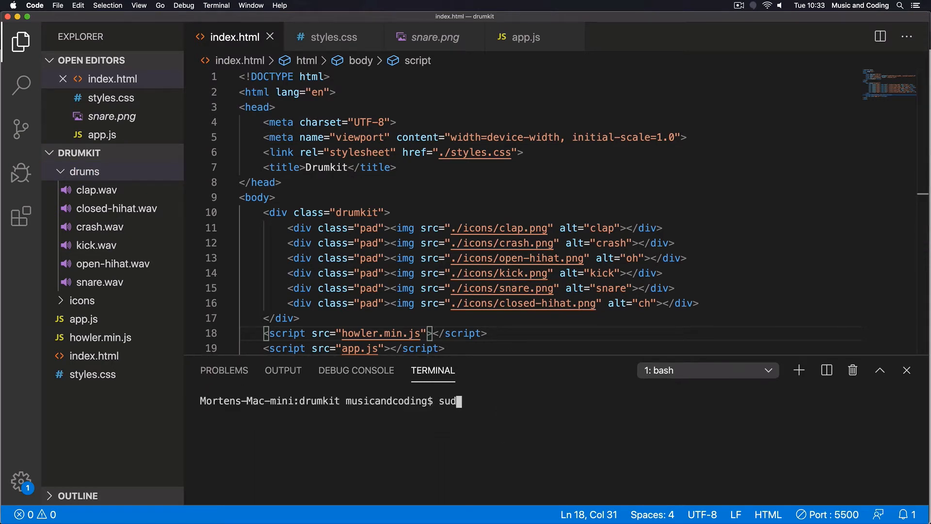
{"action": "type", "text": "o"}
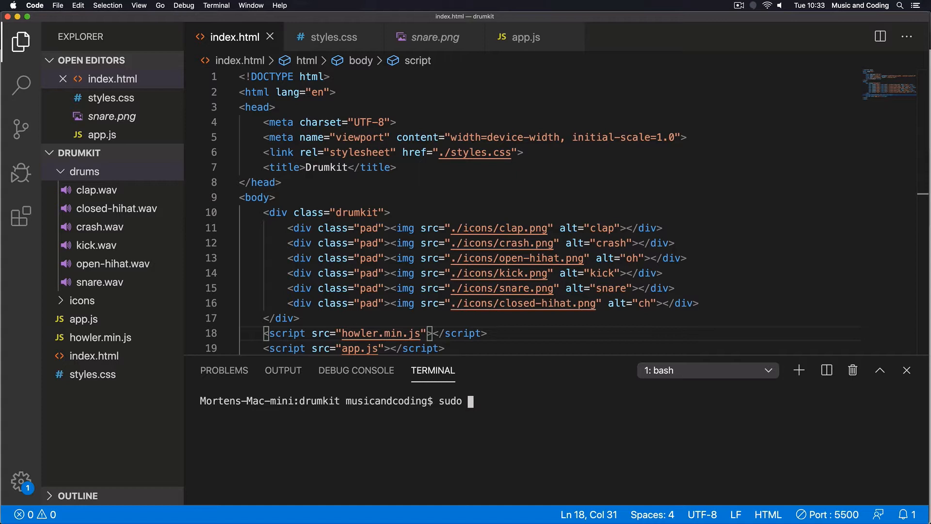
{"action": "type", "text": "npm install -g"}
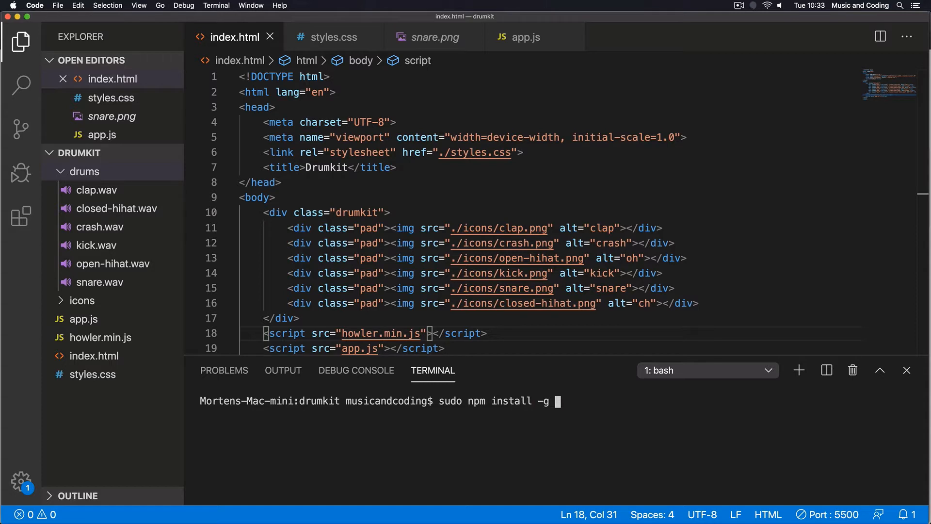
{"action": "type", "text": "audio"}
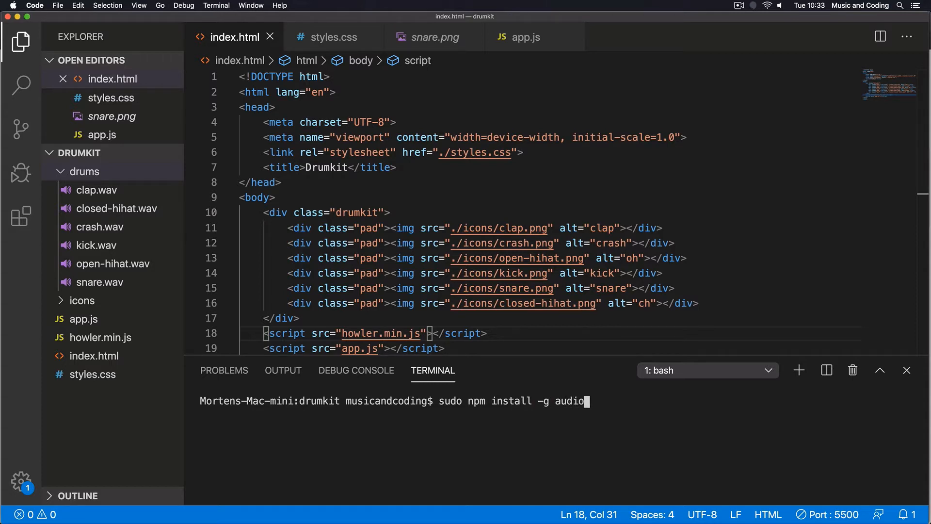
{"action": "type", "text": "sprite"}
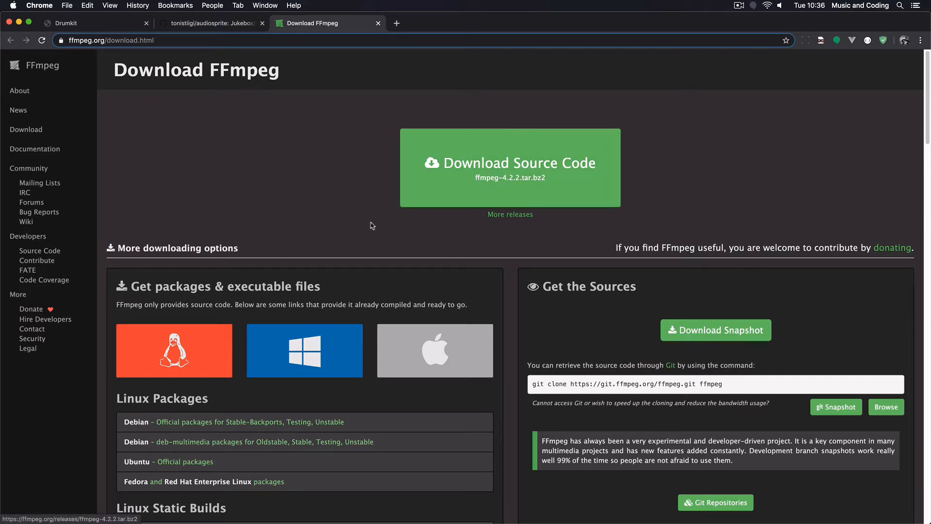
Step: Browse the macOS and Windows FFmpeg builds on ffmpeg.org/download
{"action": "left_click", "coordinate": [434, 349]}
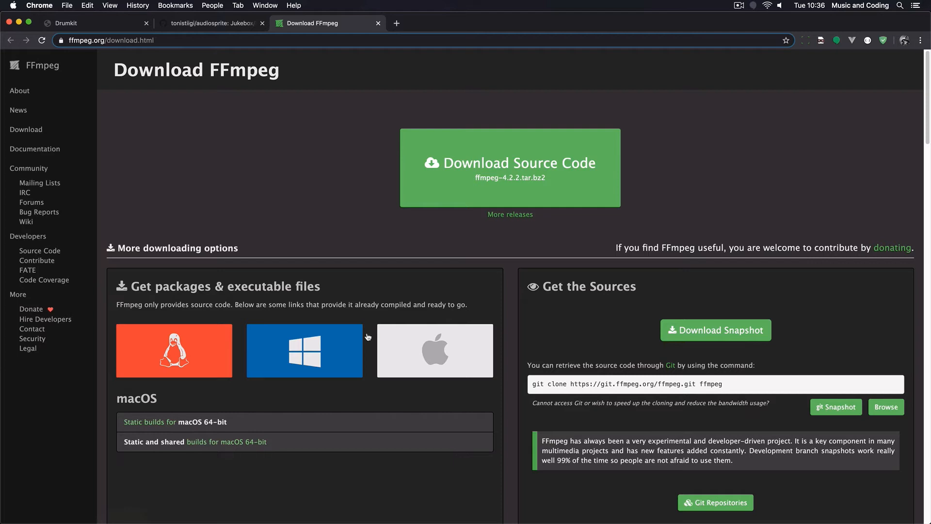
{"action": "left_click", "coordinate": [304, 350]}
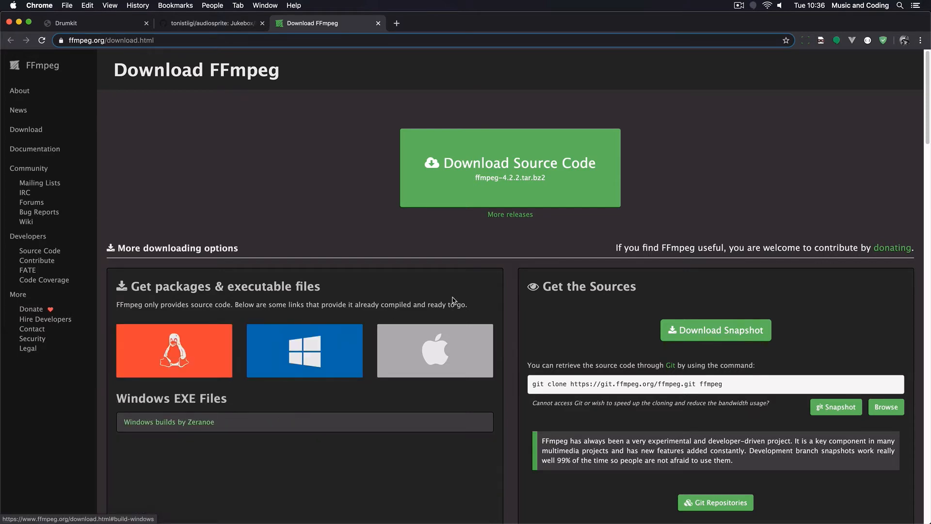
{"action": "mouse_move", "coordinate": [436, 307]}
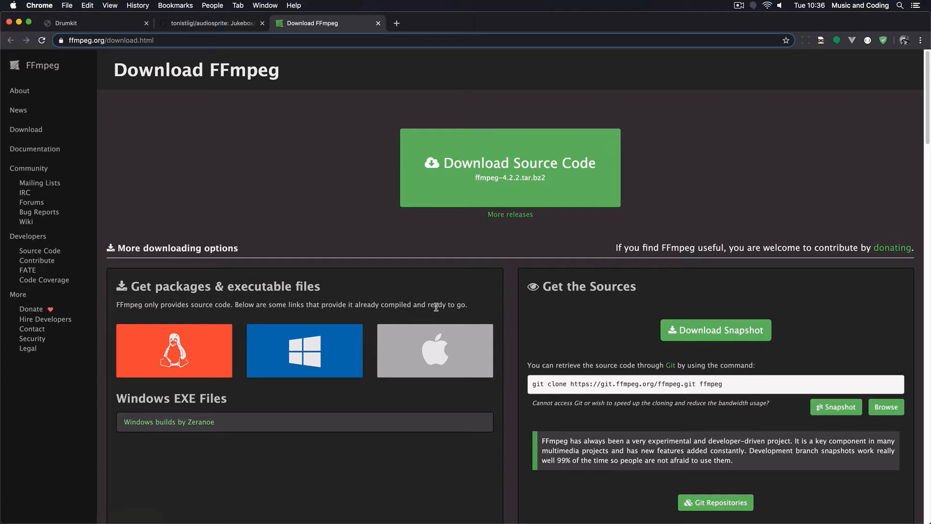
{"action": "mouse_move", "coordinate": [417, 307]}
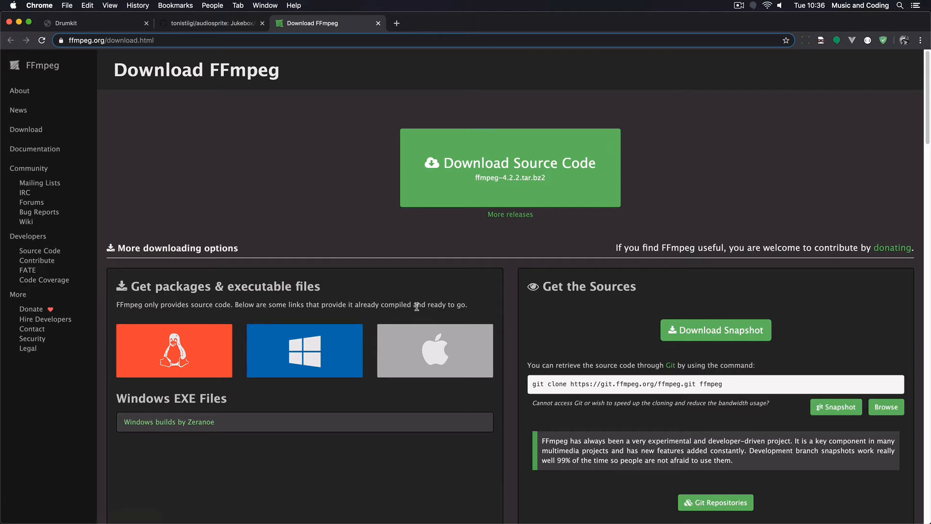
{"action": "left_click", "coordinate": [435, 350]}
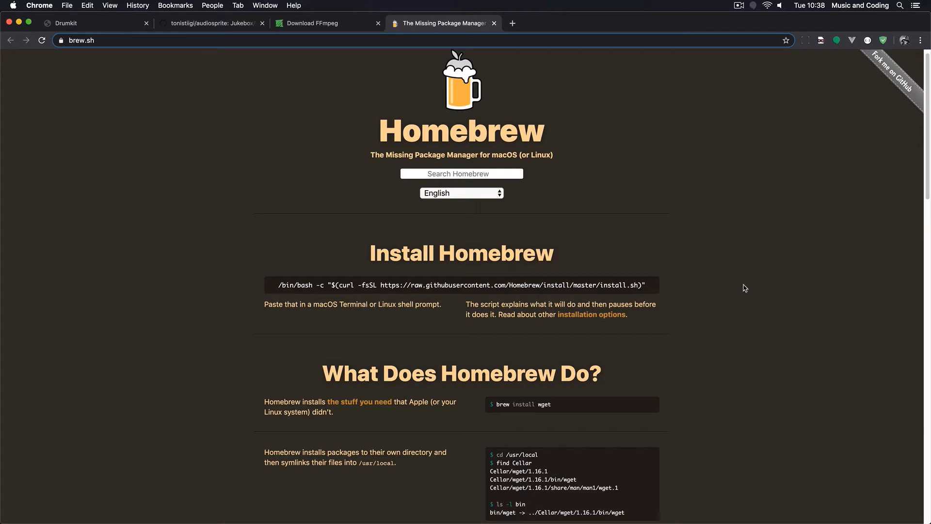
{"action": "mouse_move", "coordinate": [742, 276]}
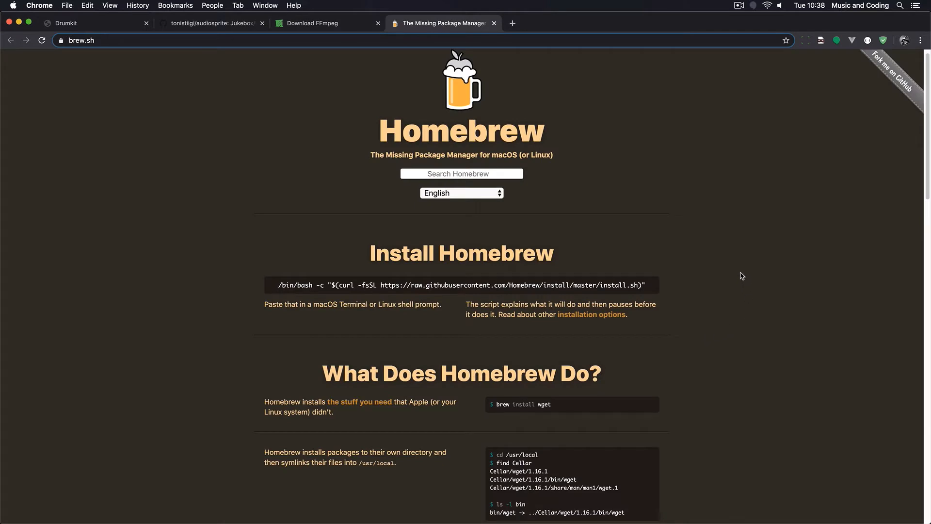
{"action": "mouse_move", "coordinate": [537, 155]}
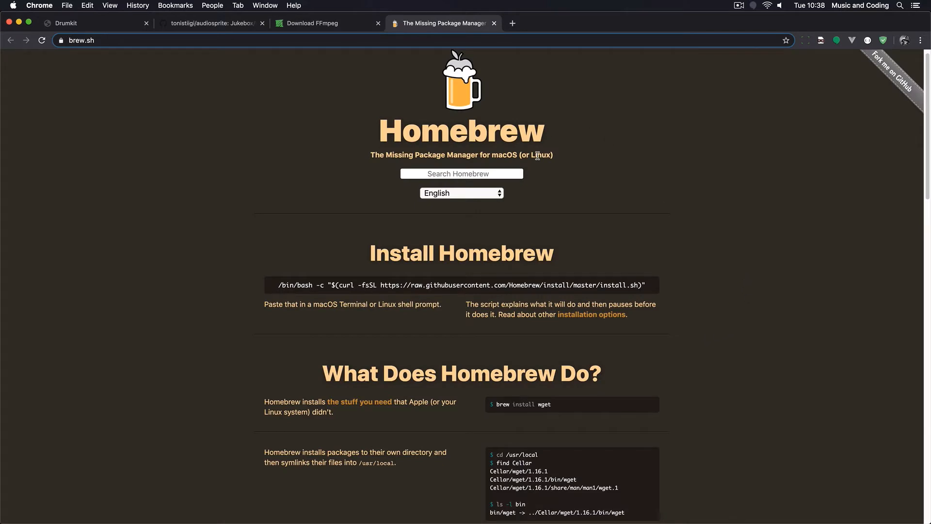
{"action": "mouse_move", "coordinate": [777, 296]}
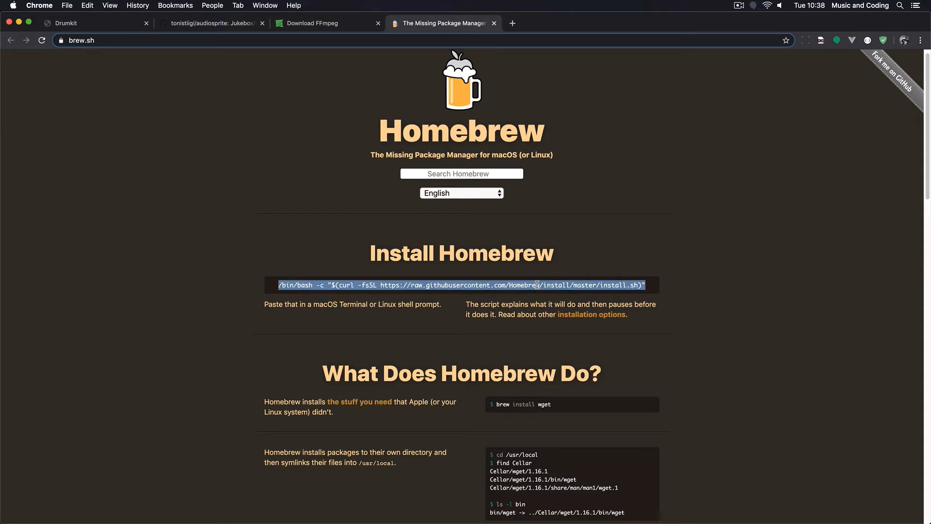
Step: Copy the Homebrew /bin/bash install command and switch back to Visual Studio Code
{"action": "key", "text": "cmd+tab"}
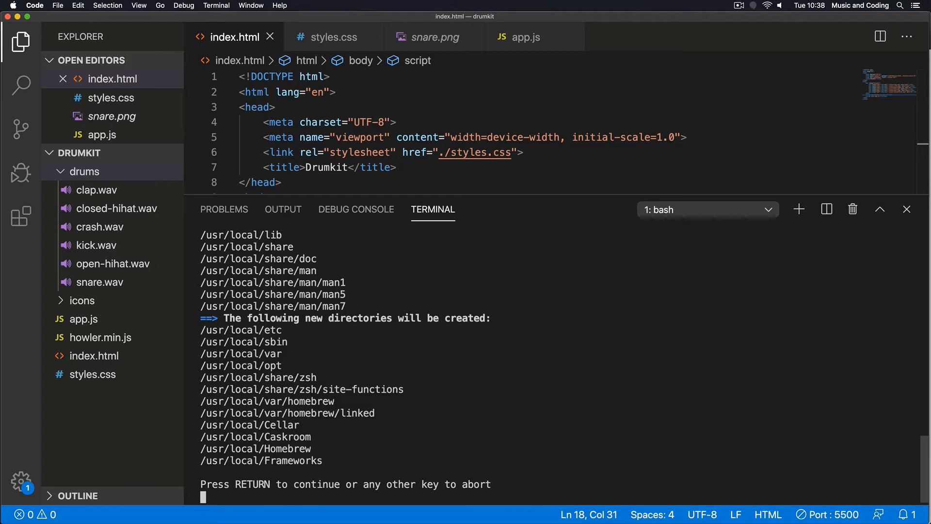
Step: Confirm the pasted Homebrew install in the terminal and let it finish successfully
{"action": "key", "text": "Return"}
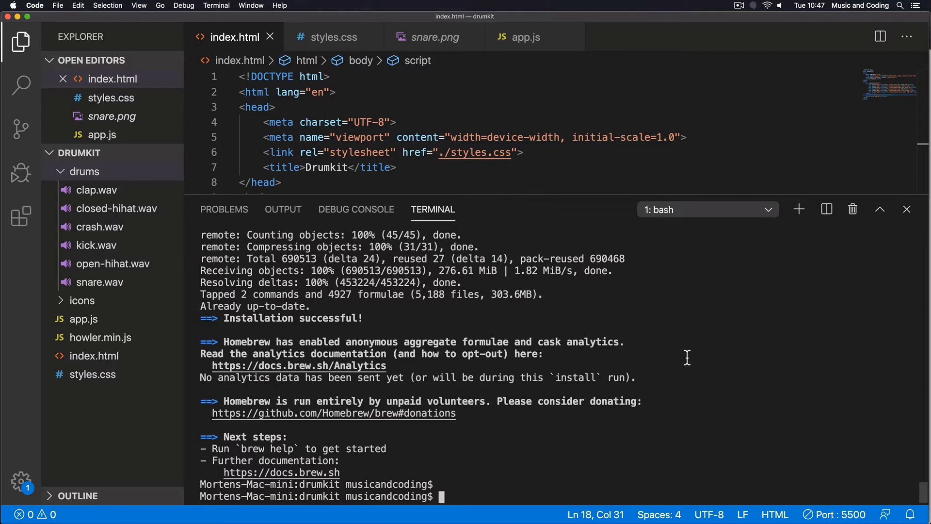
{"action": "mouse_move", "coordinate": [693, 358]}
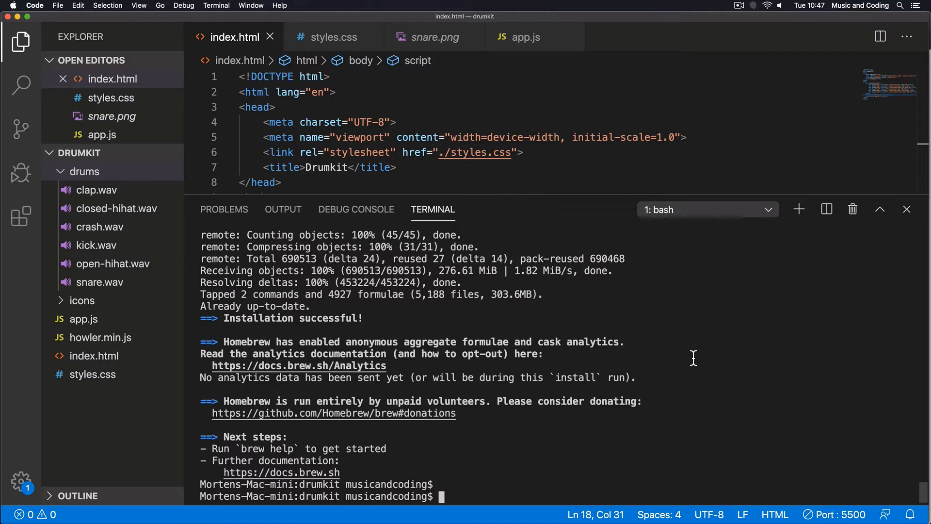
Step: Open a second bash terminal and run brew install ffmpeg
{"action": "left_click", "coordinate": [799, 209]}
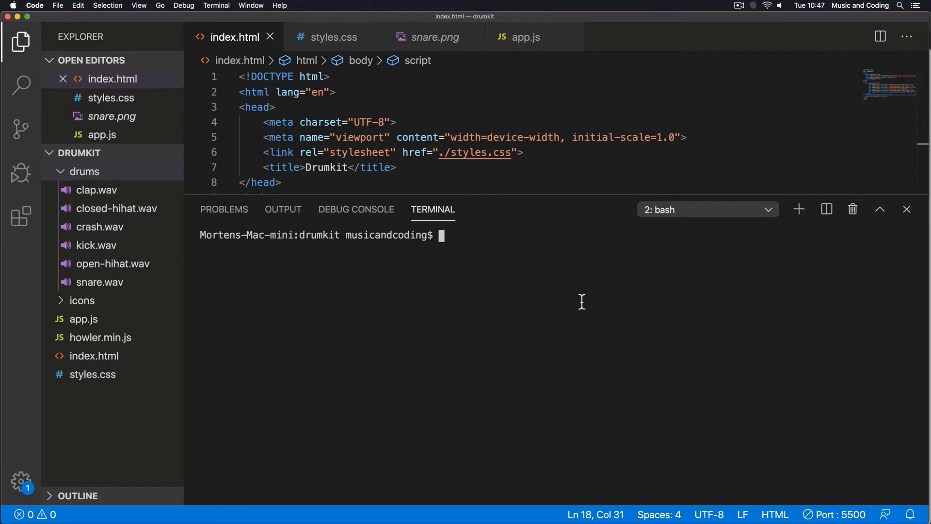
{"action": "type", "text": "brew instr"}
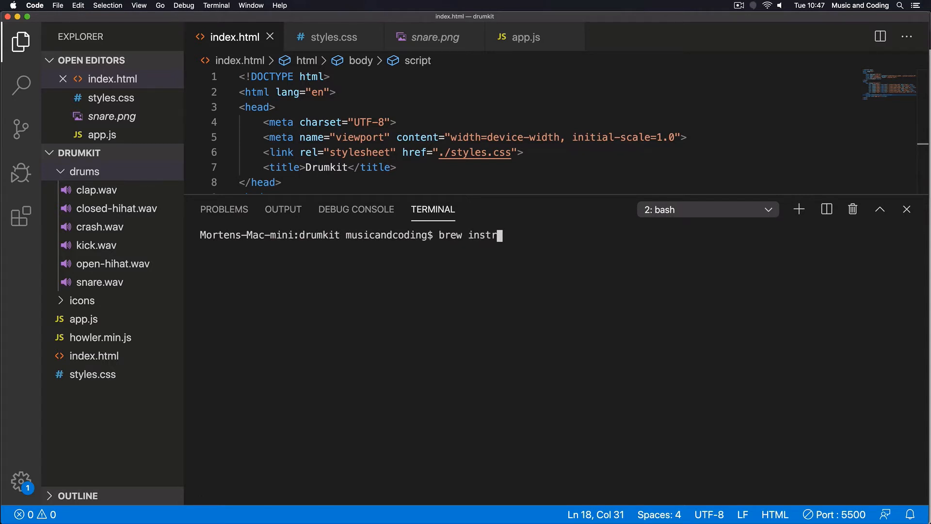
{"action": "key", "text": "Backspace"}
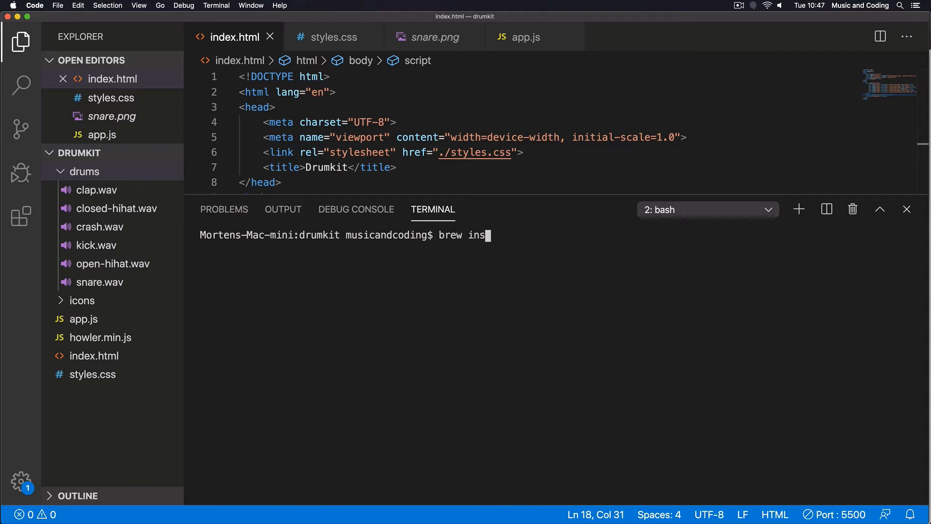
{"action": "type", "text": "tall"}
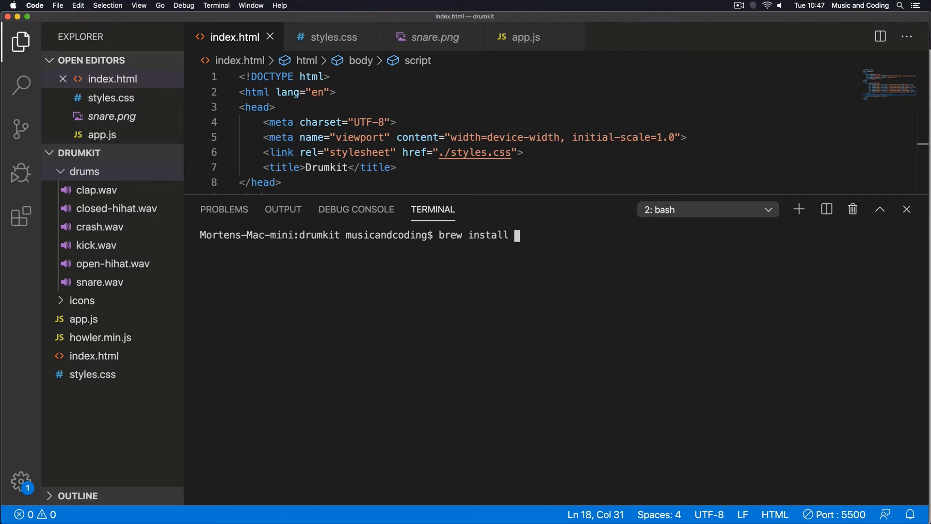
{"action": "type", "text": "ffmpe"}
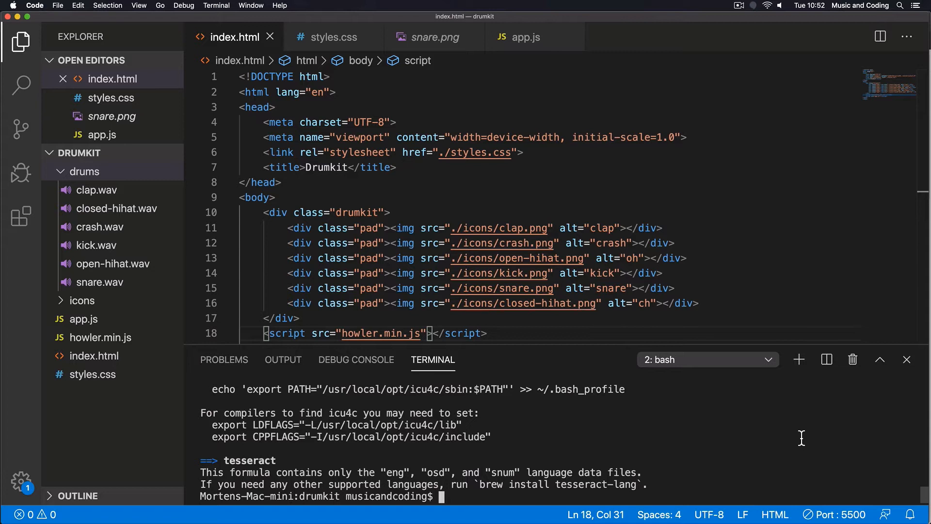
{"action": "mouse_move", "coordinate": [826, 366]}
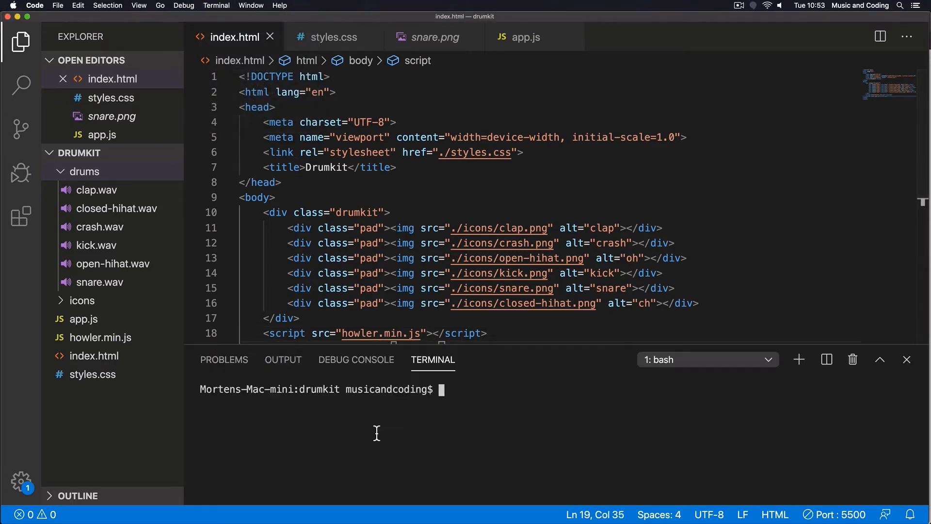
{"action": "mouse_move", "coordinate": [563, 428]}
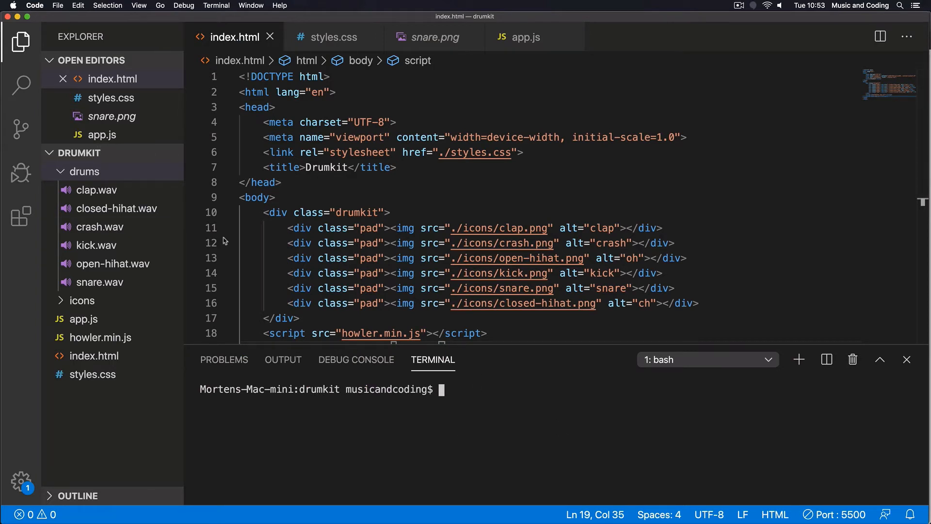
Step: Change the first terminal into the drums folder with cd drums and run ls
{"action": "type", "text": "cd drums"}
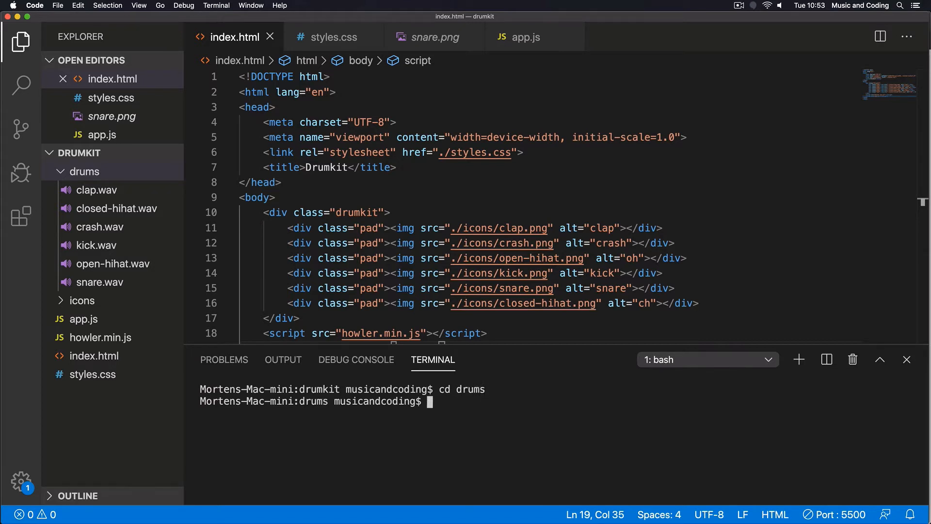
{"action": "type", "text": "ls"}
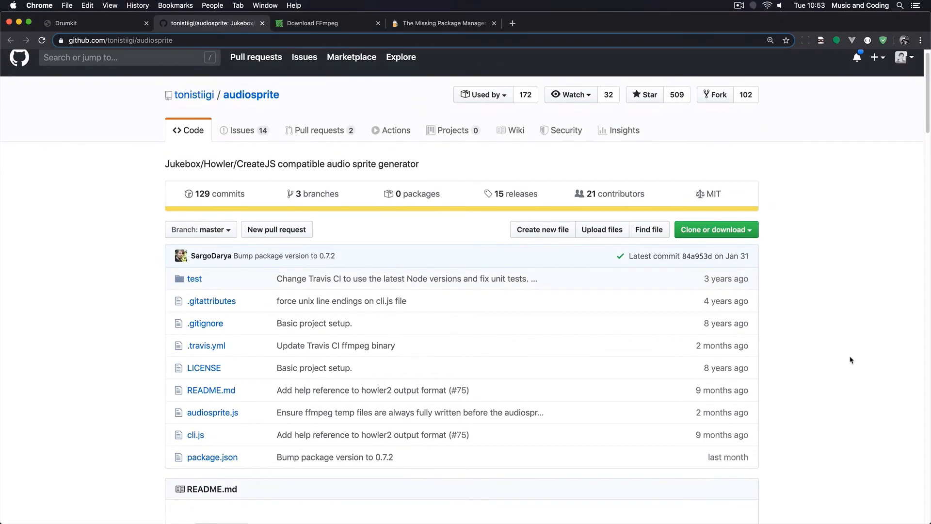
Step: Scroll the audiosprite README to Usage and select its command-line options list
{"action": "scroll", "scroll_direction": "down", "scroll_amount": 3}
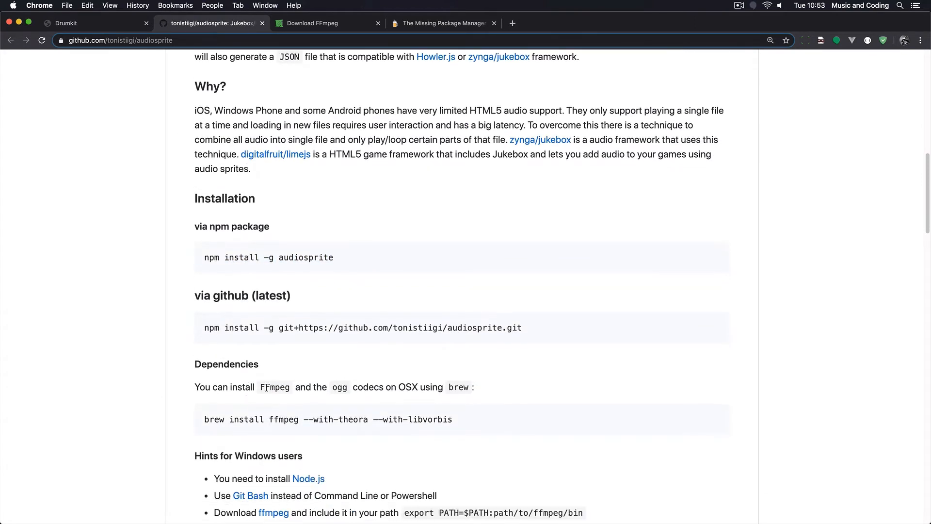
{"action": "scroll", "scroll_direction": "down", "scroll_amount": 3}
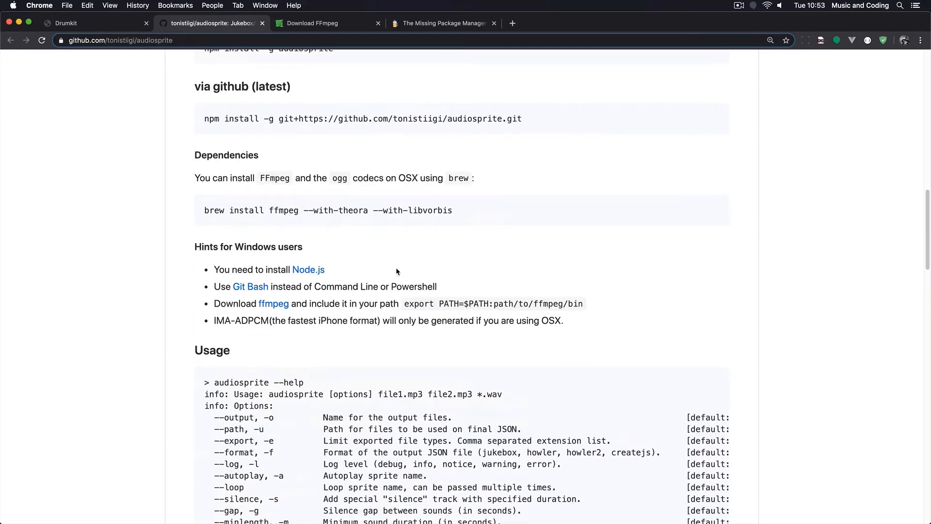
{"action": "scroll", "scroll_direction": "down", "scroll_amount": 3}
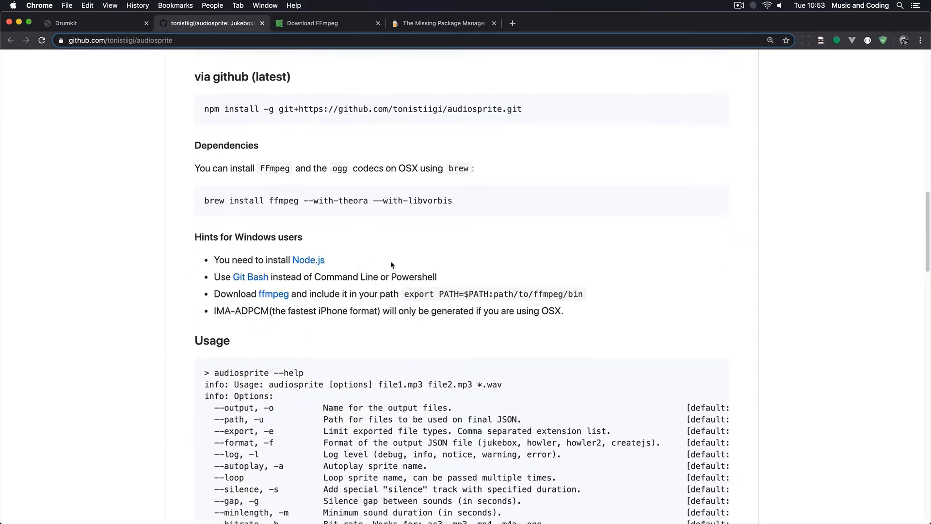
{"action": "scroll", "scroll_direction": "down", "scroll_amount": 3}
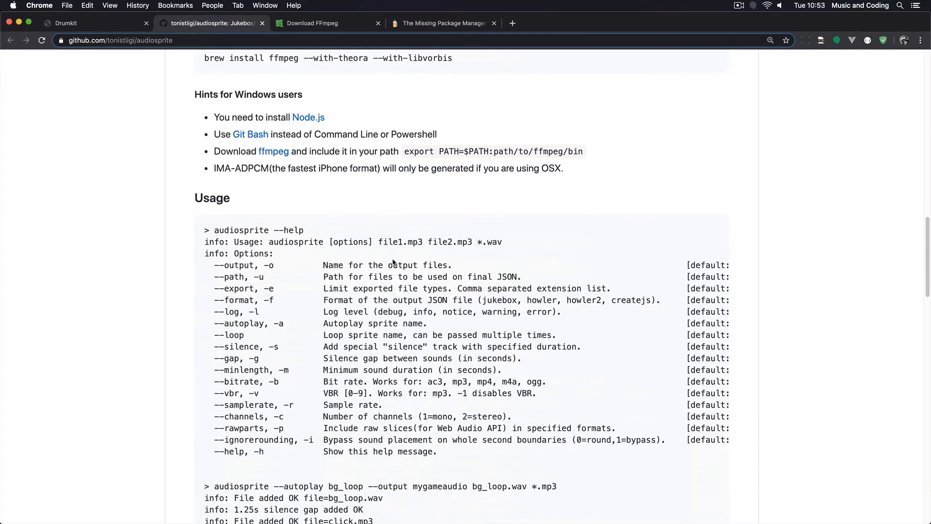
{"action": "scroll", "scroll_direction": "down", "scroll_amount": 3}
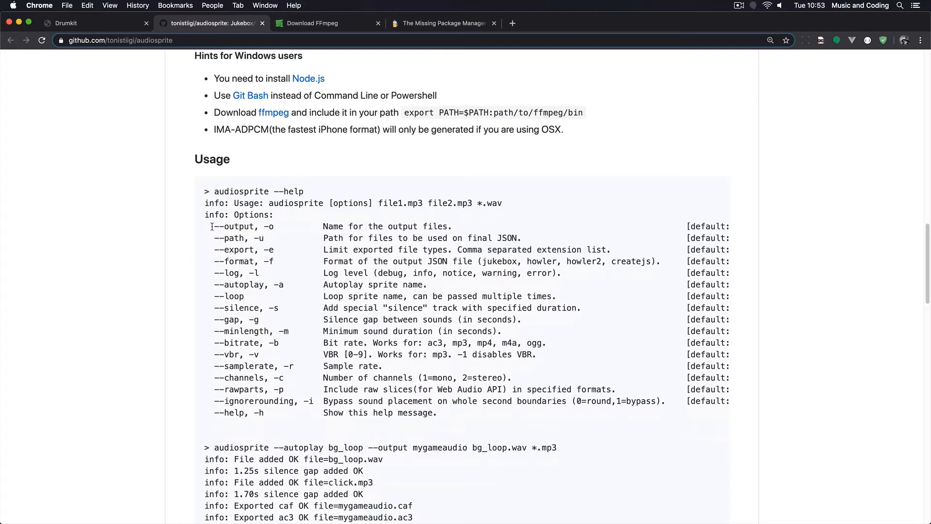
{"action": "left_click_drag", "start_coordinate": [210, 226], "coordinate": [439, 412]}
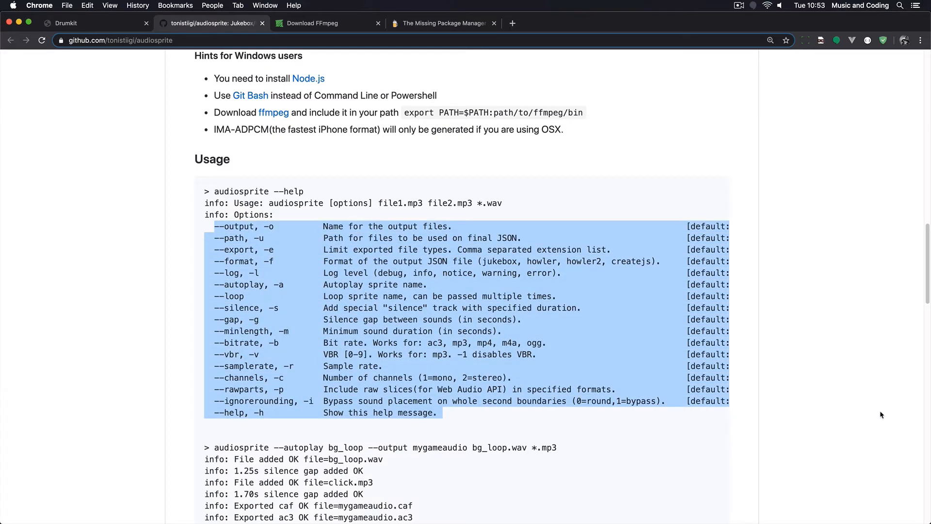
{"action": "left_click", "coordinate": [335, 249]}
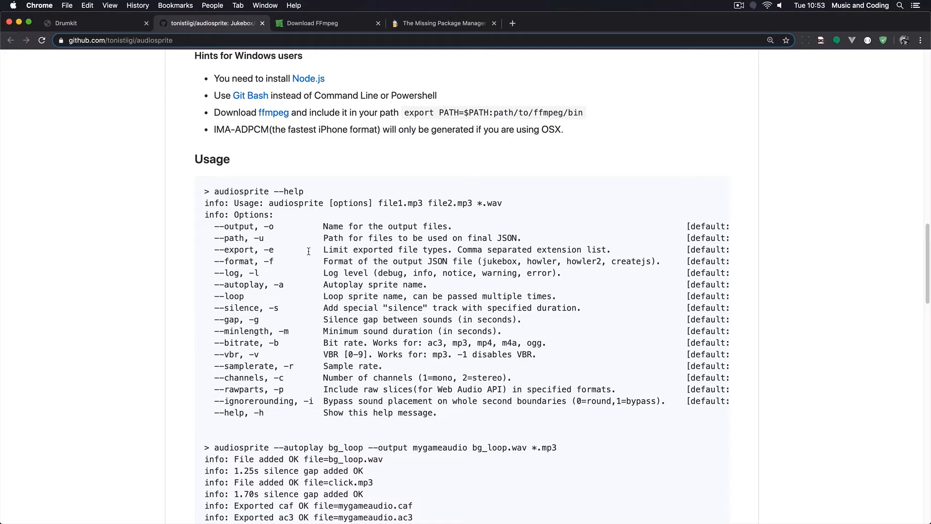
{"action": "mouse_move", "coordinate": [310, 252]}
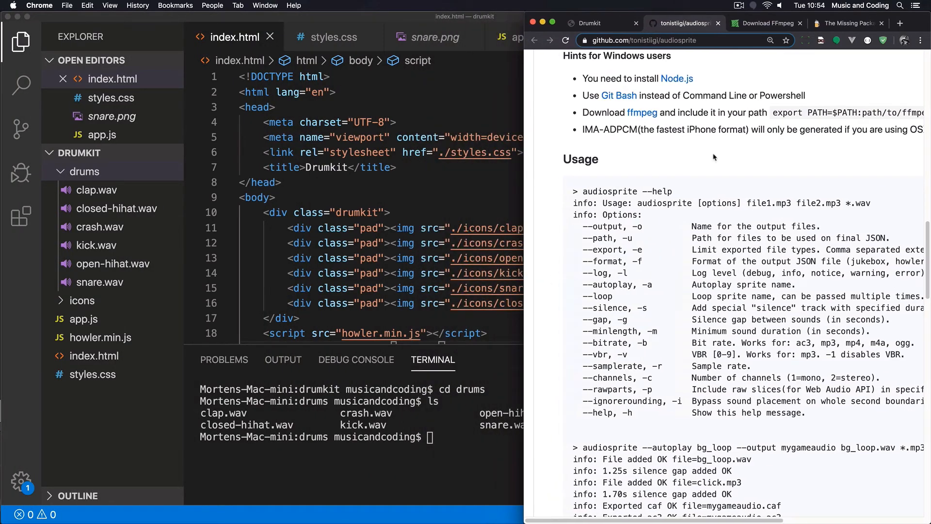
{"action": "mouse_move", "coordinate": [742, 184]}
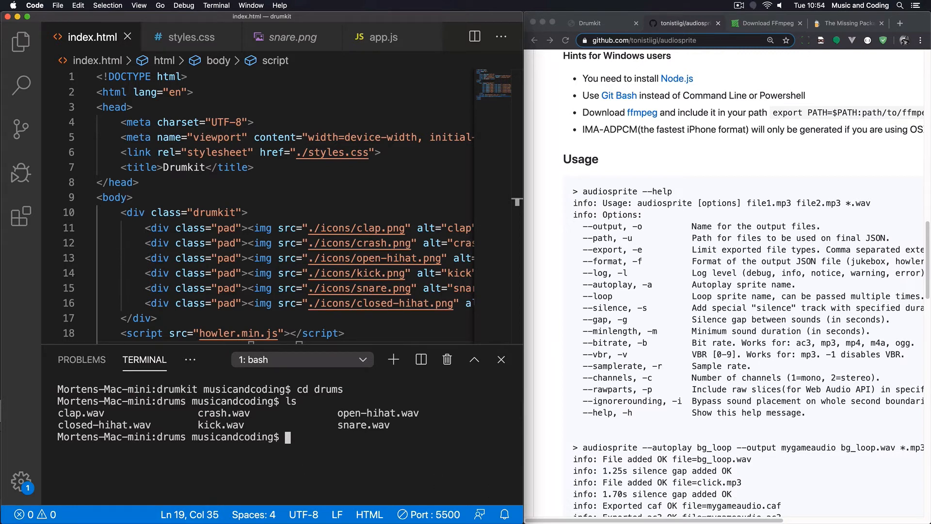
Step: Start the terminal command: audiosprite --export "webm,mp3"
{"action": "type", "text": "a"}
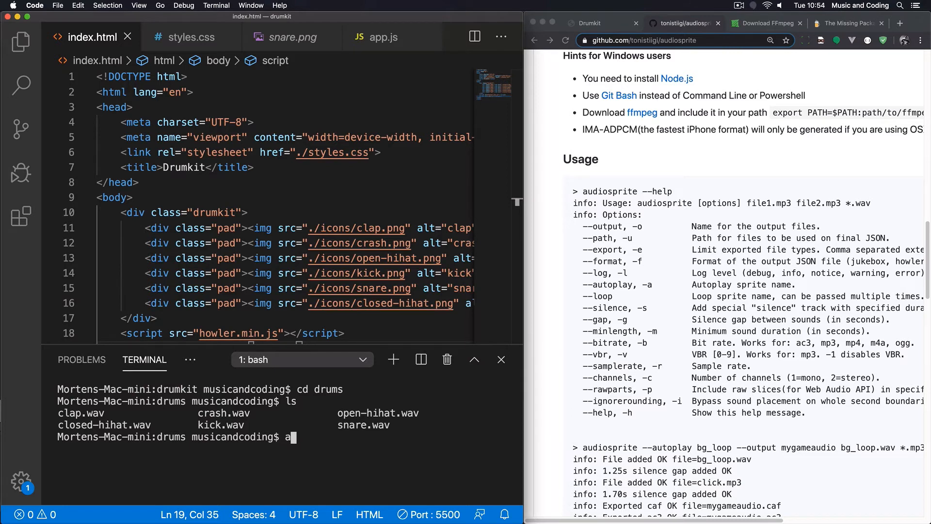
{"action": "type", "text": "udiosprite"}
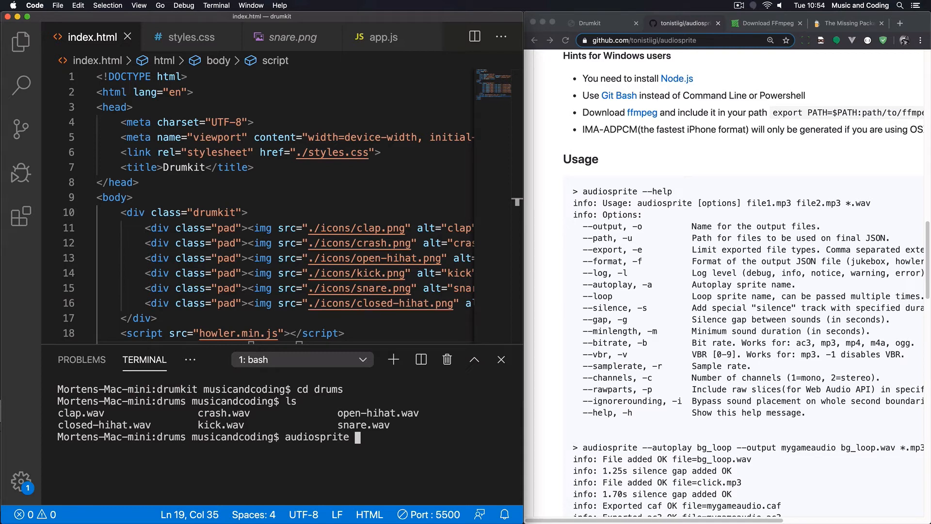
{"action": "type", "text": "--exp"}
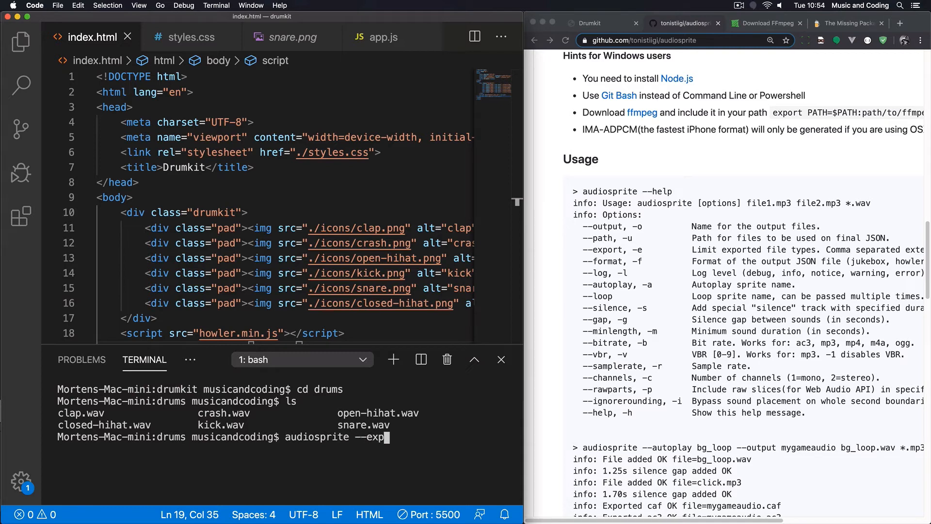
{"action": "type", "text": "ort"}
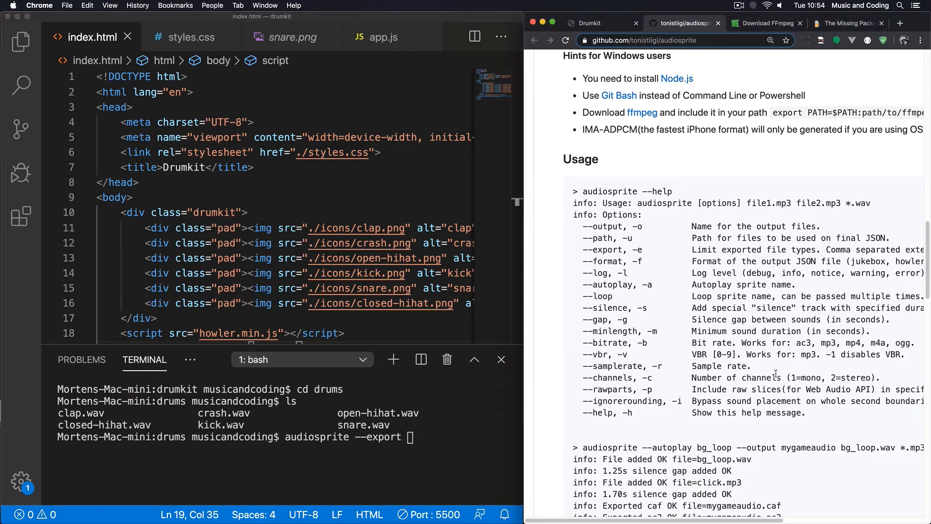
{"action": "scroll", "scroll_direction": "right", "scroll_amount": 3}
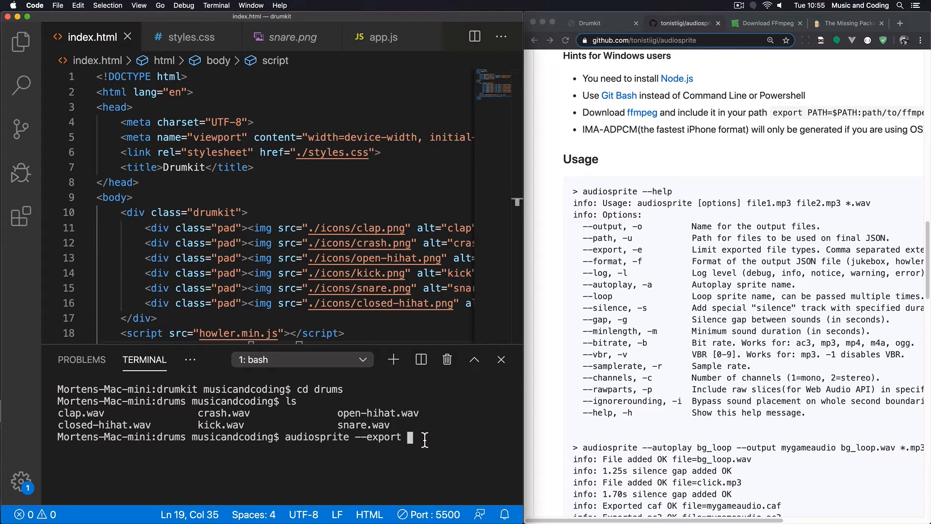
{"action": "type", "text": "\""}
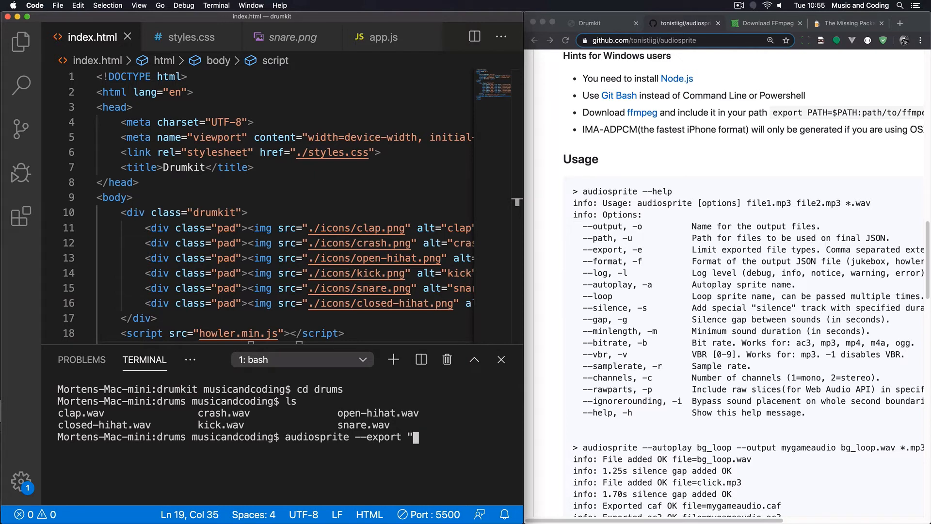
{"action": "type", "text": "v"}
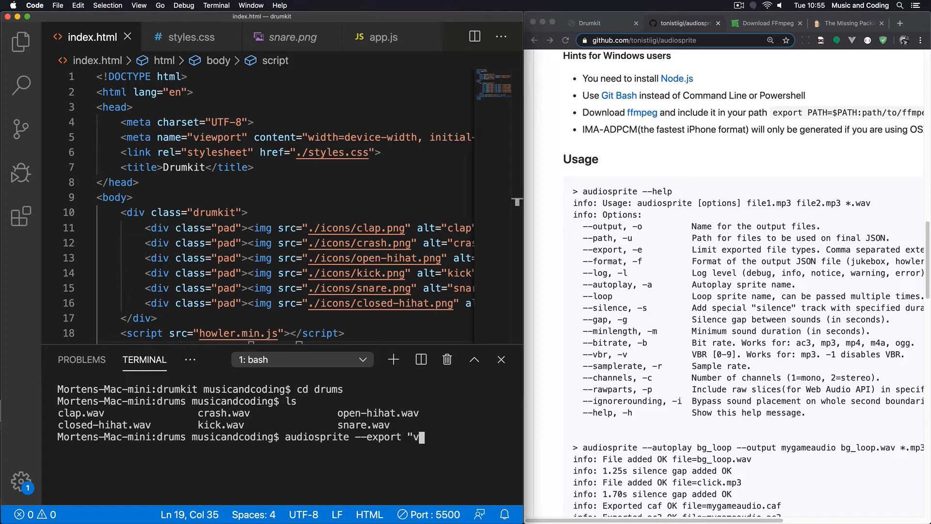
{"action": "type", "text": "ebm"}
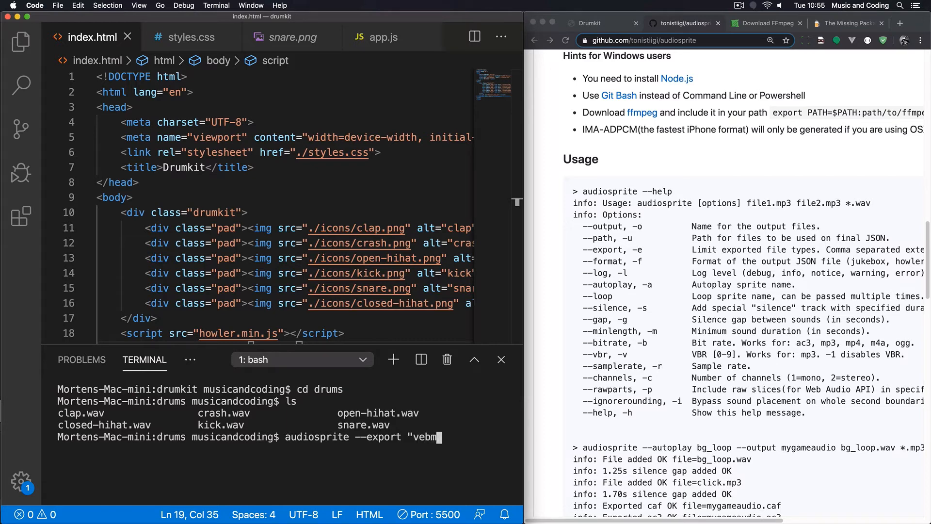
{"action": "type", "text": ",mp"}
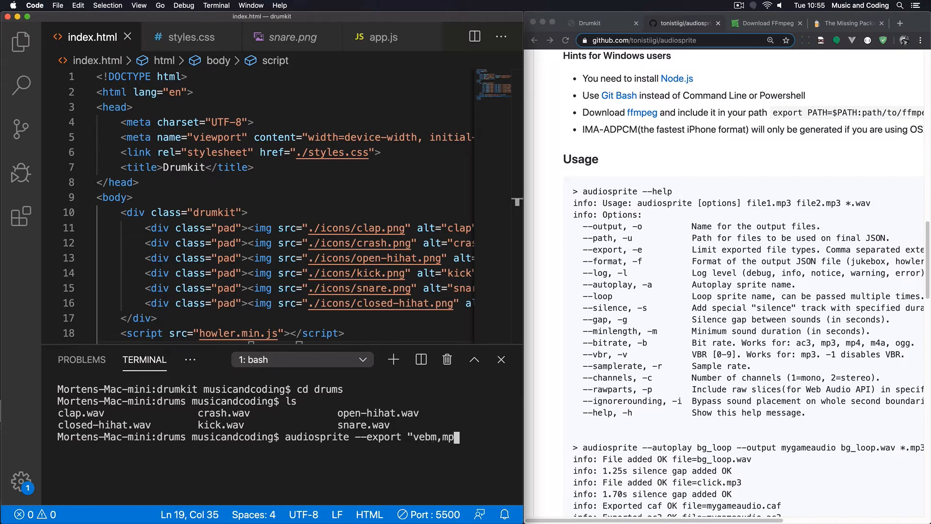
{"action": "type", "text": "3"}
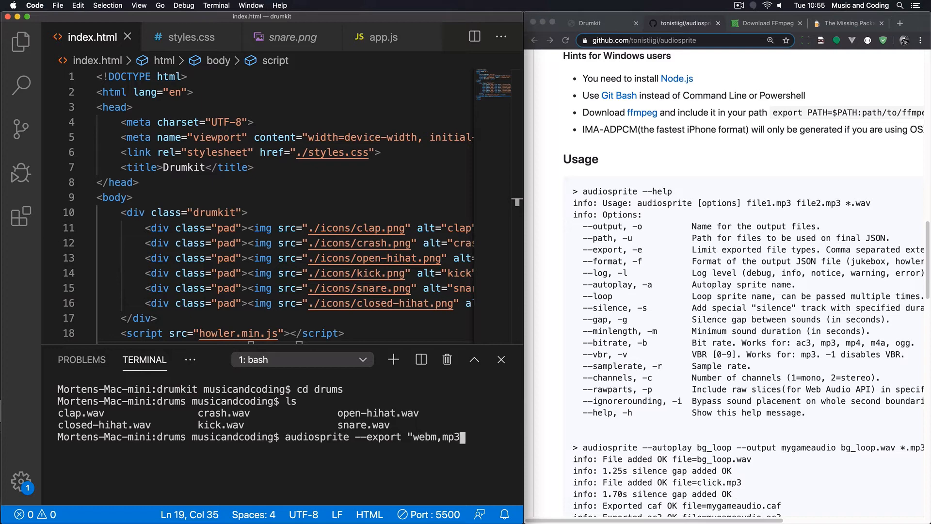
{"action": "type", "text": "\""}
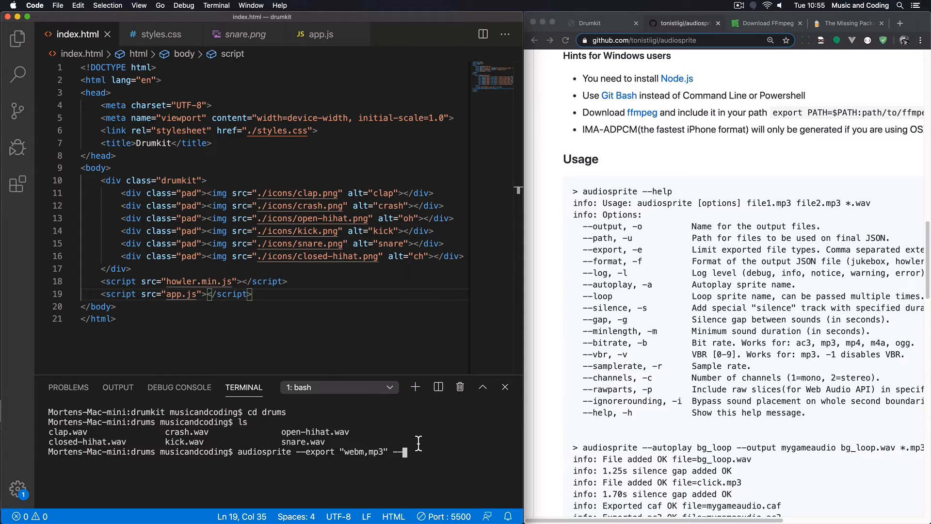
Step: Finish the command with --format "howler2" --output drums *.wav, without running it
{"action": "type", "text": "--format"}
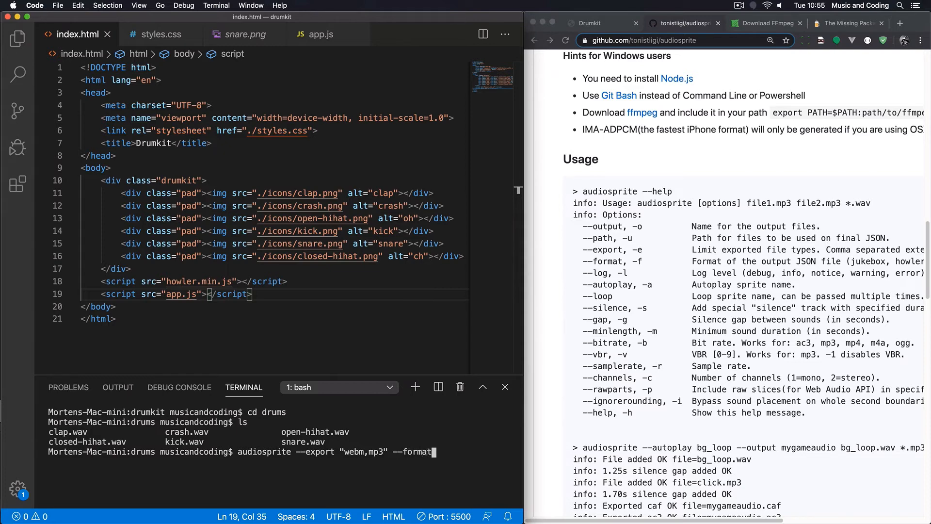
{"action": "type", "text": "\""}
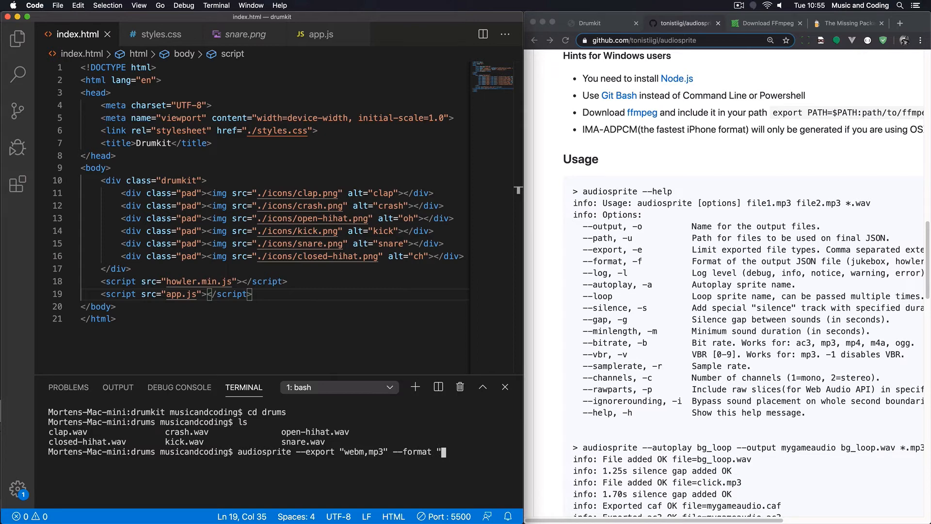
{"action": "type", "text": "howler2"}
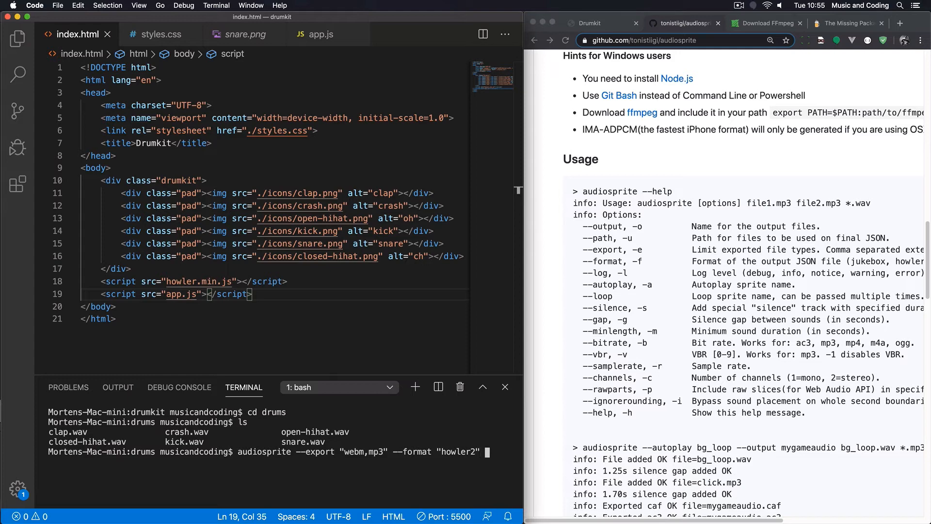
{"action": "type", "text": "--output"}
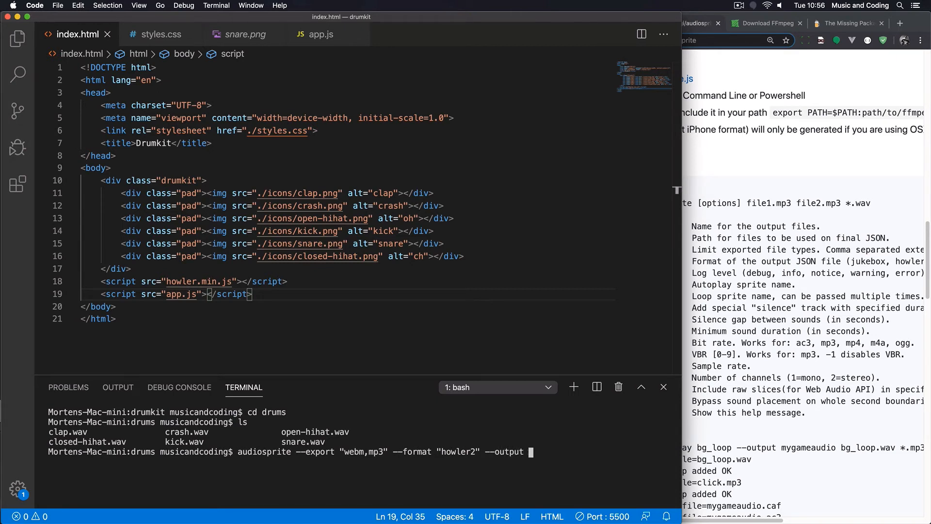
{"action": "type", "text": "drum"}
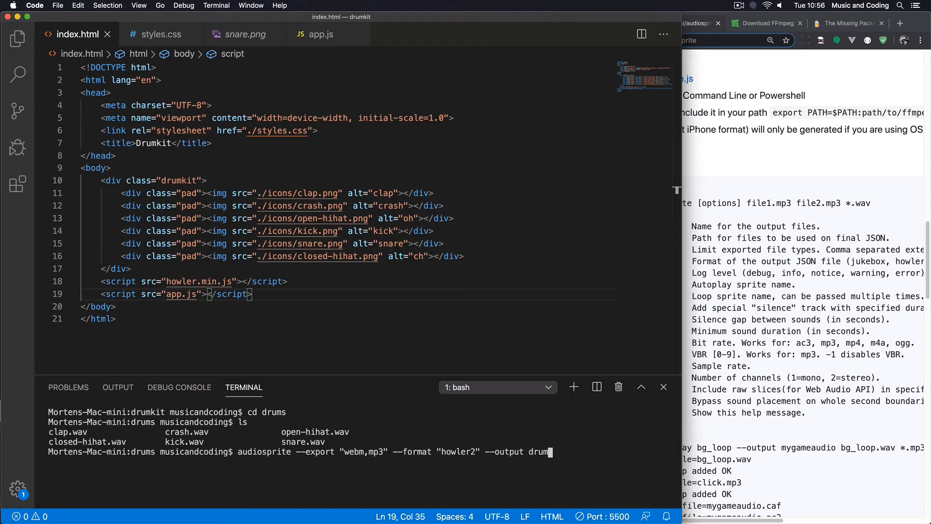
{"action": "type", "text": "s *.w"}
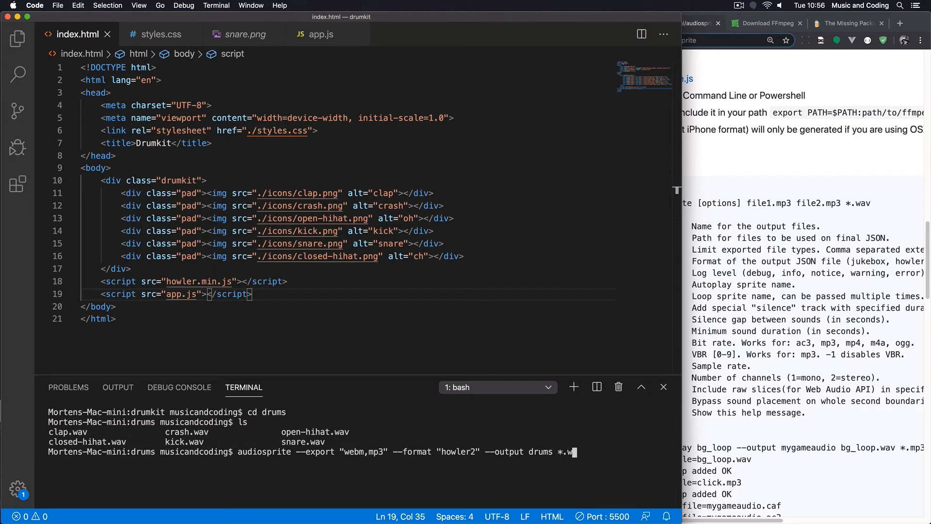
{"action": "type", "text": "av"}
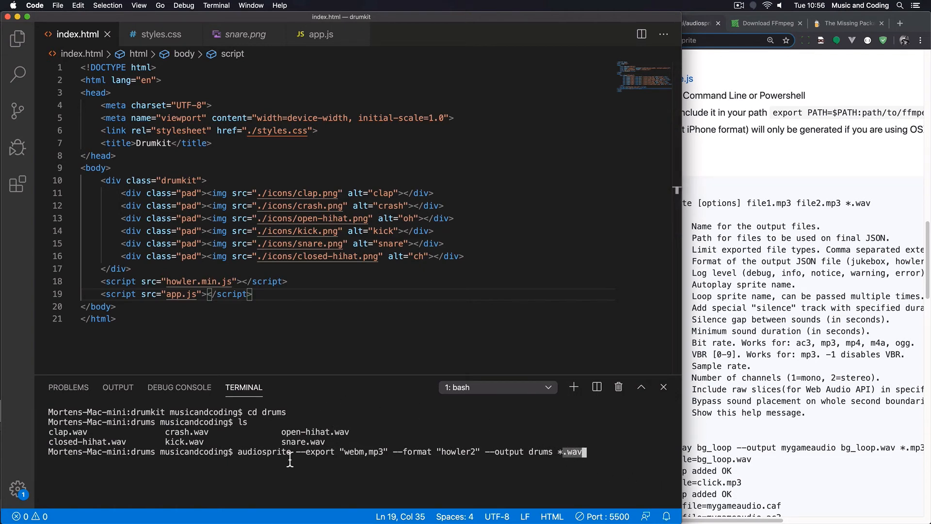
{"action": "mouse_move", "coordinate": [292, 468]}
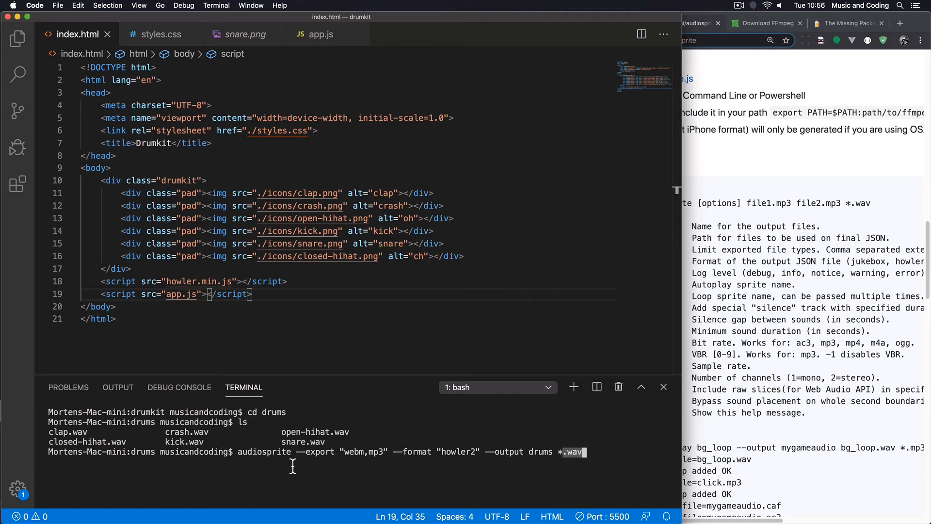
{"action": "double_click", "coordinate": [318, 452]}
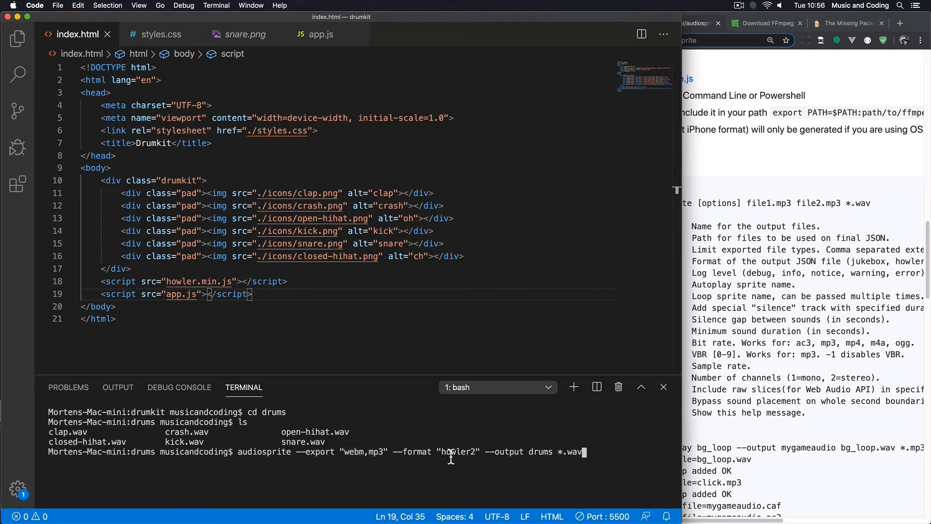
{"action": "mouse_move", "coordinate": [464, 461]}
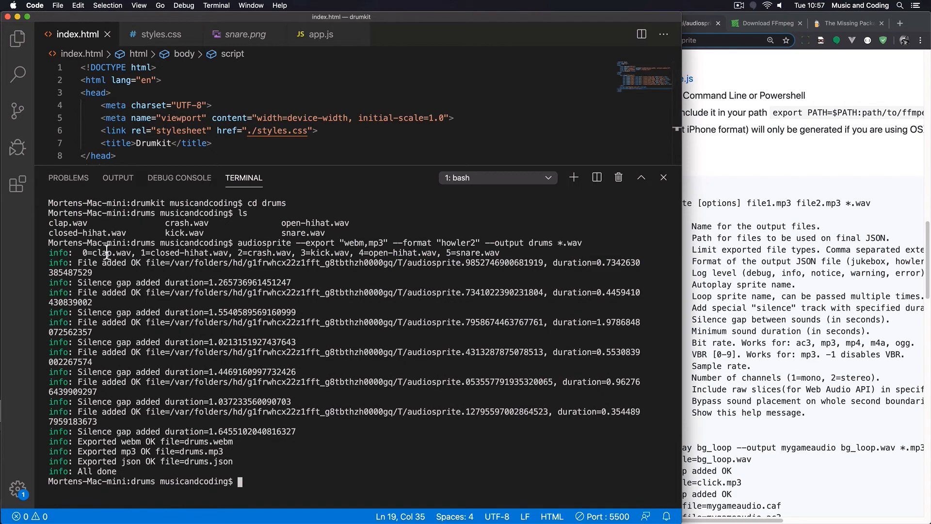
Step: Resize the terminal panel so the full index.html drumkit markup is visible
{"action": "left_click_drag", "start_coordinate": [82, 252], "coordinate": [232, 252]}
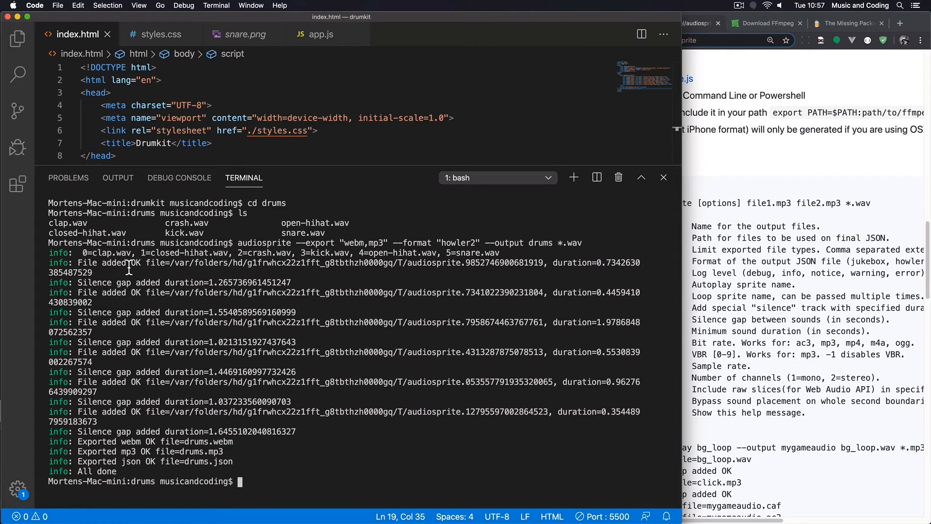
{"action": "double_click", "coordinate": [113, 282]}
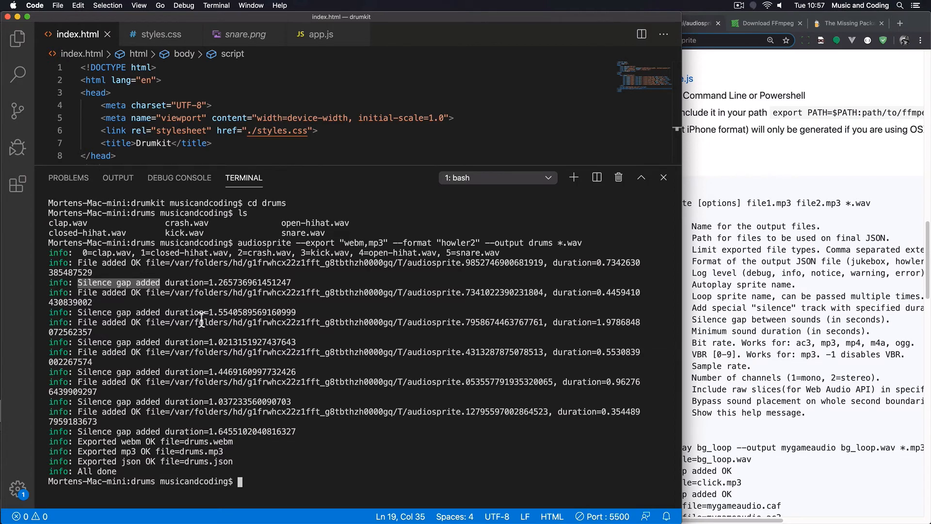
{"action": "mouse_move", "coordinate": [291, 169]}
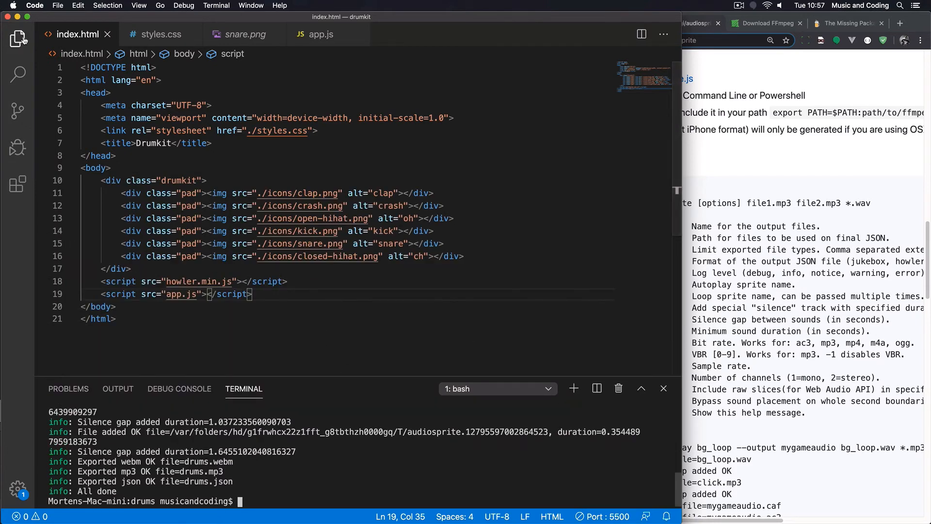
Step: Show the Explorer file list and open the generated drums.json
{"action": "left_click", "coordinate": [17, 38]}
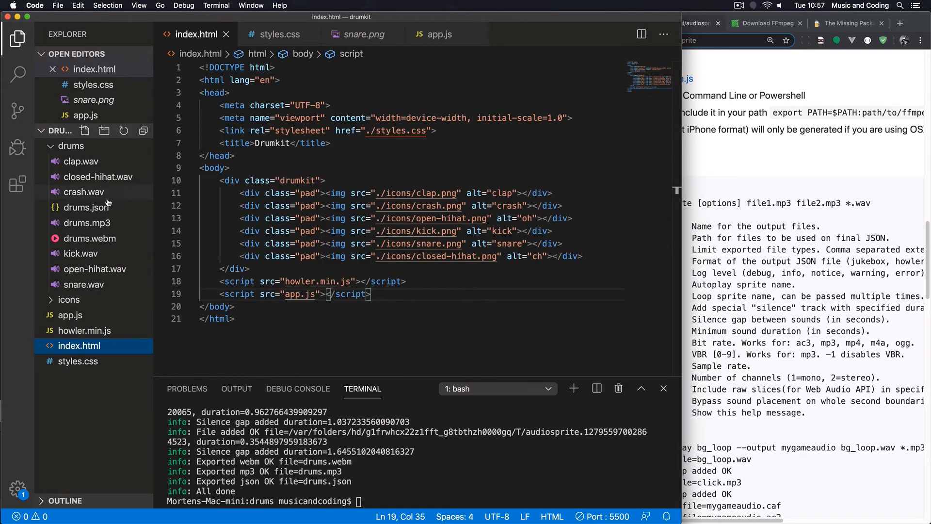
{"action": "mouse_move", "coordinate": [116, 211]}
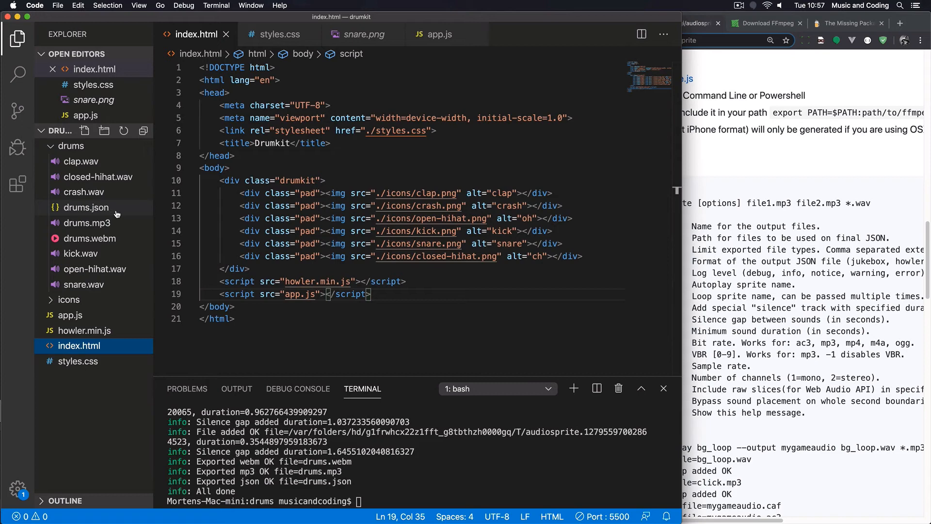
{"action": "mouse_move", "coordinate": [87, 222]}
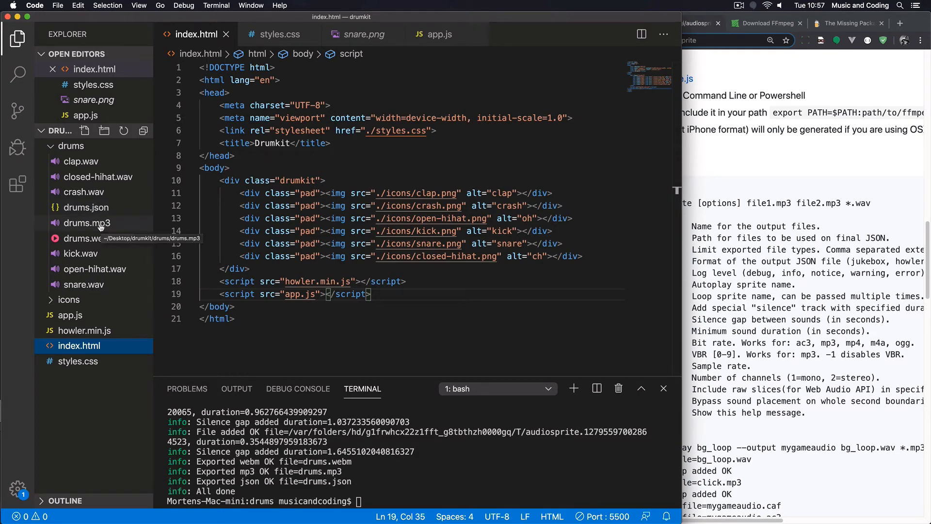
{"action": "mouse_move", "coordinate": [105, 249]}
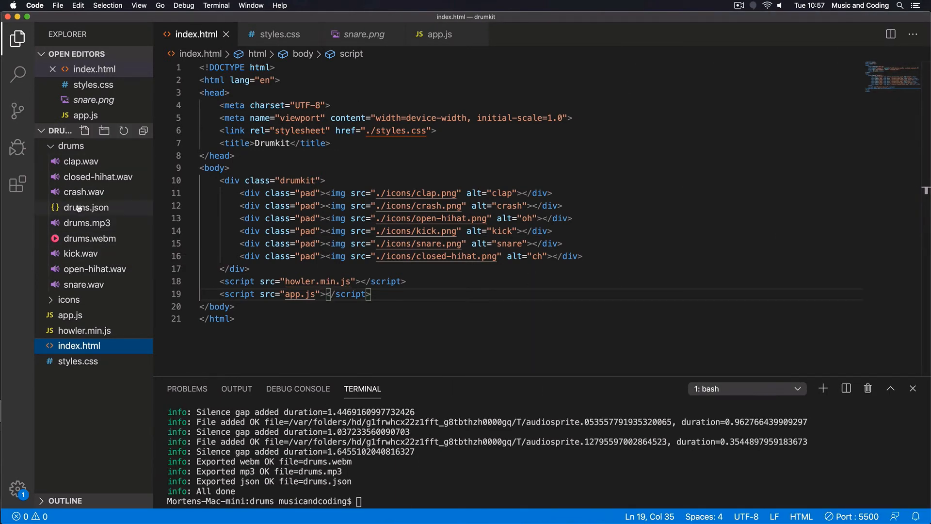
{"action": "left_click", "coordinate": [87, 207]}
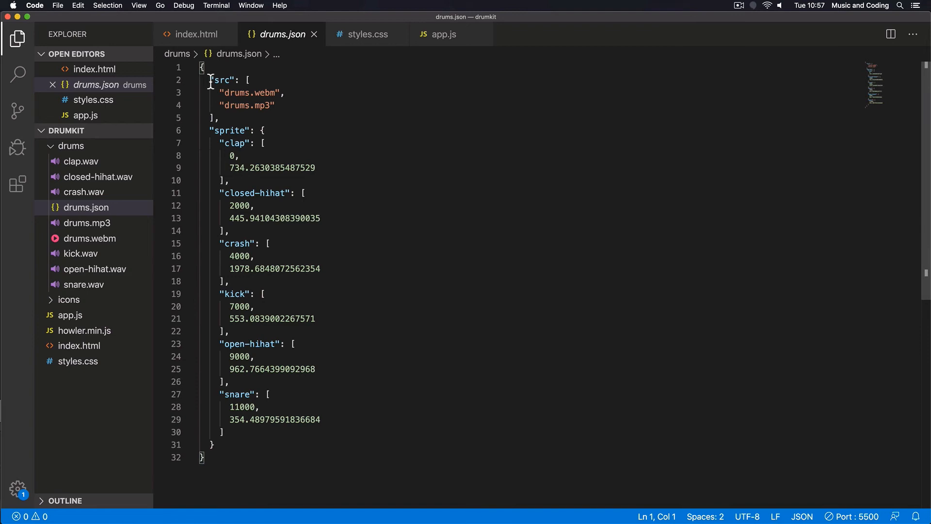
Step: Inspect the webm and mp3 src list and the sprite section in drums.json
{"action": "double_click", "coordinate": [246, 105]}
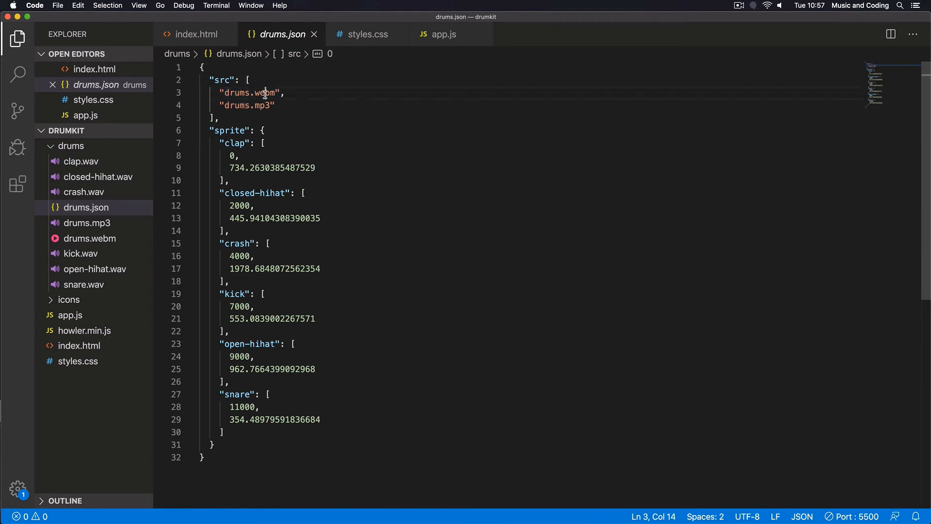
{"action": "double_click", "coordinate": [265, 93]}
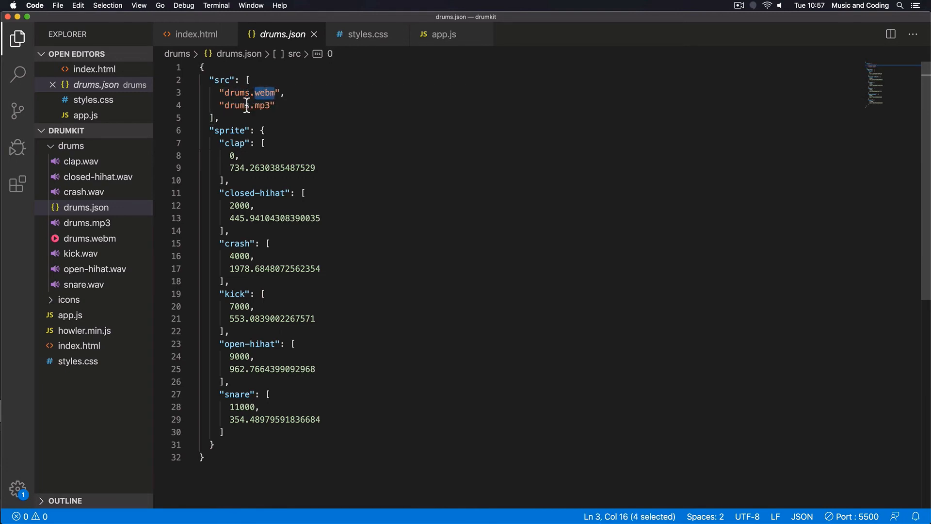
{"action": "left_click", "coordinate": [211, 130]}
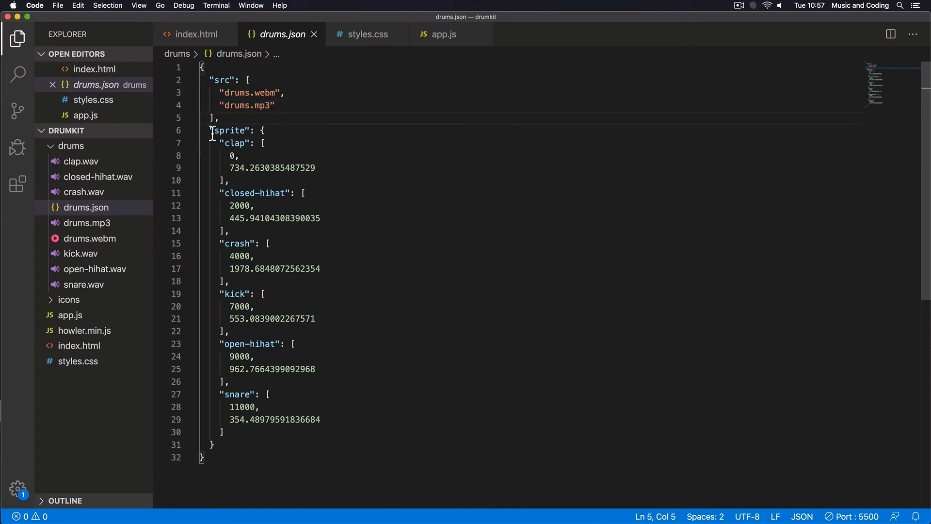
{"action": "left_click_drag", "start_coordinate": [211, 130], "coordinate": [212, 445]}
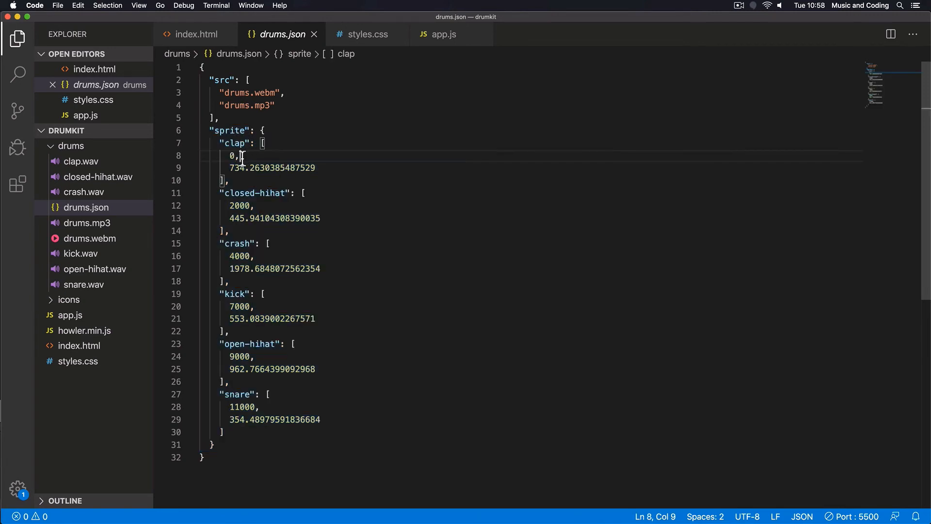
Step: Review the clap, closed-hihat and snare timing values, then return to index.html
{"action": "double_click", "coordinate": [234, 156]}
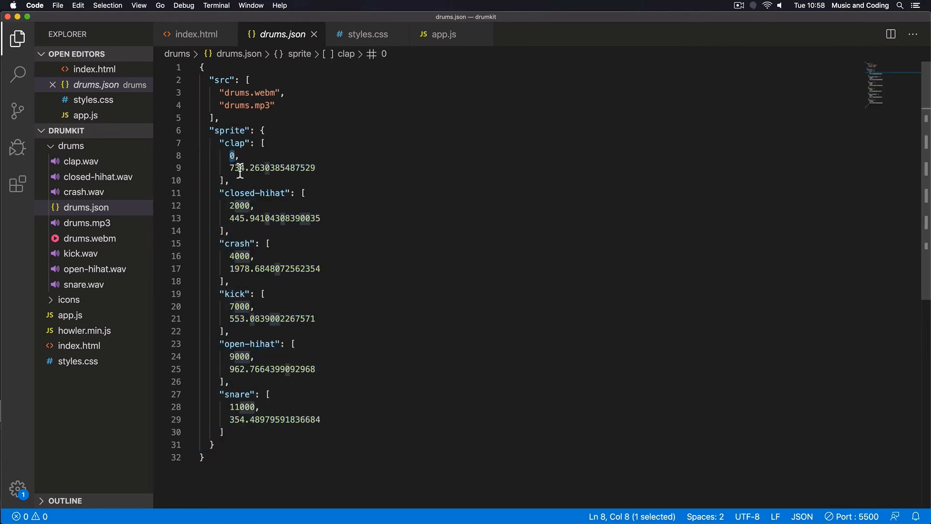
{"action": "left_click", "coordinate": [272, 168]}
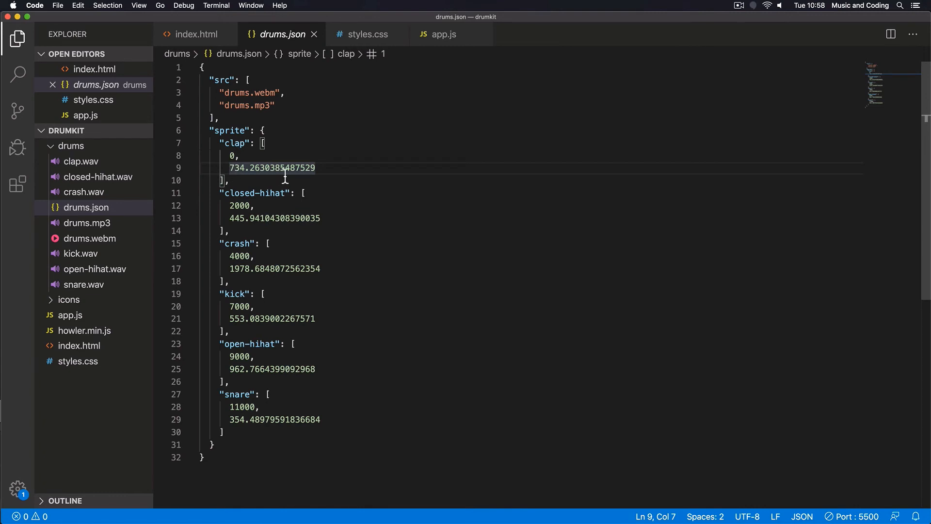
{"action": "left_click", "coordinate": [316, 167]}
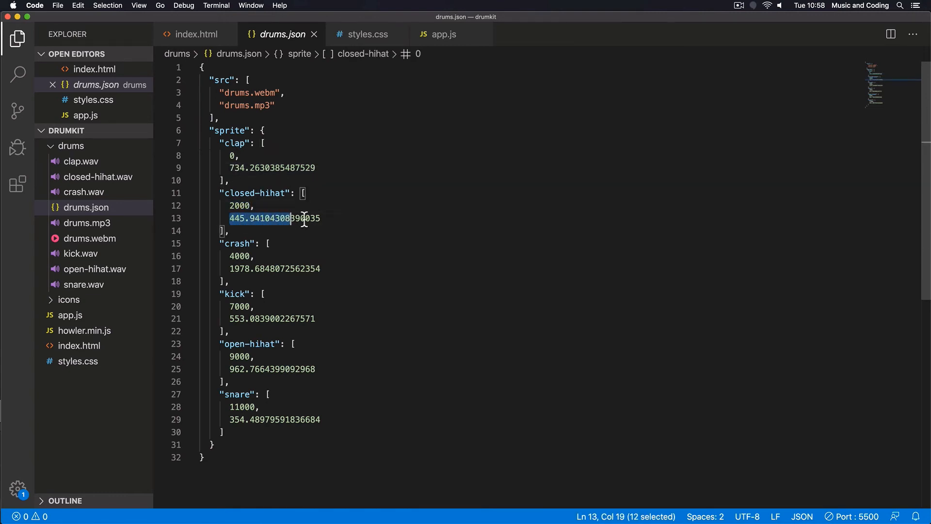
{"action": "left_click", "coordinate": [373, 406]}
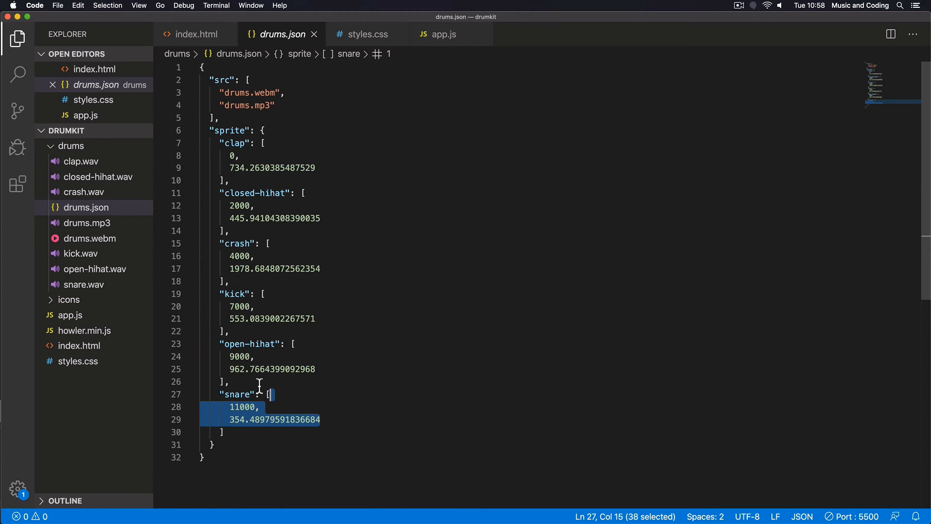
{"action": "left_click", "coordinate": [195, 34]}
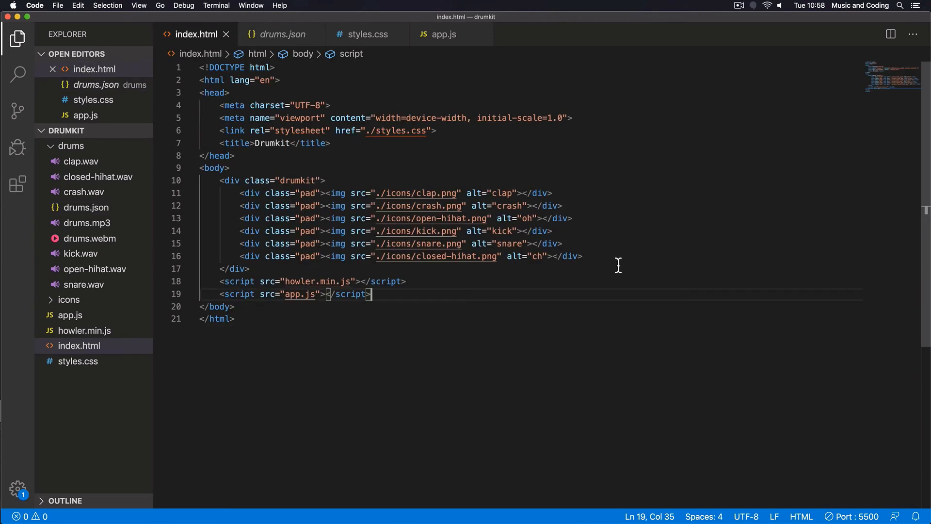
Step: Look over index.html's howler script tag, then switch to the empty app.js
{"action": "double_click", "coordinate": [238, 281]}
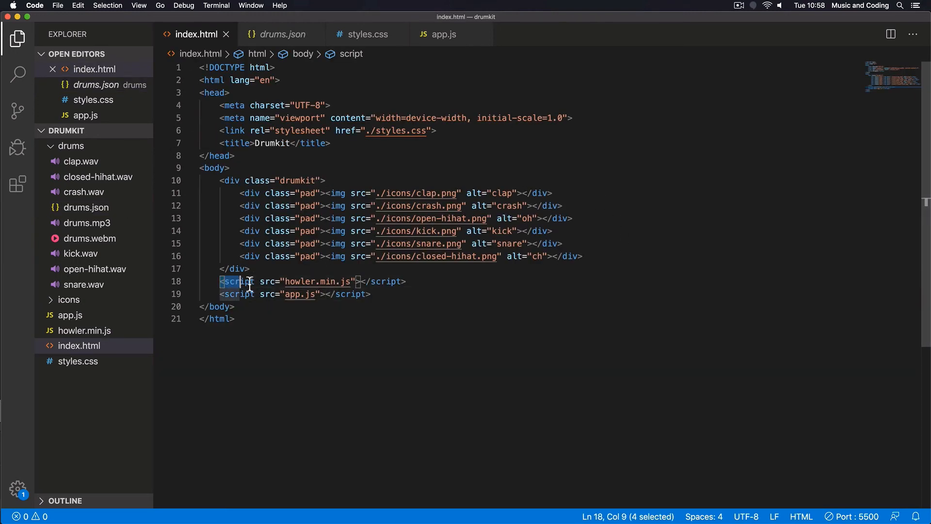
{"action": "left_click_drag", "start_coordinate": [241, 281], "coordinate": [407, 281]}
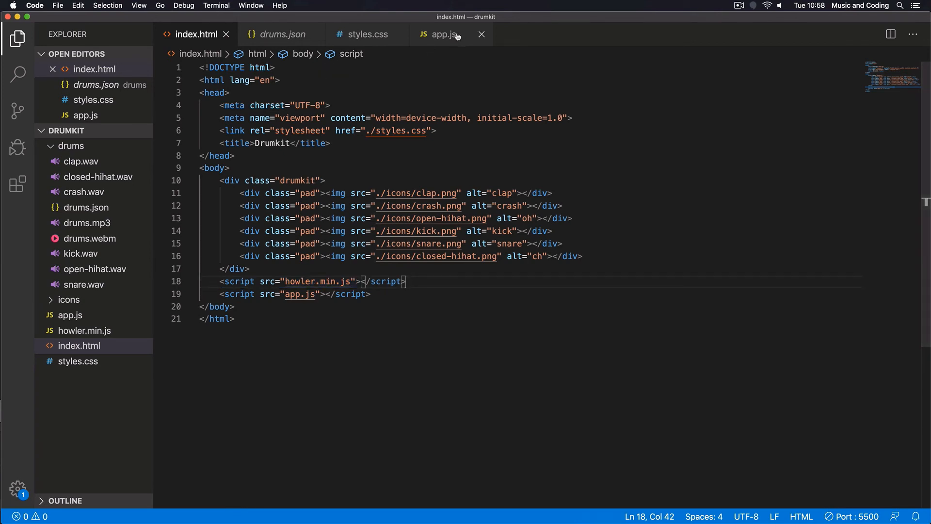
{"action": "left_click", "coordinate": [443, 34]}
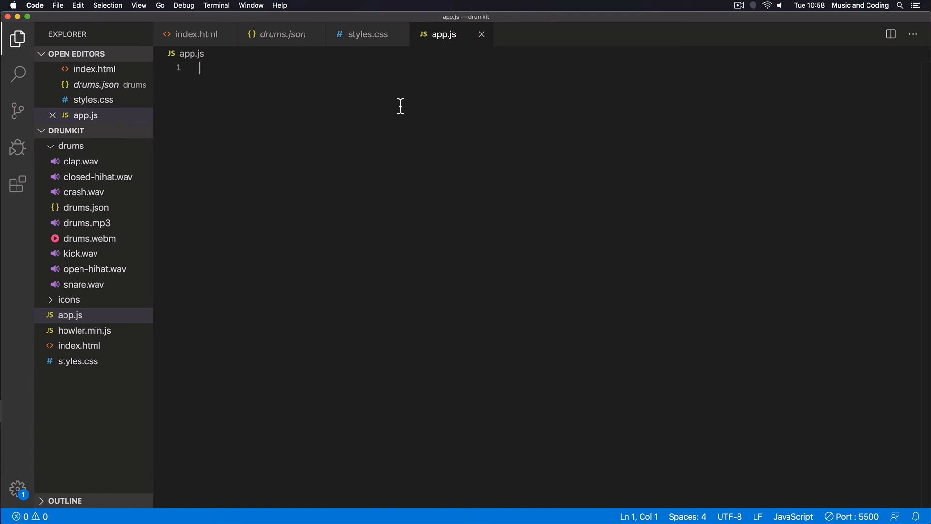
Step: Type `const drums = new Howl({ });` at the top of app.js
{"action": "type", "text": "co"}
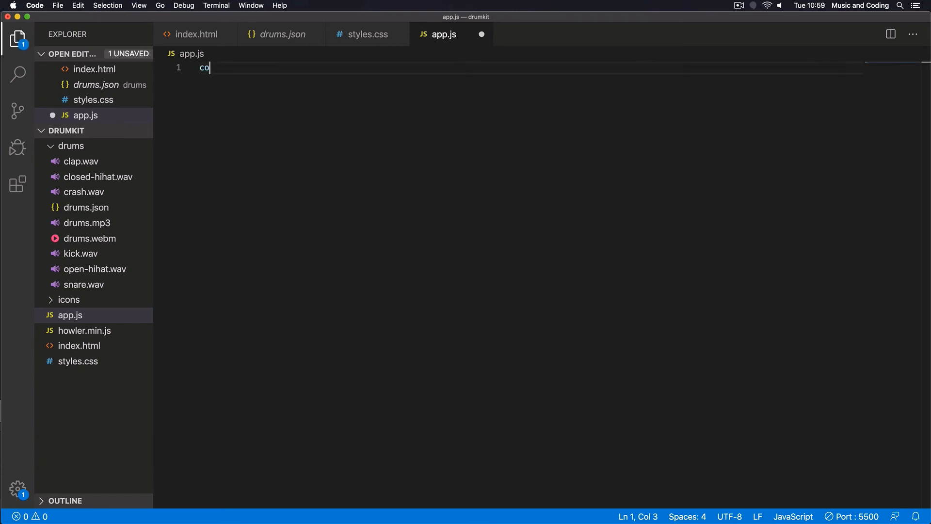
{"action": "type", "text": "nst drum"}
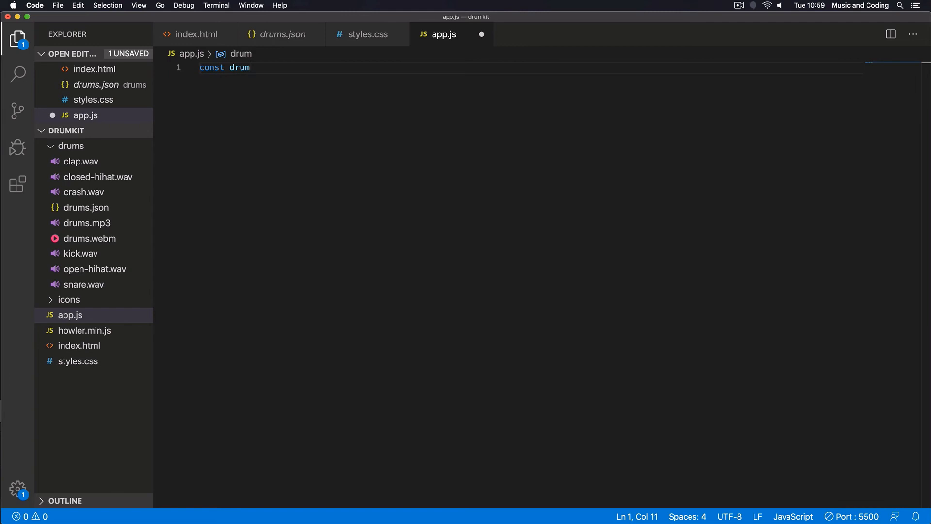
{"action": "type", "text": "s = new"}
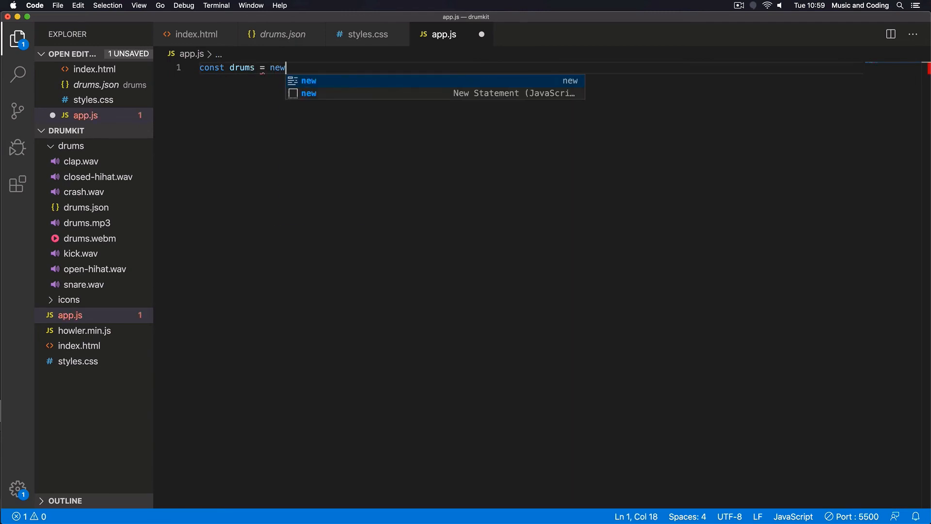
{"action": "type", "text": "Howl("}
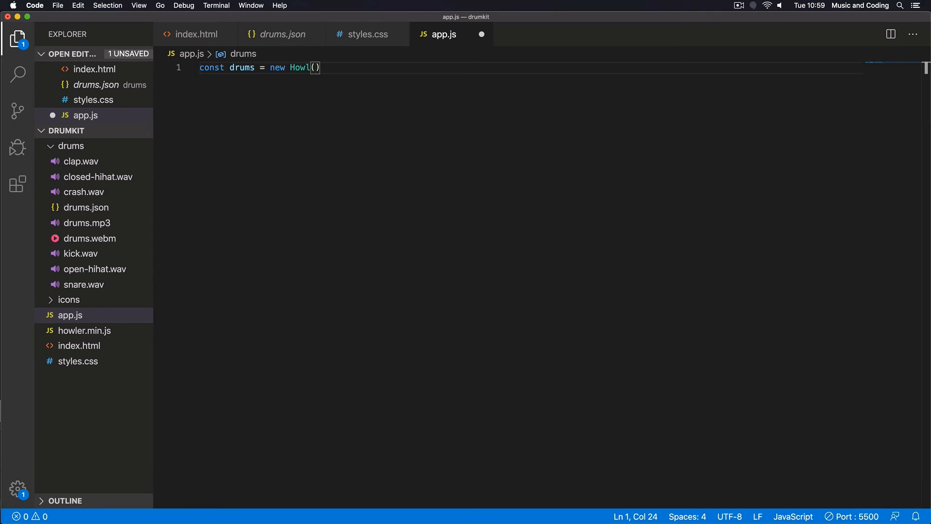
{"action": "type", "text": "{"}
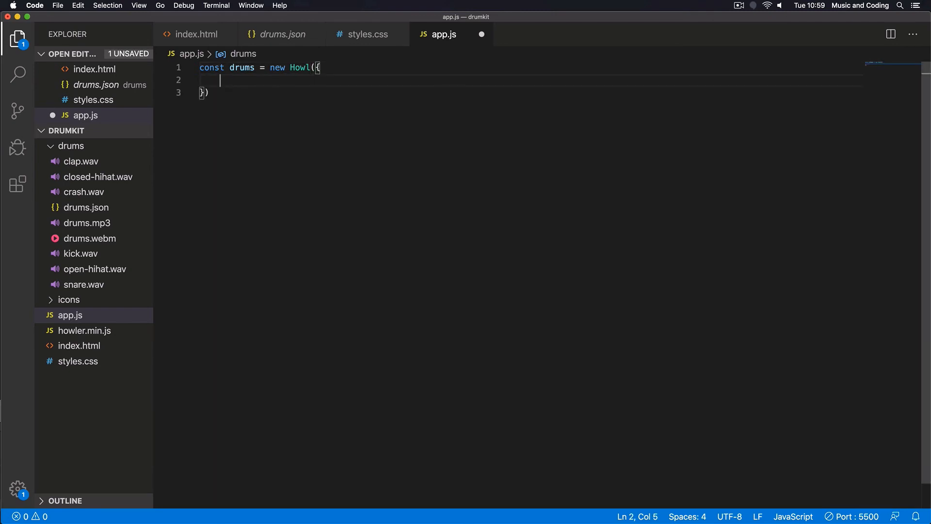
{"action": "type", "text": ";"}
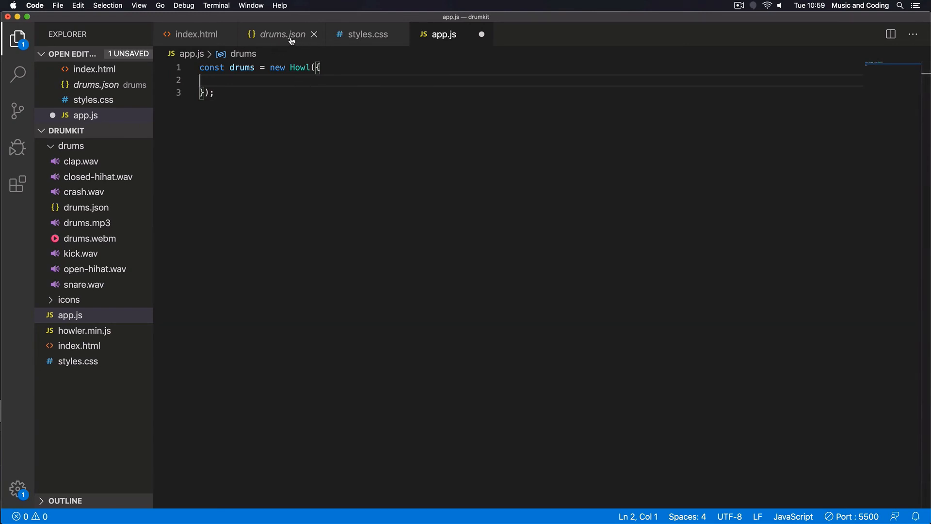
Step: Paste drums.json's src list and sprite timings into the empty Howl options braces
{"action": "left_click", "coordinate": [283, 34]}
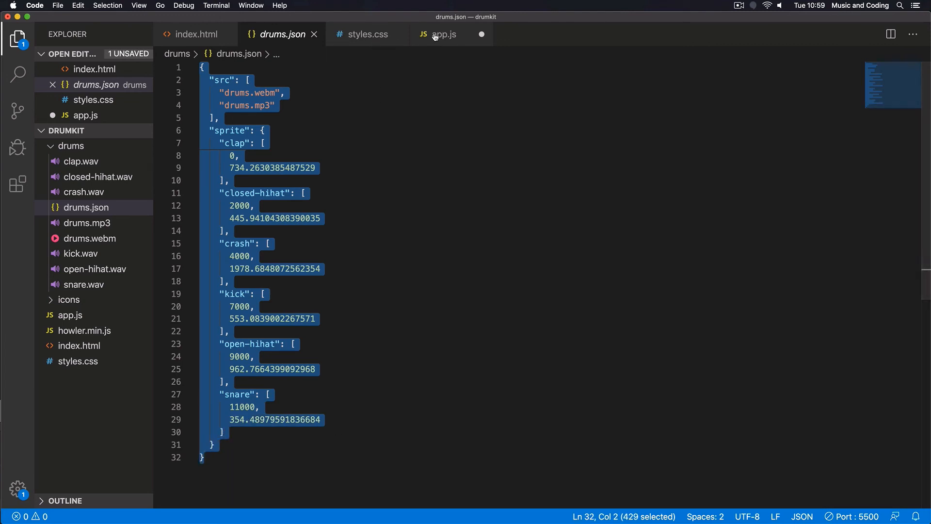
{"action": "left_click", "coordinate": [443, 34]}
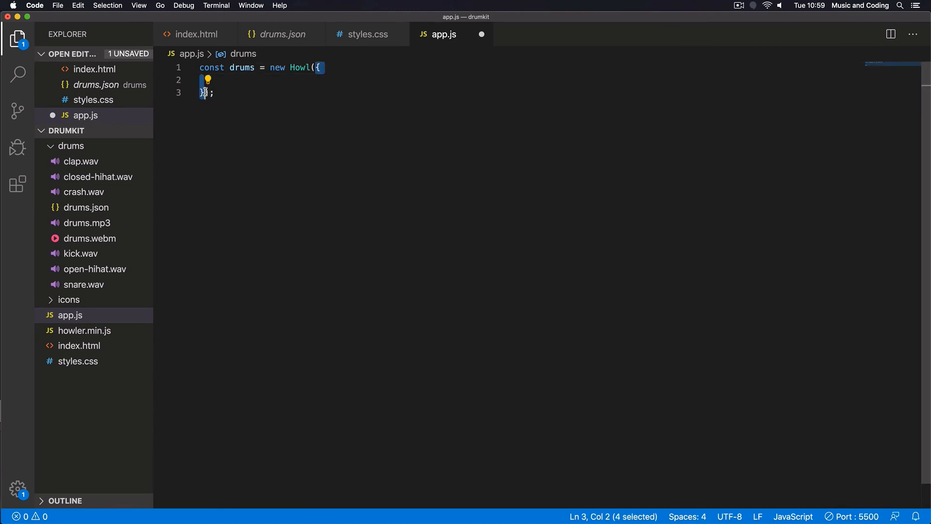
{"action": "key", "text": "Backspace"}
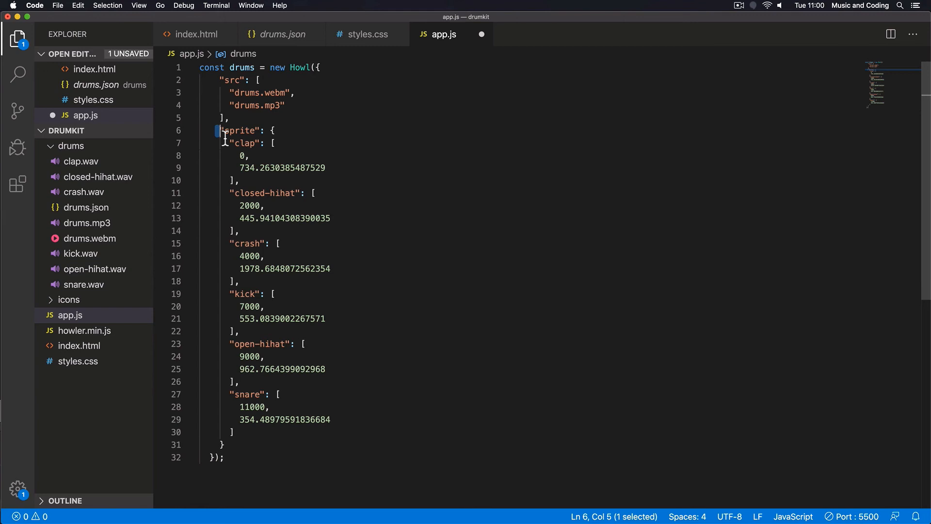
{"action": "double_click", "coordinate": [241, 131]}
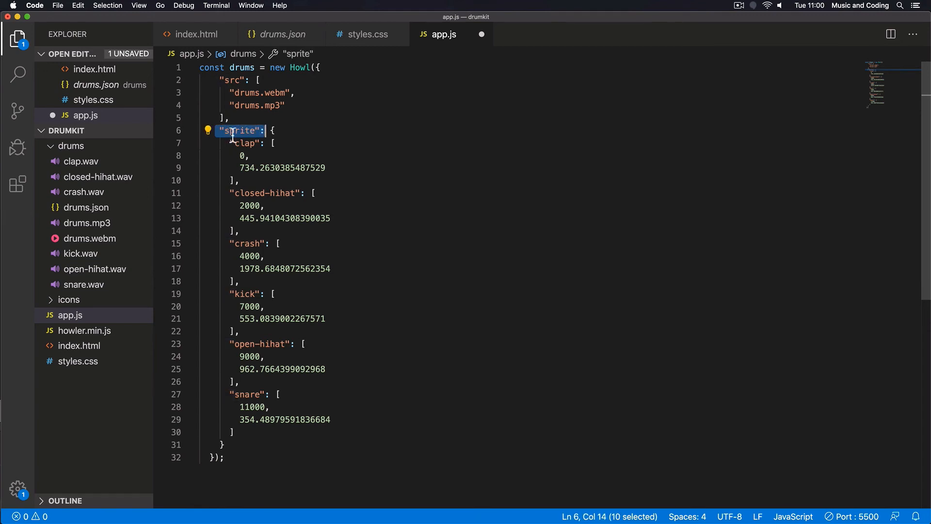
{"action": "left_click", "coordinate": [272, 130]}
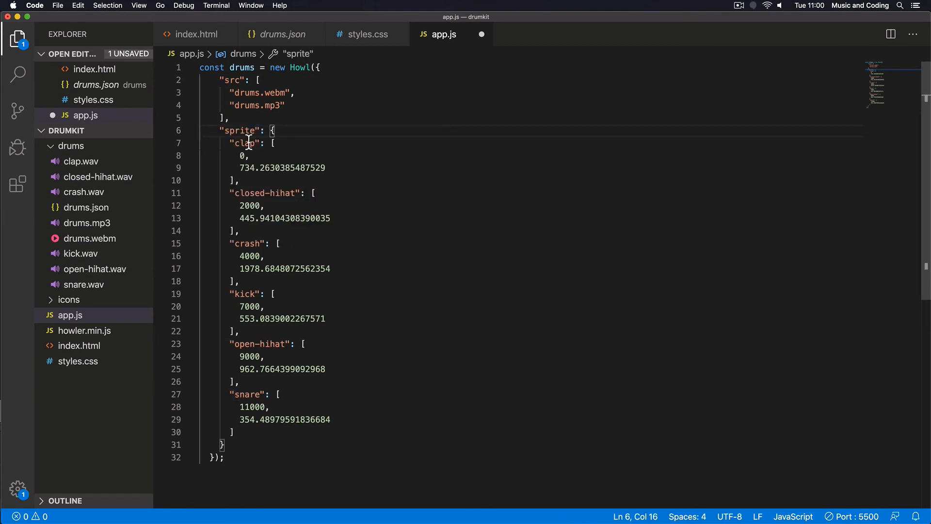
{"action": "double_click", "coordinate": [244, 143]}
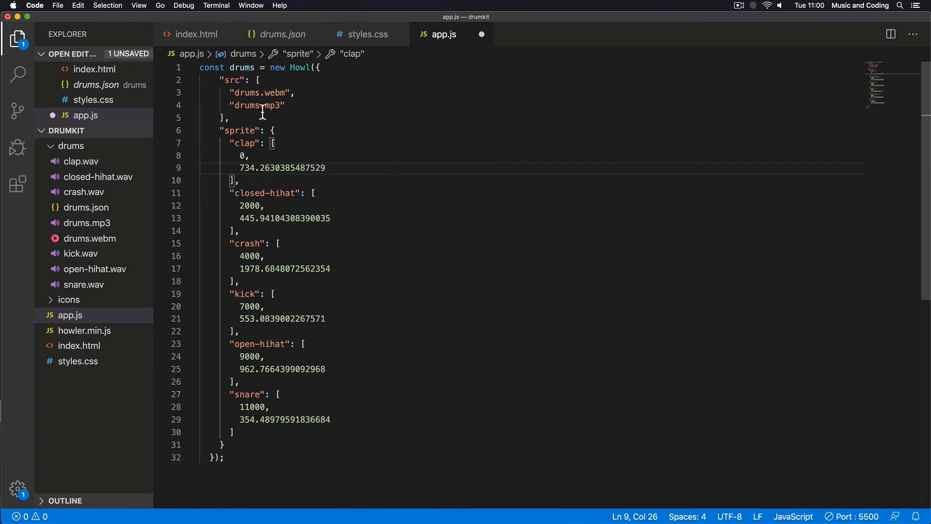
Step: Prefix both src paths with ./drums/, giving ./drums/drums.webm and ./drums/drums.mp3
{"action": "double_click", "coordinate": [256, 93]}
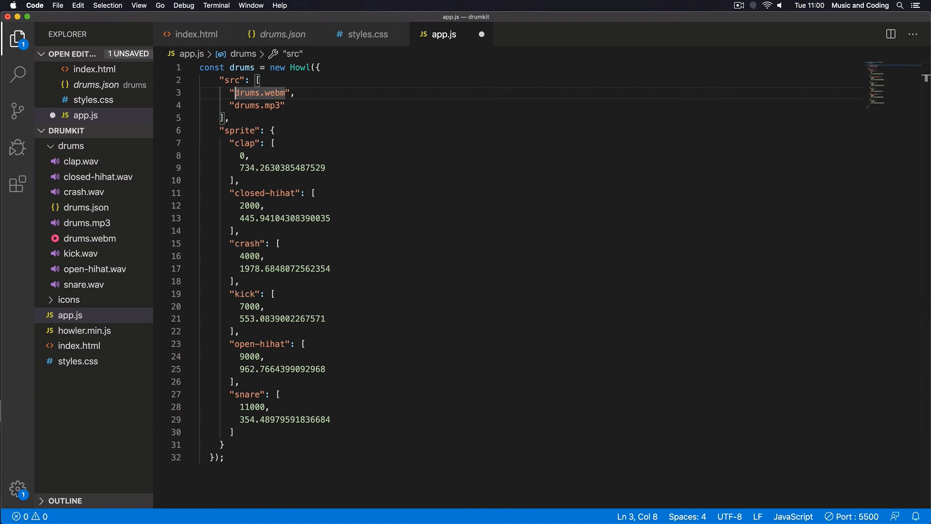
{"action": "type", "text": ".&"}
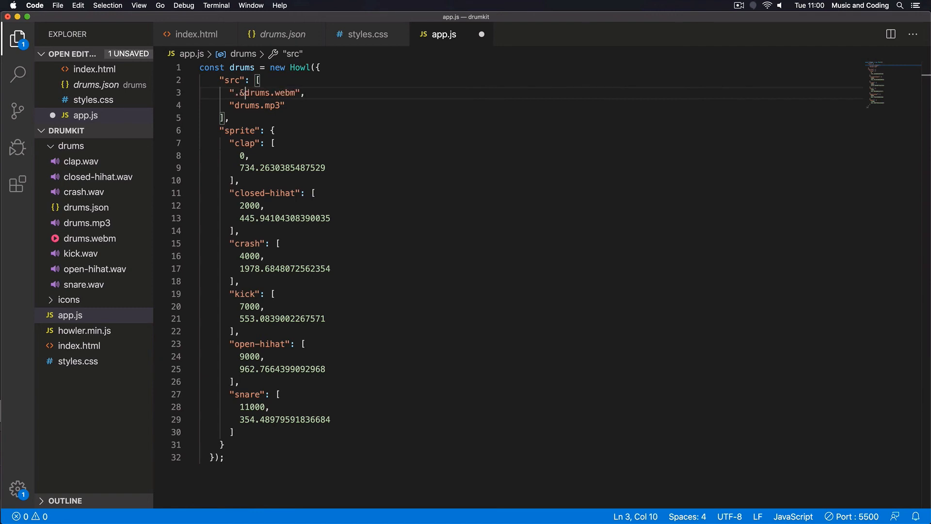
{"action": "type", "text": "drums/"}
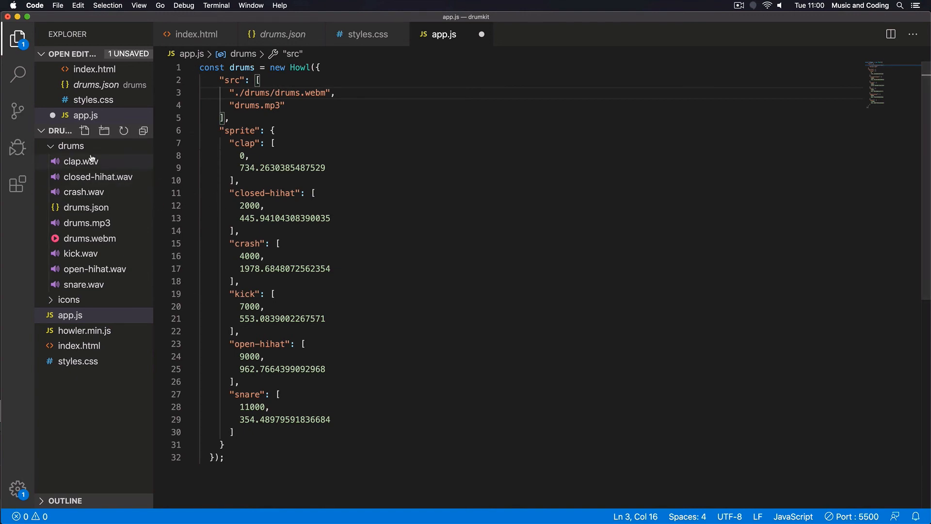
{"action": "left_click", "coordinate": [236, 105]}
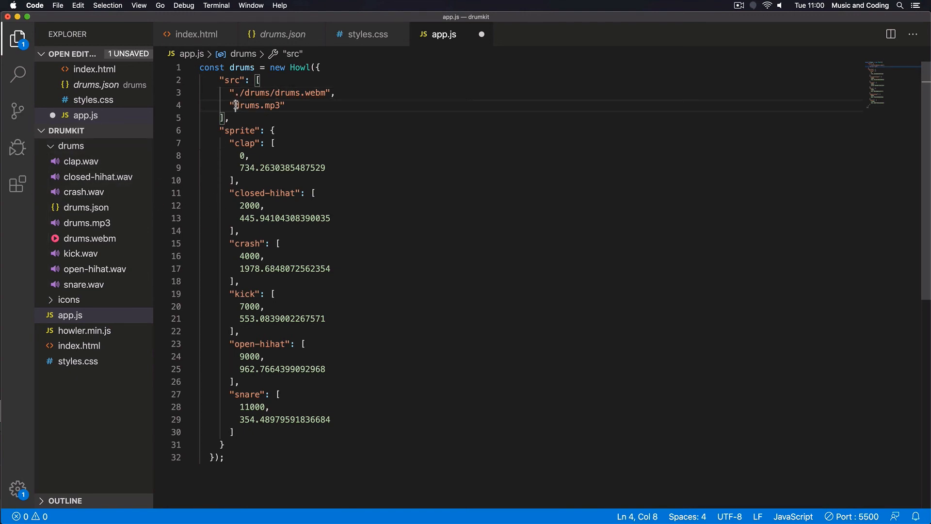
{"action": "type", "text": "./"}
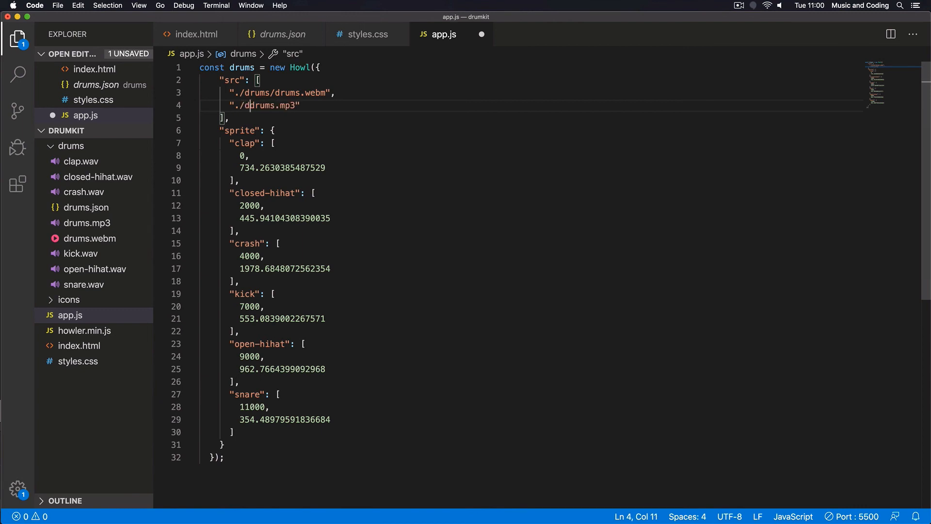
{"action": "type", "text": "drums"}
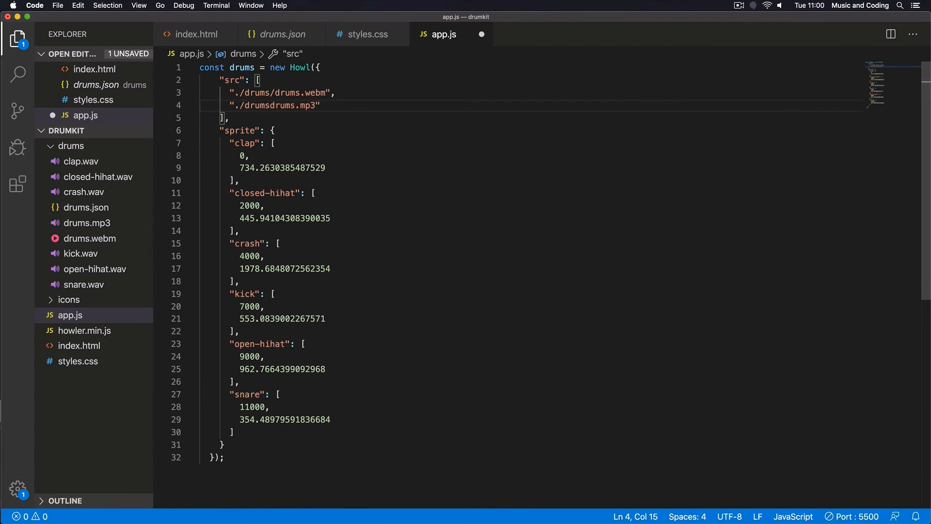
{"action": "type", "text": "/"}
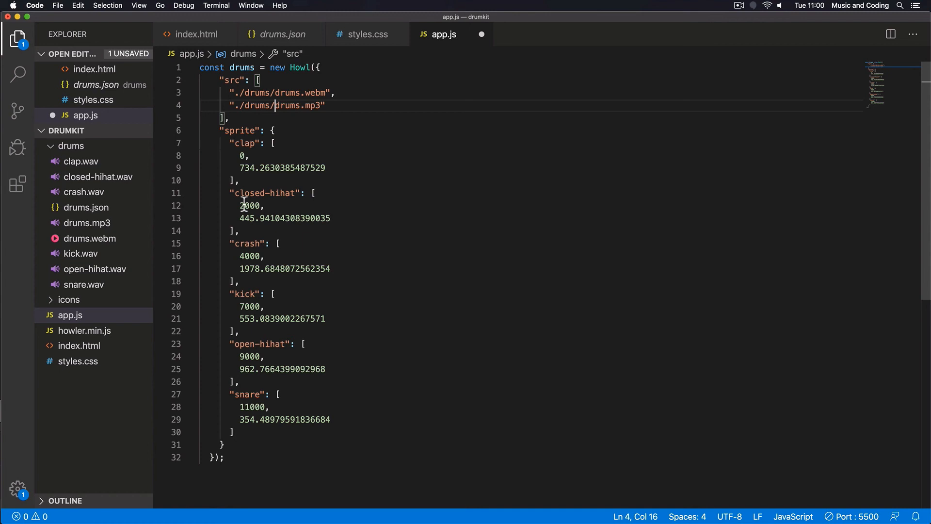
{"action": "mouse_move", "coordinate": [288, 117]}
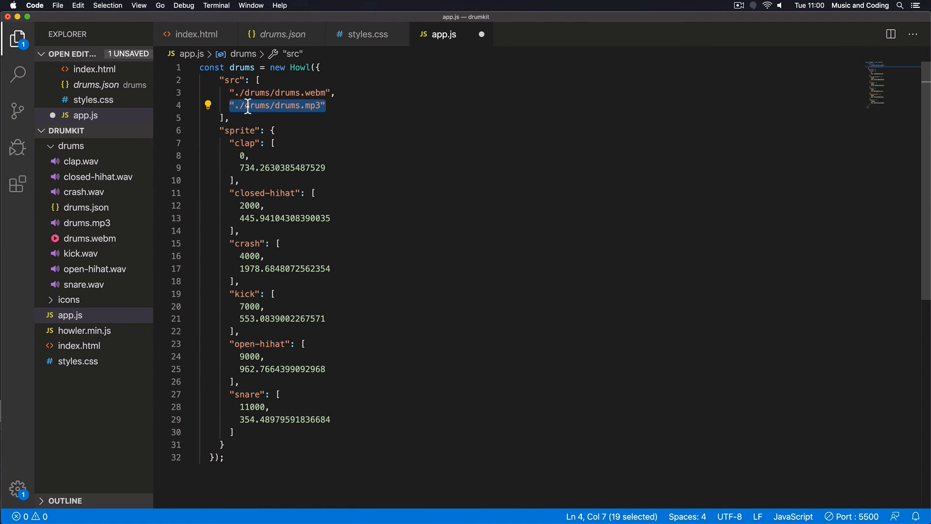
{"action": "mouse_move", "coordinate": [293, 158]}
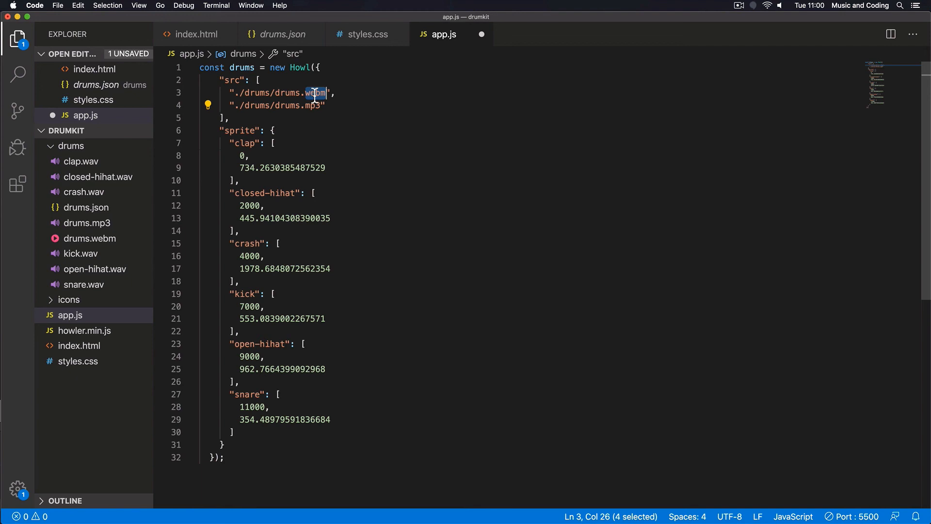
{"action": "left_click_drag", "start_coordinate": [306, 92], "coordinate": [270, 93]}
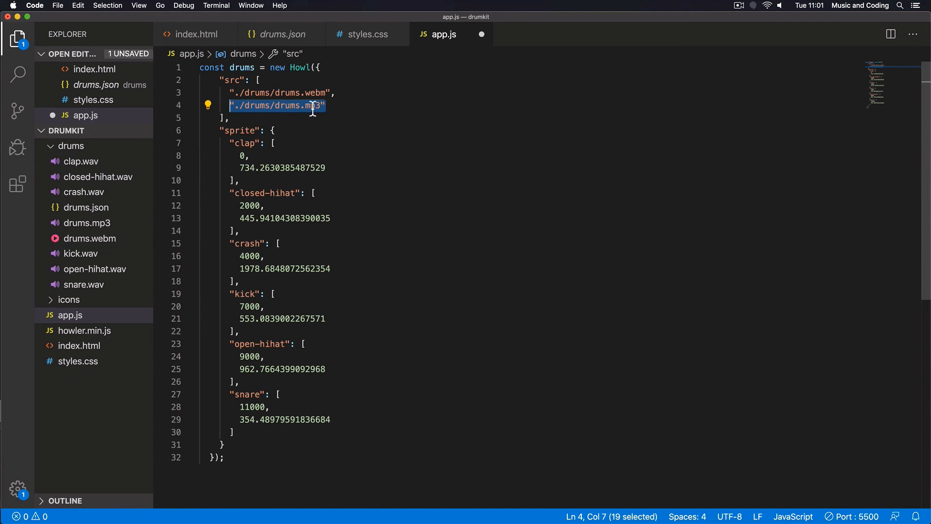
{"action": "left_click", "coordinate": [325, 105]}
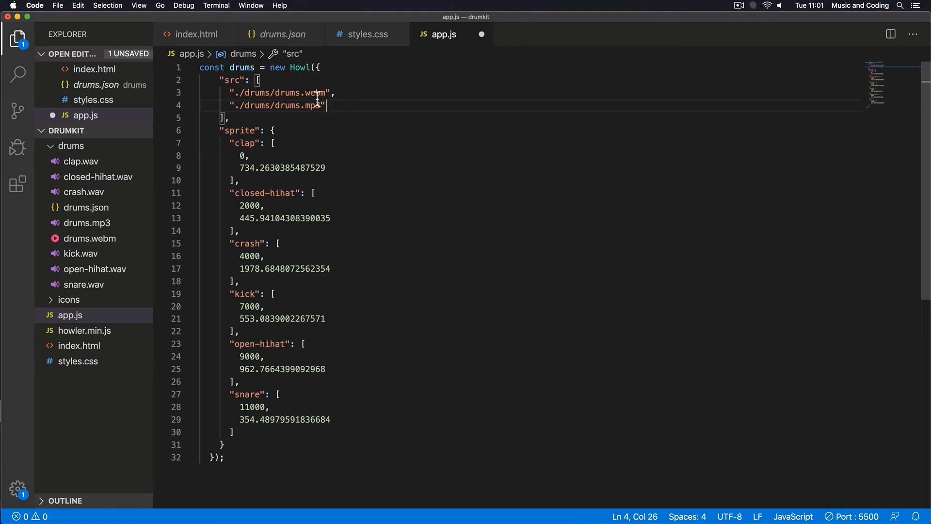
{"action": "mouse_move", "coordinate": [355, 123]}
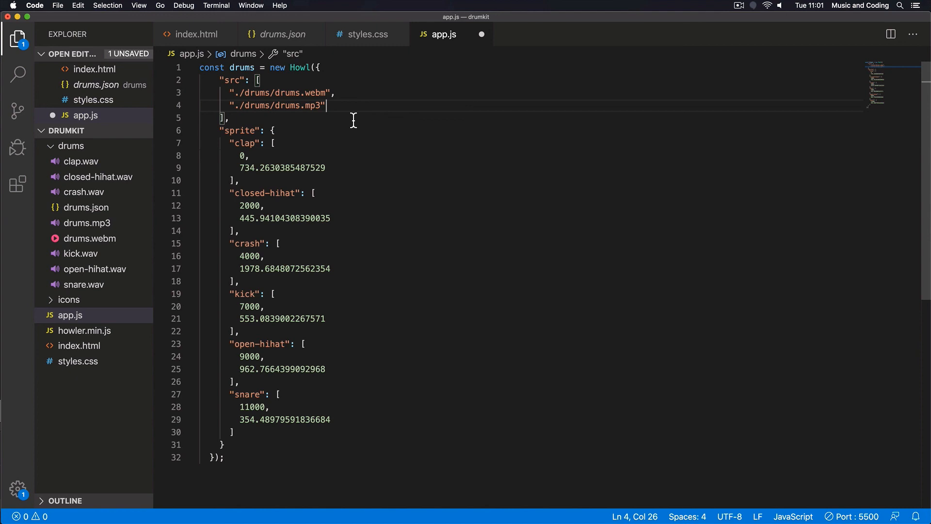
{"action": "mouse_move", "coordinate": [255, 459]}
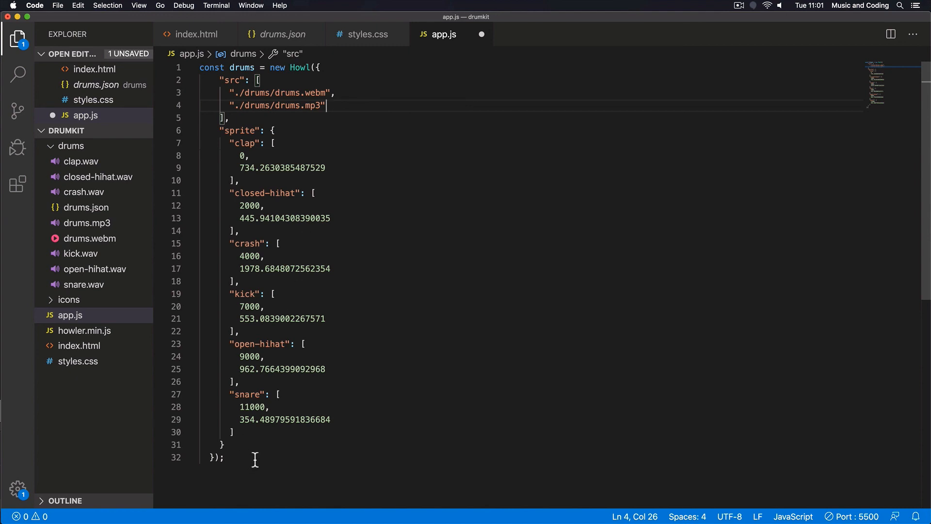
Step: Add drums.play('clap'); below the Howl definition and save app.js
{"action": "scroll", "scroll_direction": "down", "scroll_amount": 3}
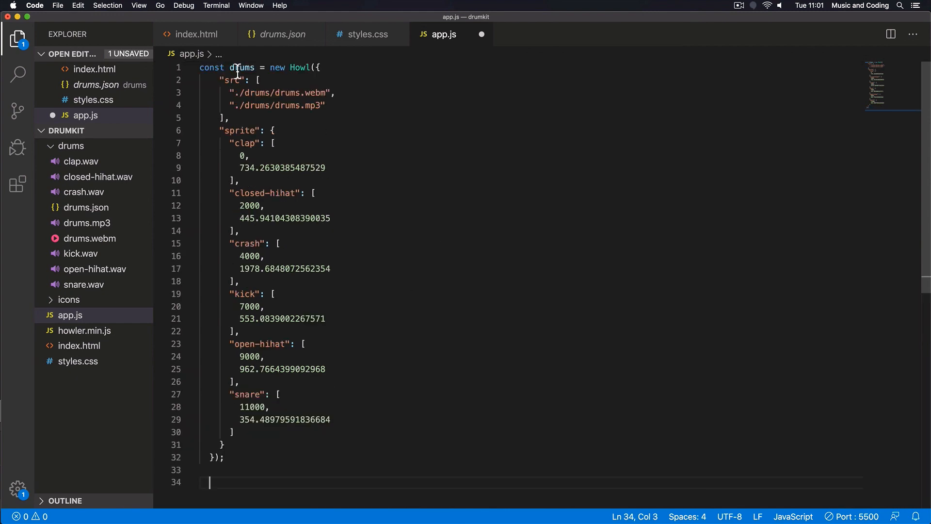
{"action": "scroll", "scroll_direction": "down", "scroll_amount": 3}
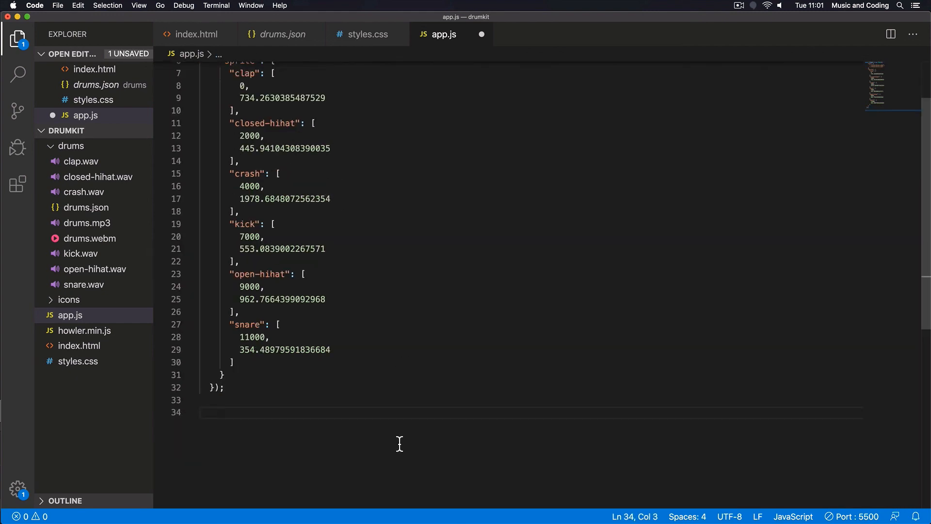
{"action": "type", "text": "drums"}
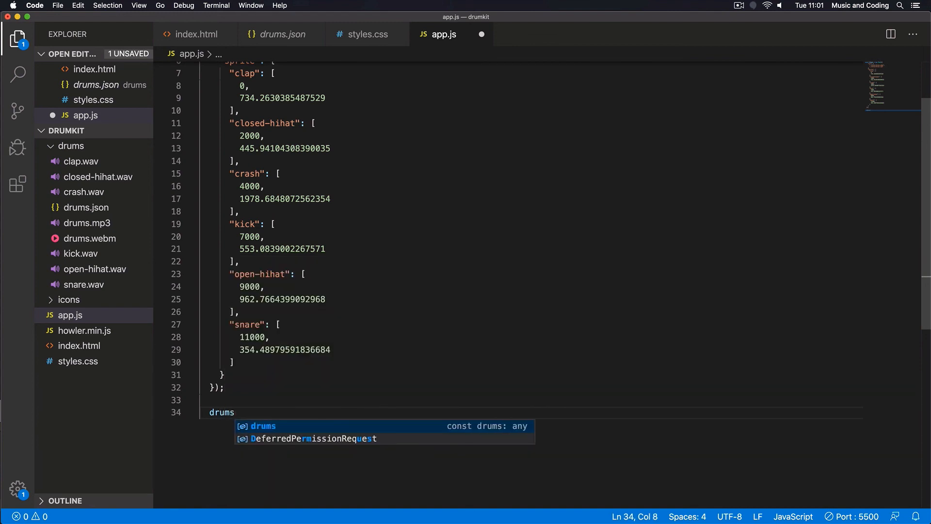
{"action": "type", "text": ".play('"}
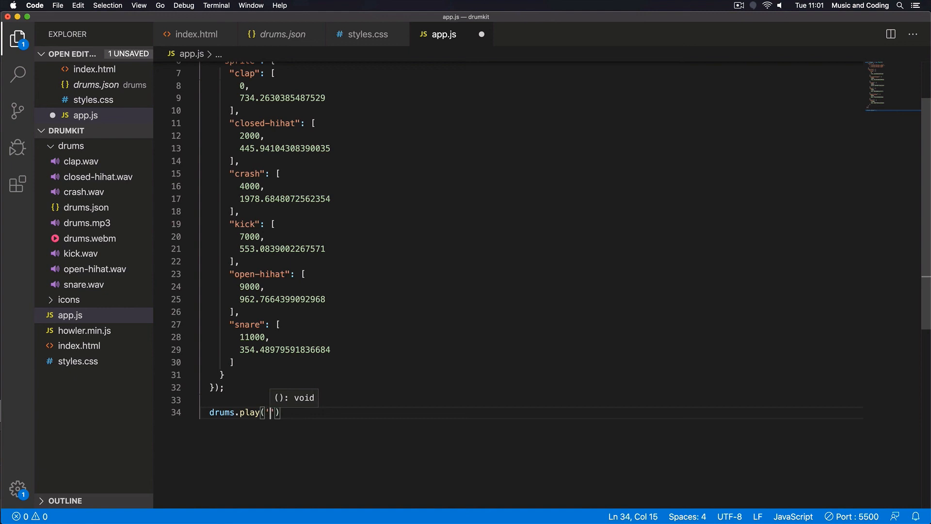
{"action": "mouse_move", "coordinate": [256, 324]}
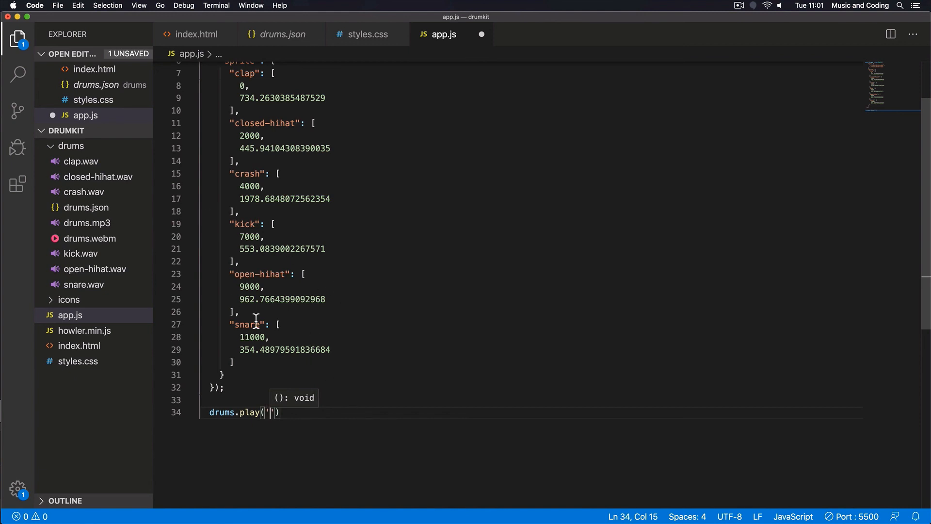
{"action": "mouse_move", "coordinate": [328, 449]}
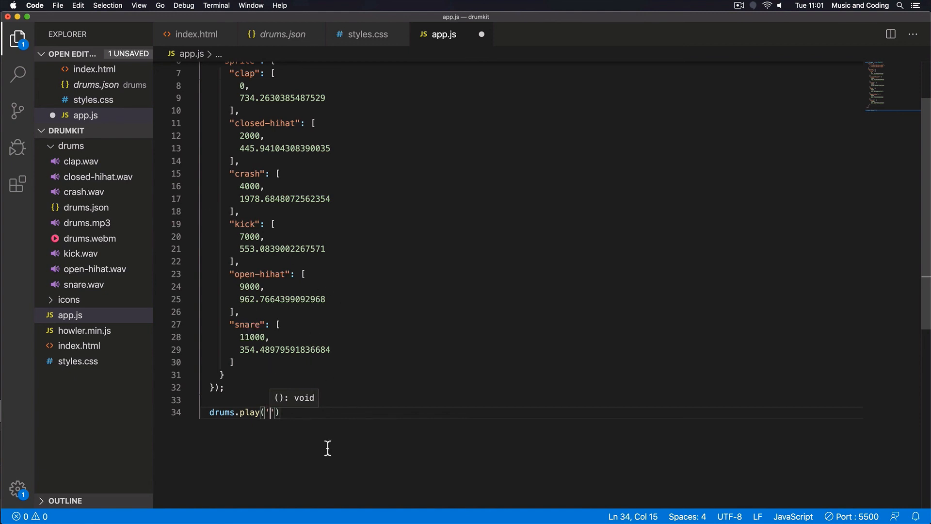
{"action": "type", "text": "snare"}
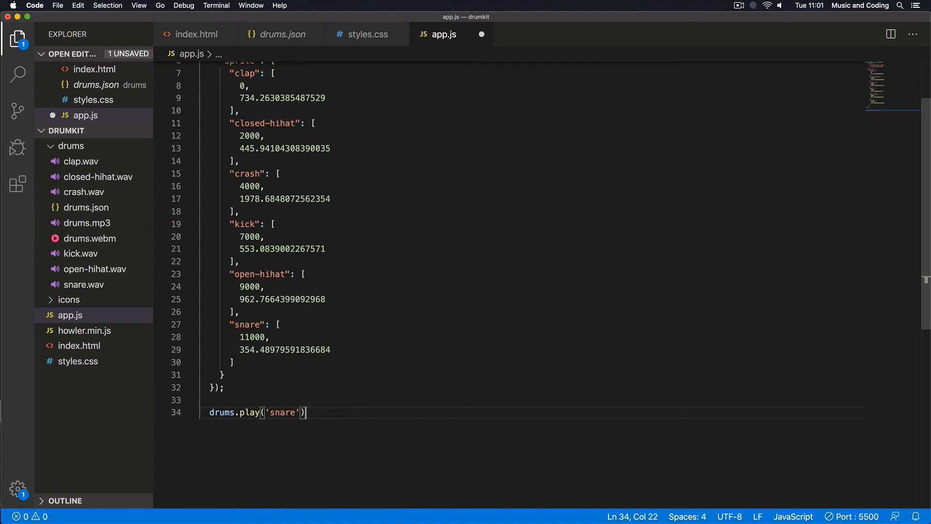
{"action": "type", "text": ";"}
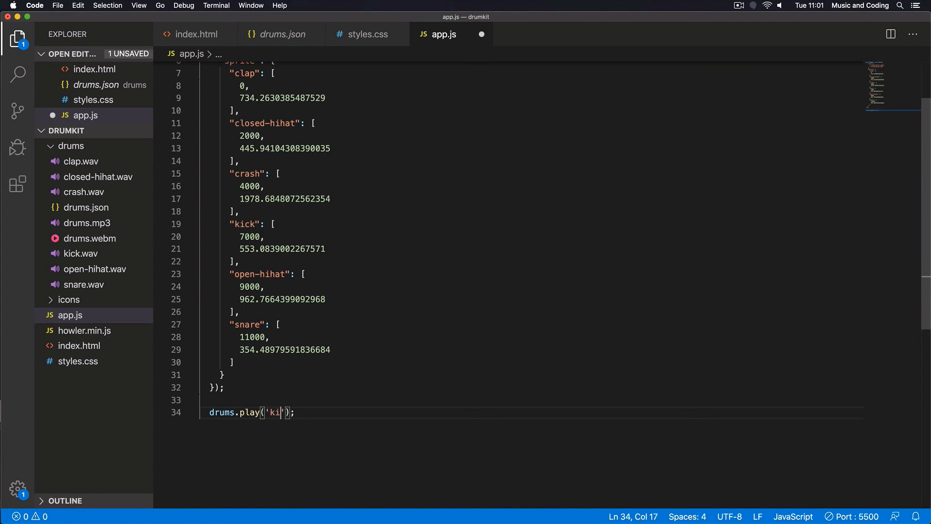
{"action": "type", "text": "ck"}
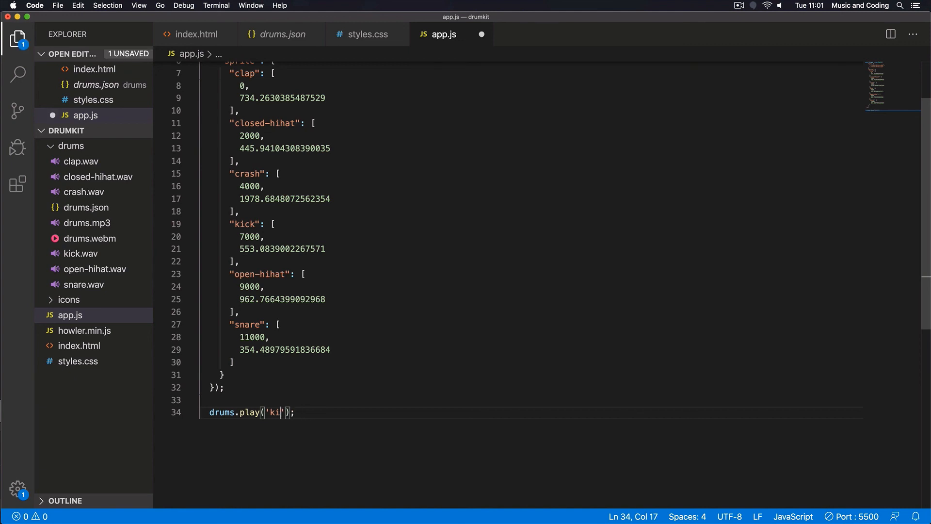
{"action": "type", "text": "clap"}
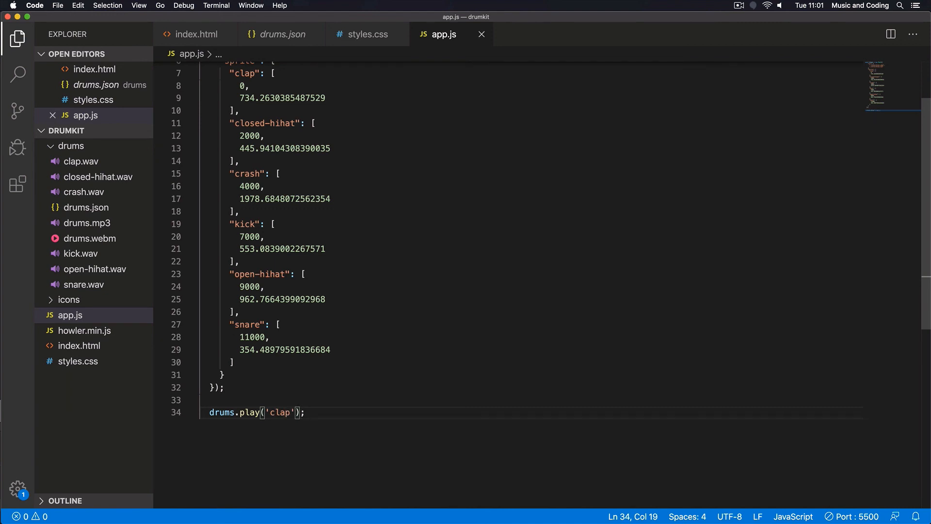
{"action": "key", "text": "cmd+tab"}
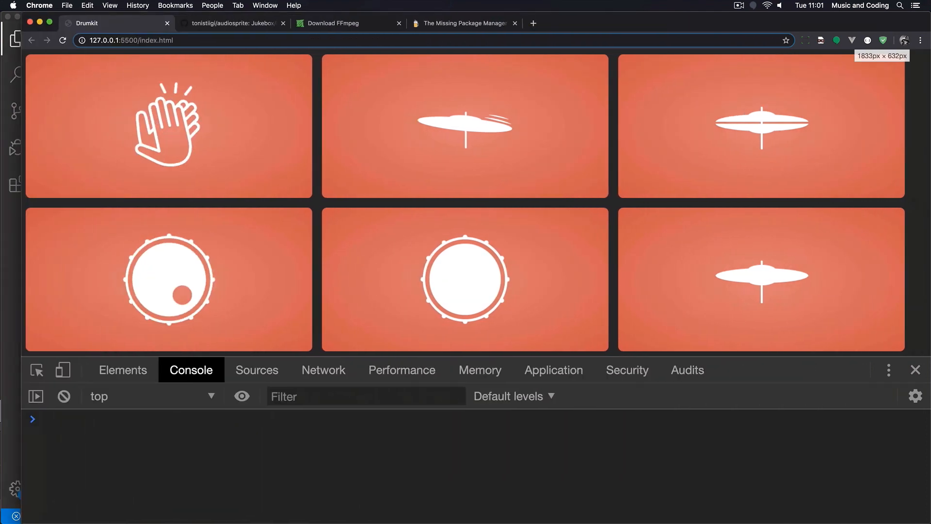
Step: Close Chrome's DevTools console so the Drumkit page shows all six drum pads
{"action": "left_click", "coordinate": [914, 370]}
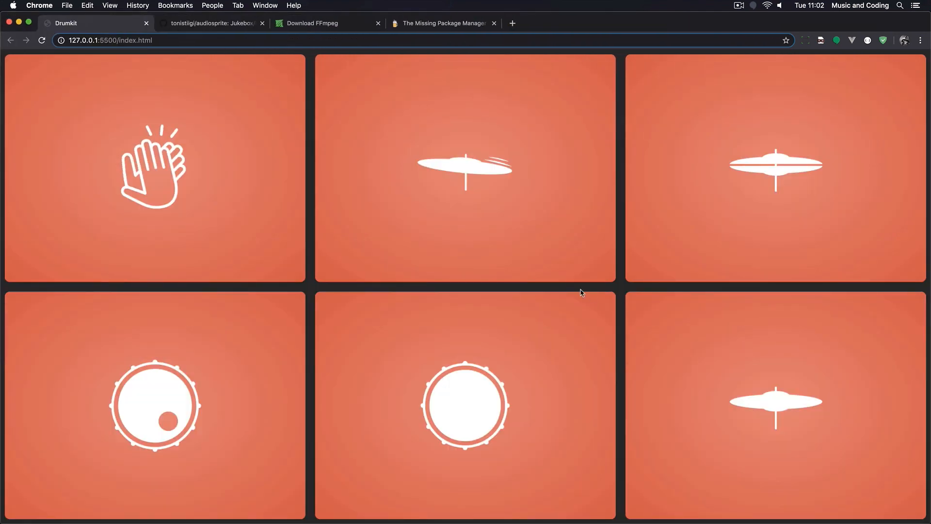
{"action": "mouse_move", "coordinate": [261, 251]}
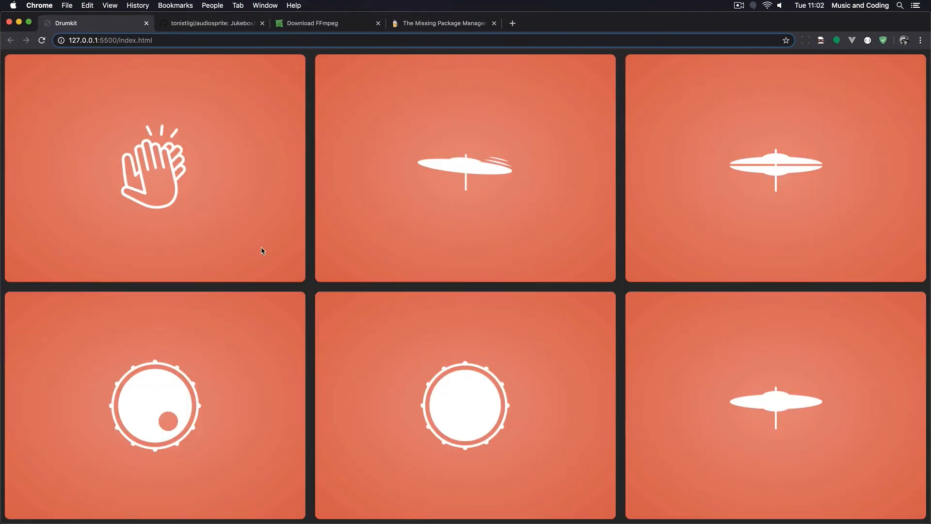
{"action": "mouse_move", "coordinate": [619, 201]}
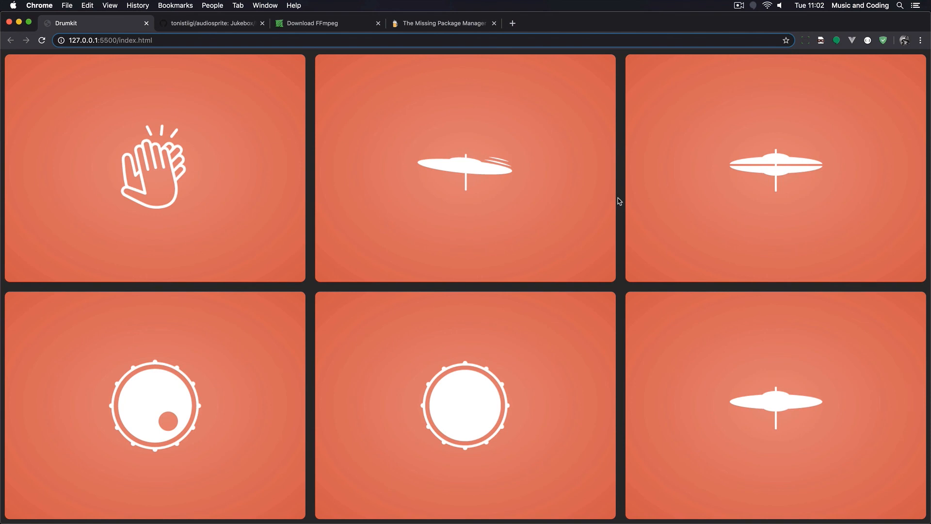
{"action": "mouse_move", "coordinate": [283, 225]}
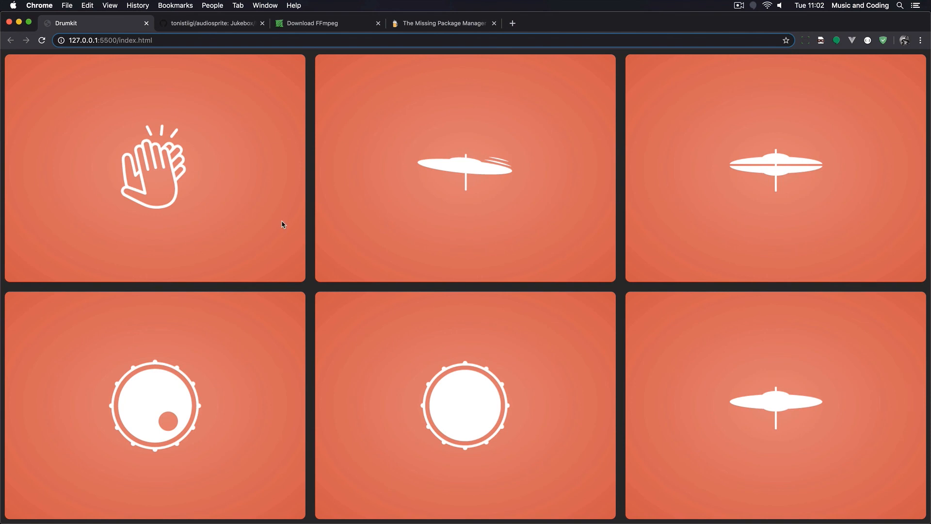